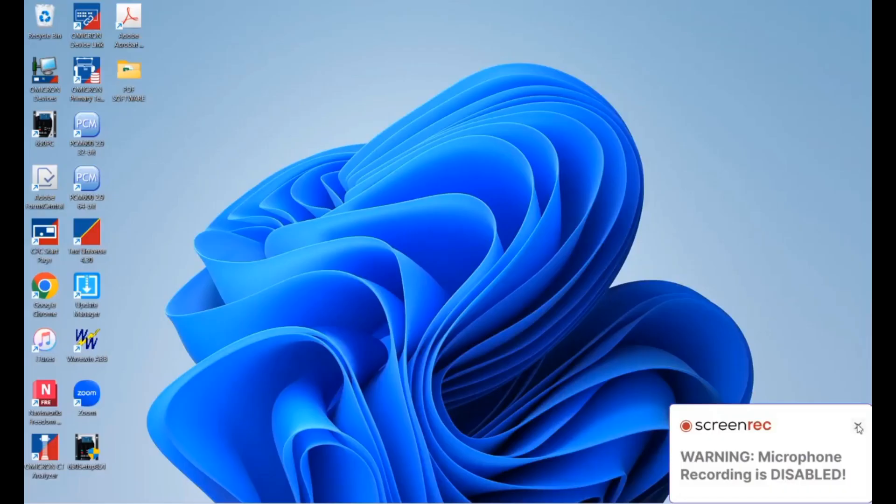
Step: Dismiss the desktop notification and launch OMICRON Primary Test Manager from its shortcut
left_click(860, 428)
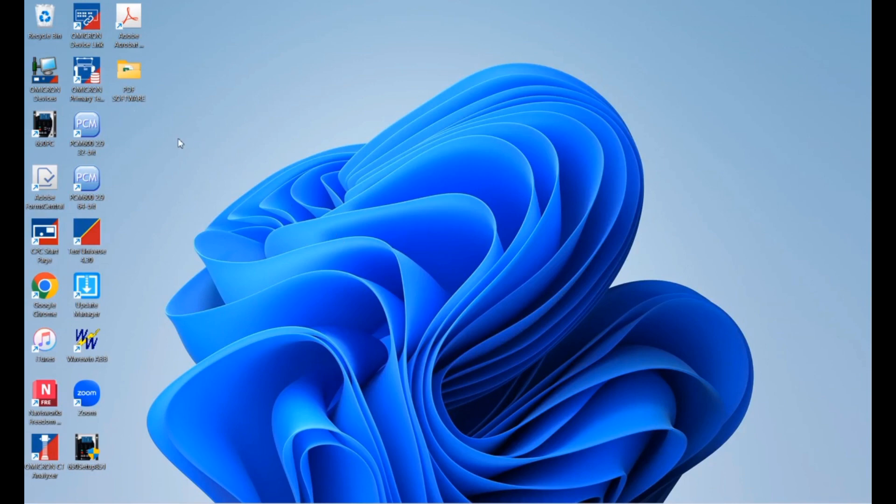
mouse_move(94, 87)
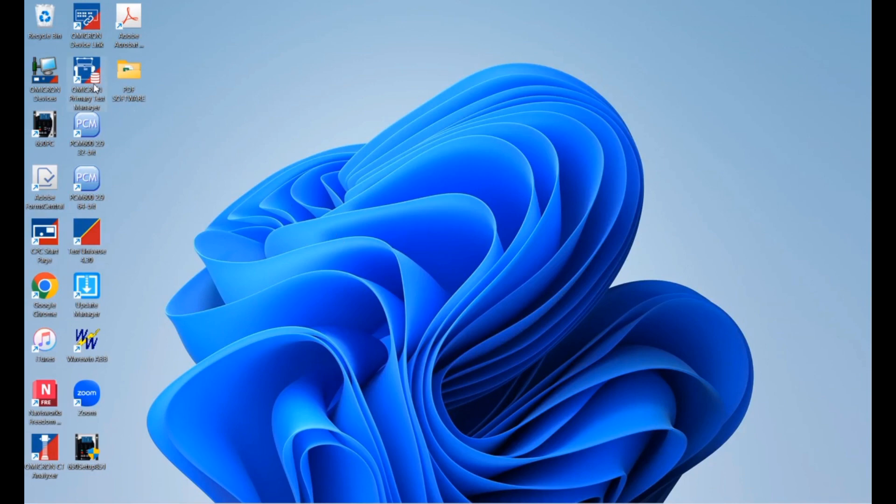
double_click(86, 78)
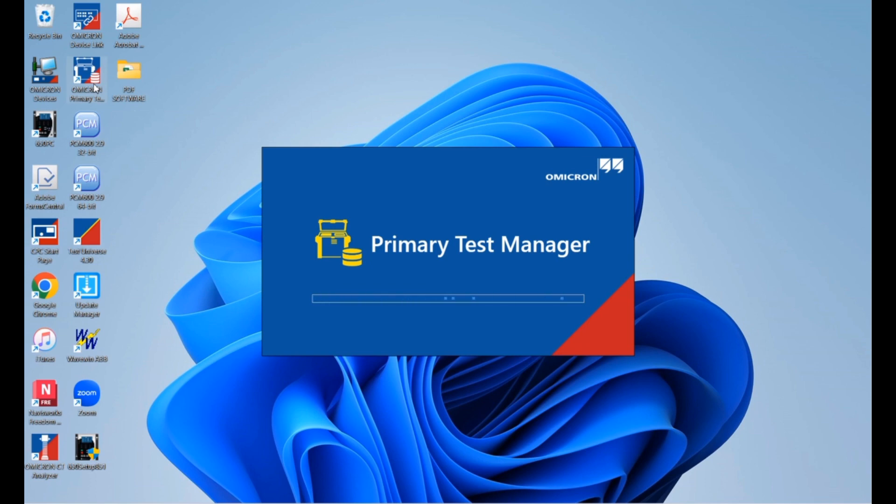
mouse_move(226, 163)
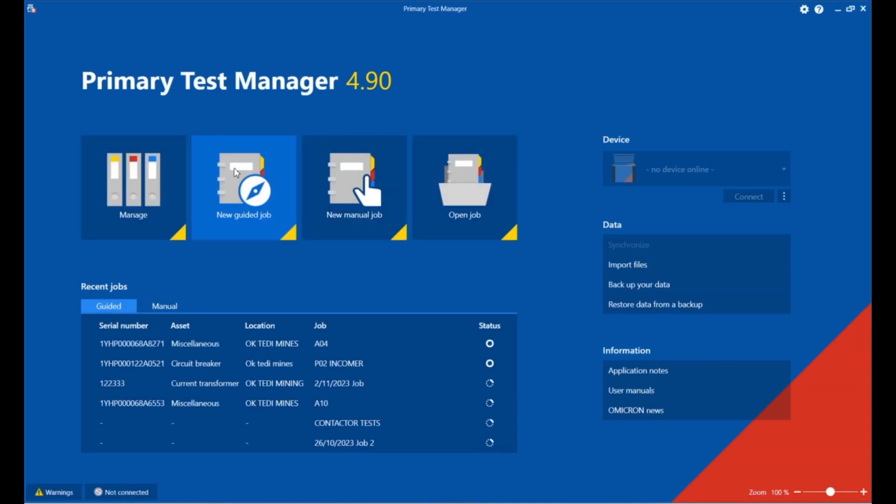
Step: Create a new guided job dated 20/11/2023 with status New
left_click(243, 186)
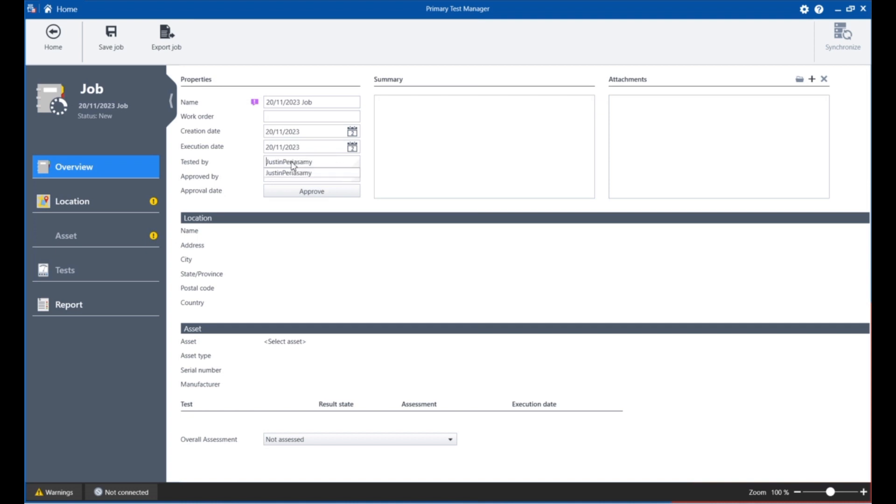
mouse_move(115, 147)
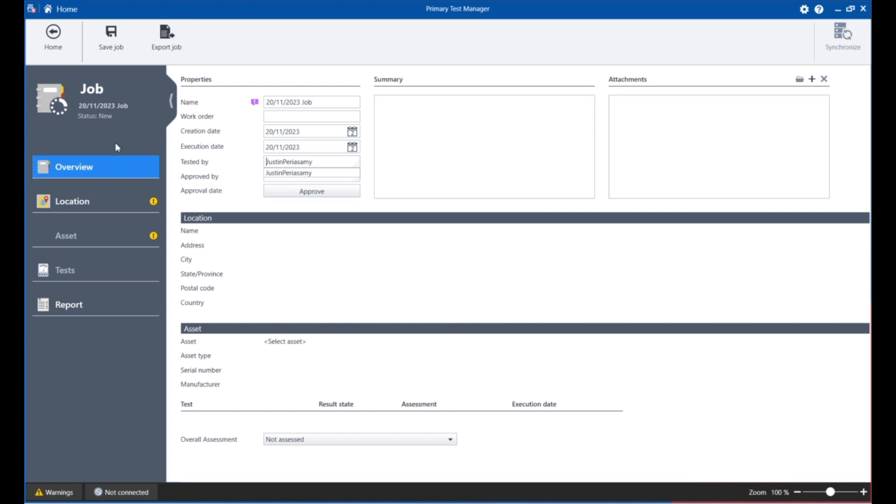
mouse_move(102, 205)
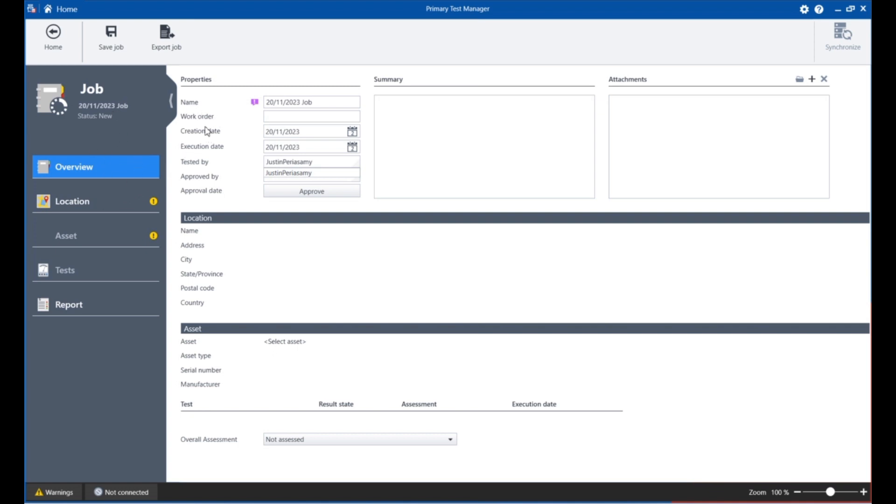
mouse_move(240, 270)
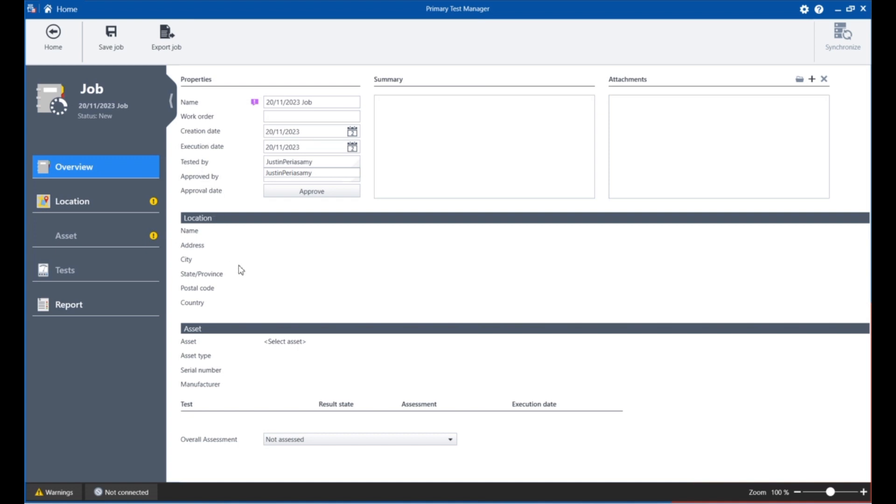
mouse_move(103, 207)
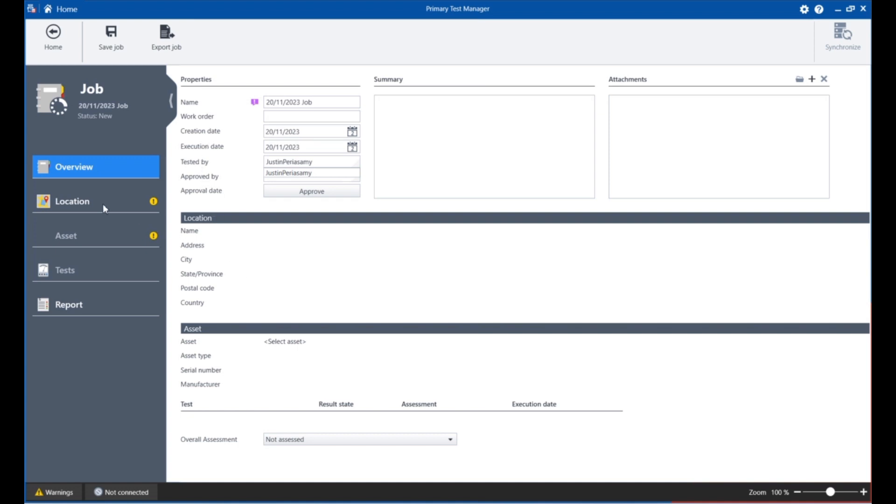
Step: Enter '33/11kv SS' as the job's location name
left_click(72, 200)
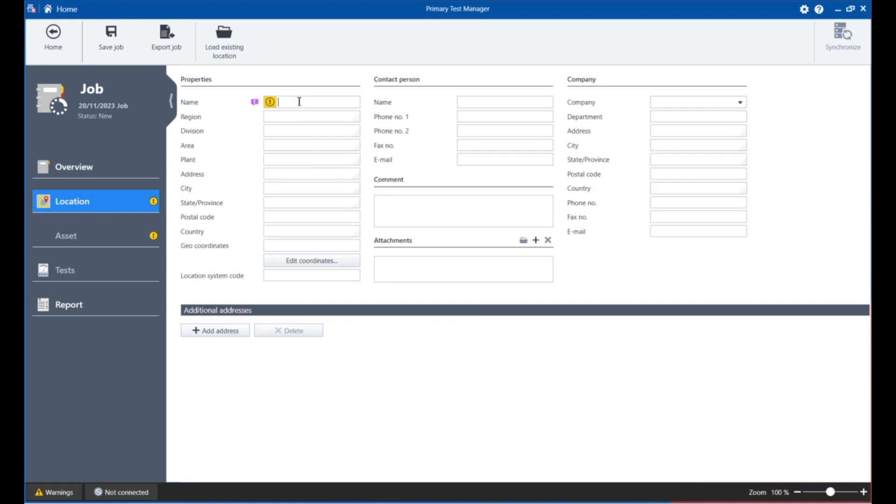
mouse_move(270, 102)
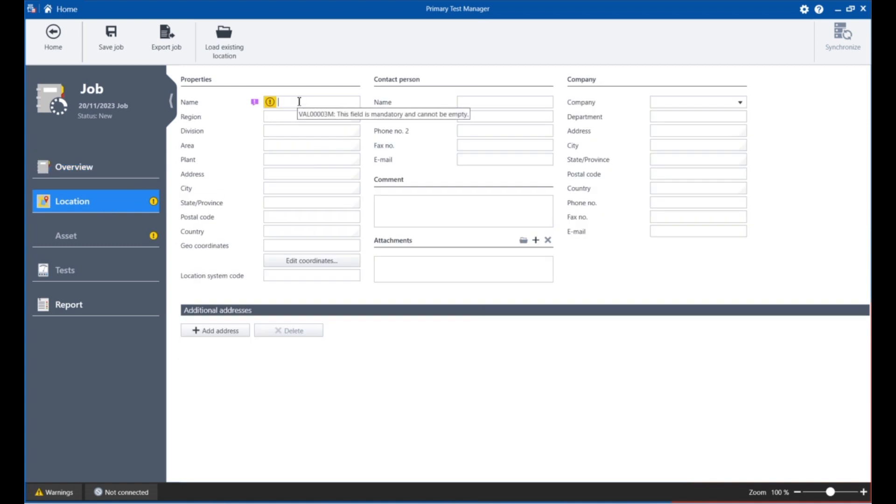
type("s")
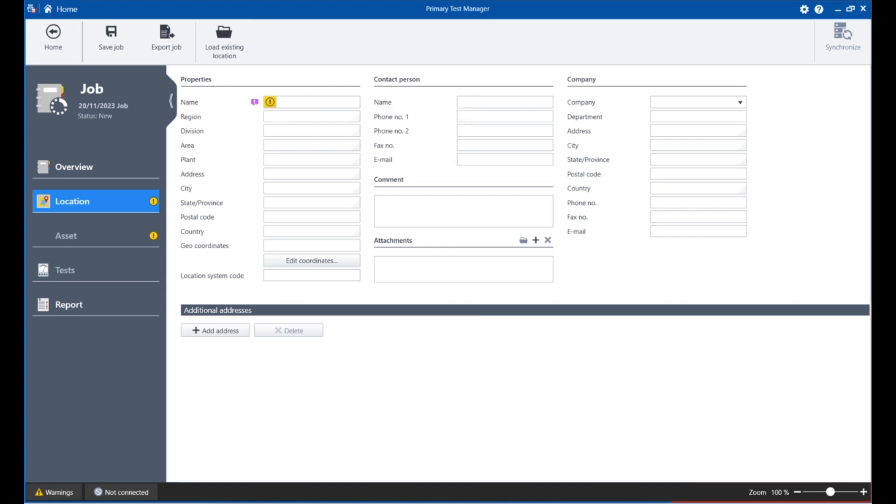
type("Si")
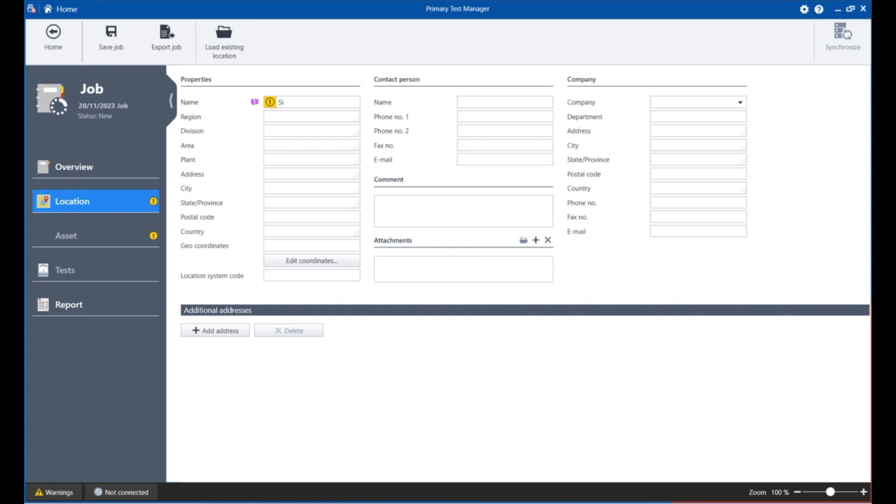
type("te")
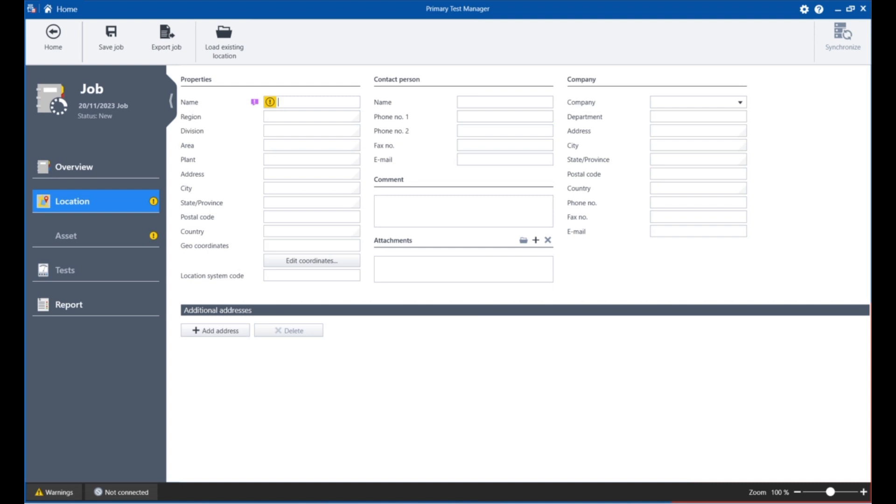
type("33")
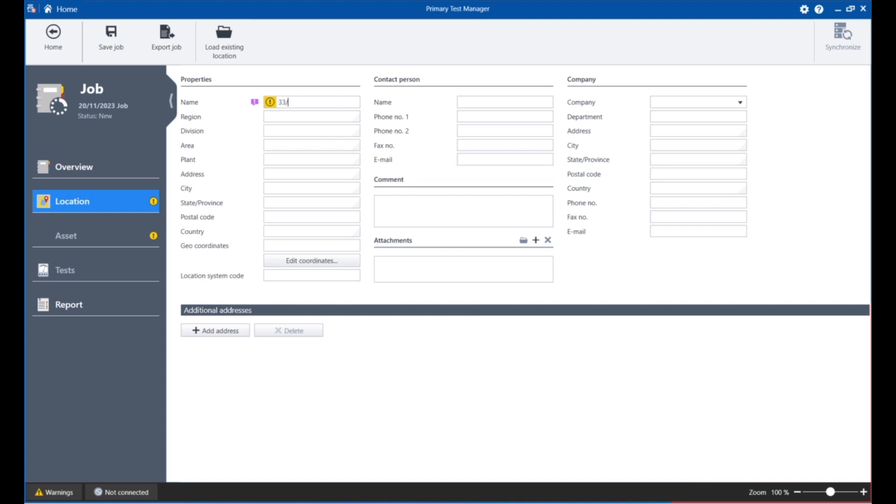
type("11kv")
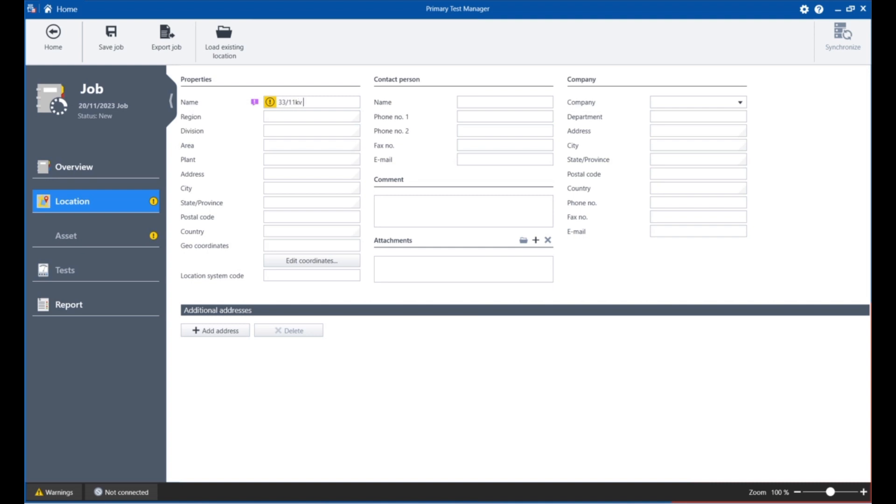
type("SS")
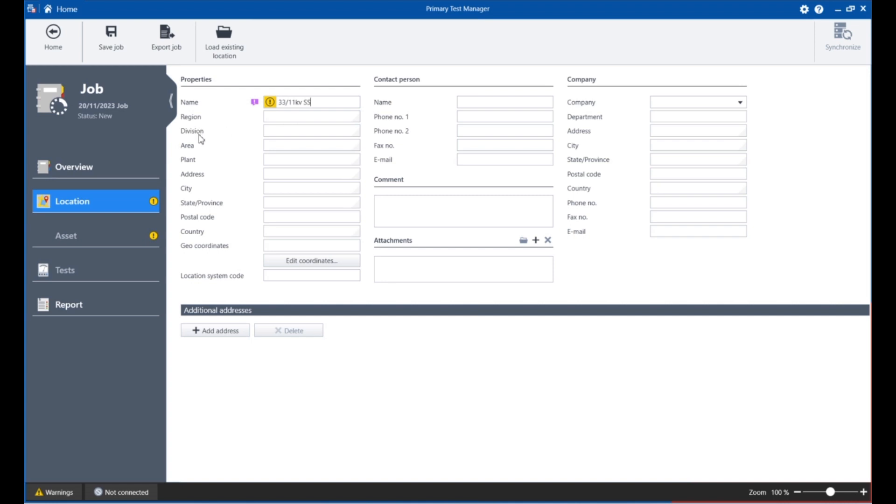
mouse_move(207, 236)
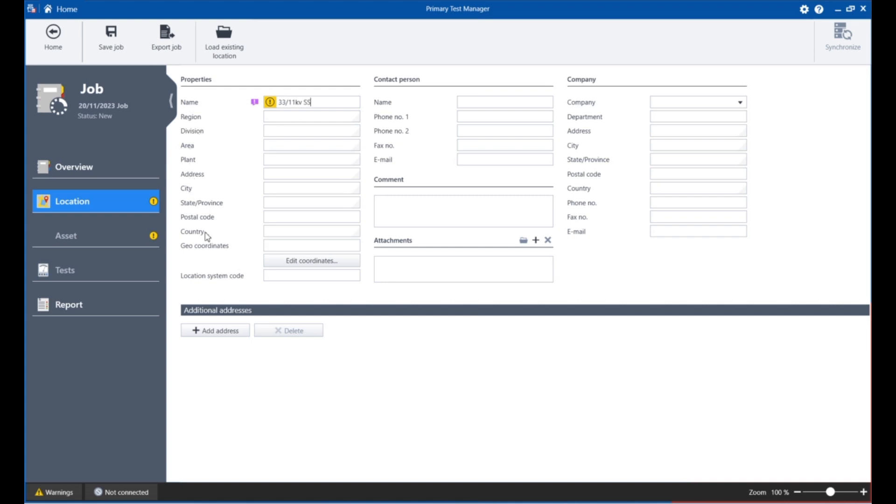
mouse_move(245, 207)
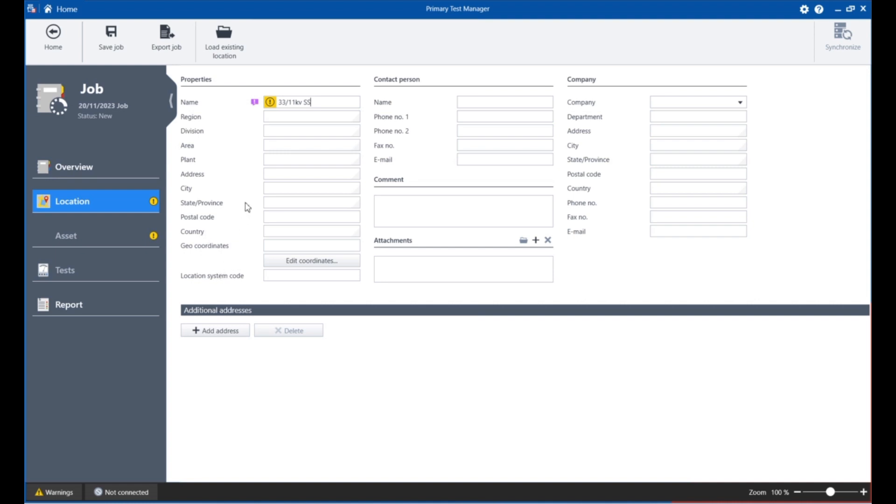
mouse_move(157, 273)
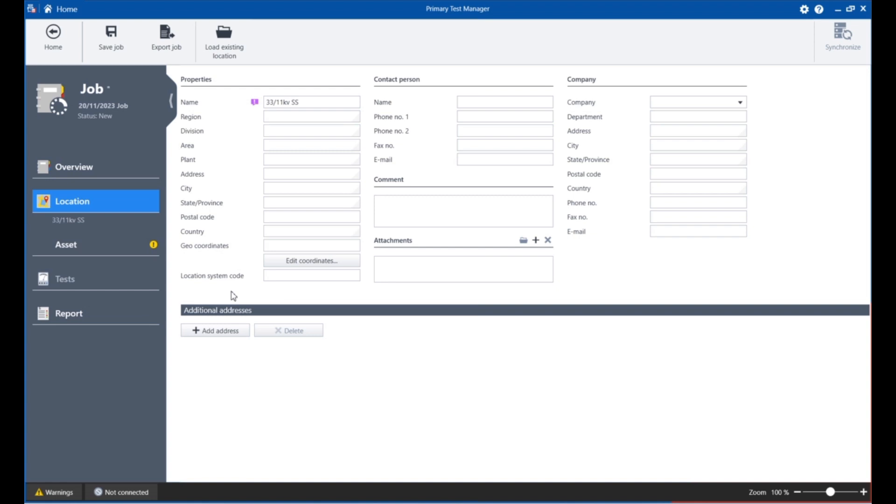
mouse_move(146, 247)
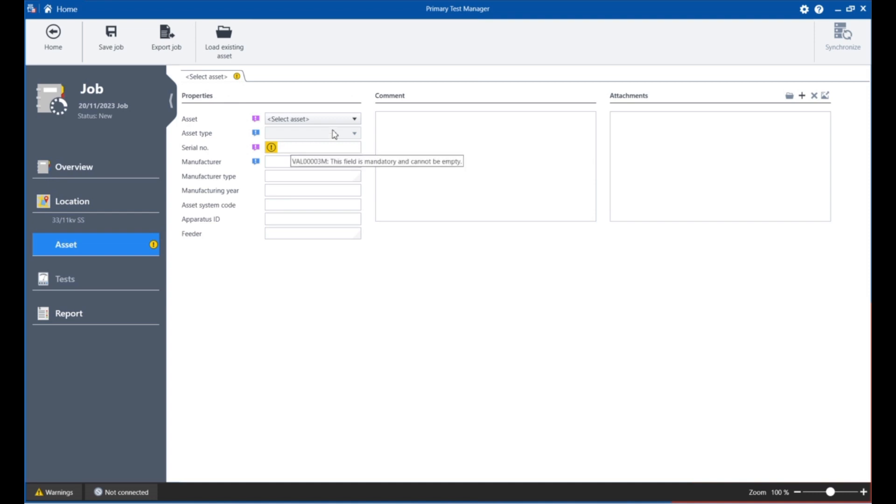
Step: Define the asset as a vacuum circuit breaker with serial number 1234
left_click(311, 119)
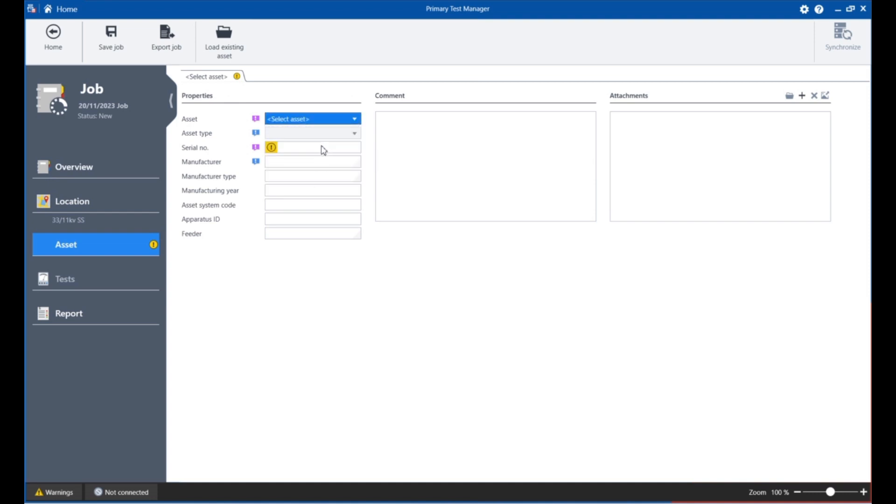
left_click(311, 119)
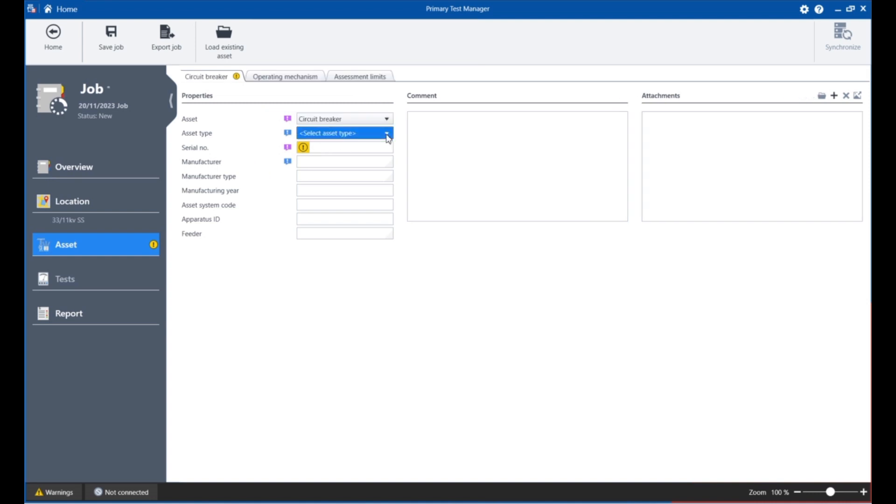
left_click(386, 132)
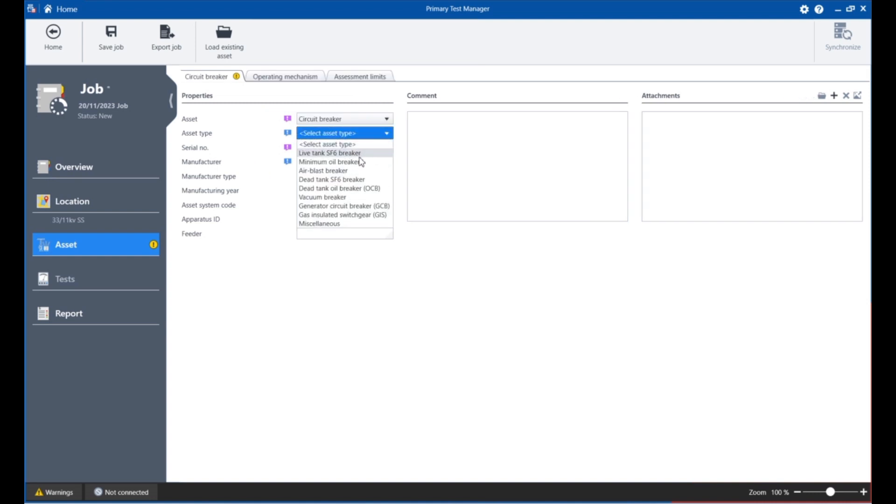
mouse_move(351, 197)
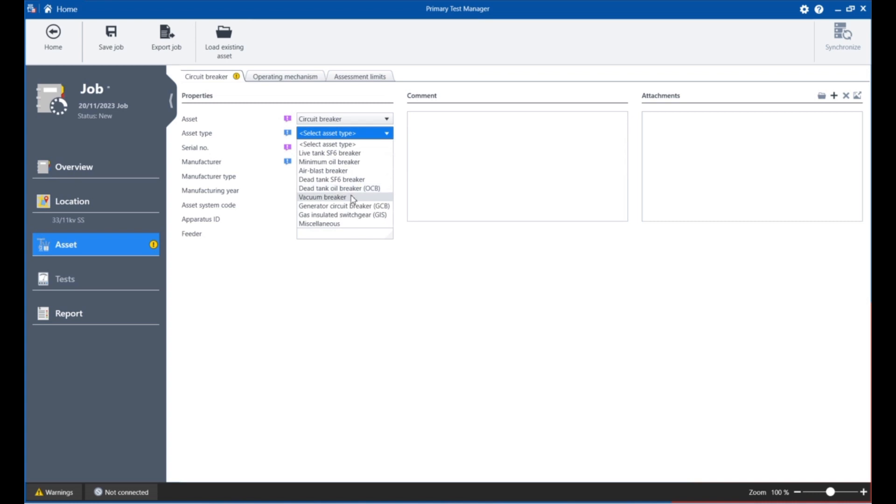
left_click(322, 197)
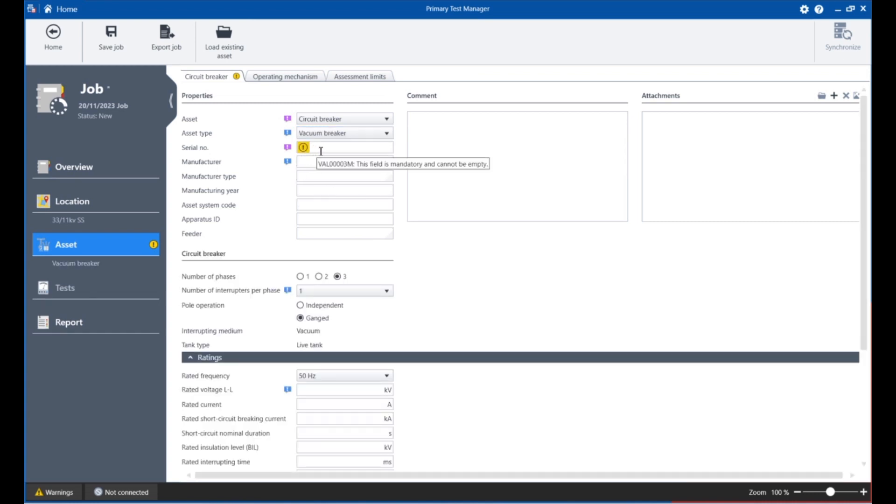
mouse_move(285, 173)
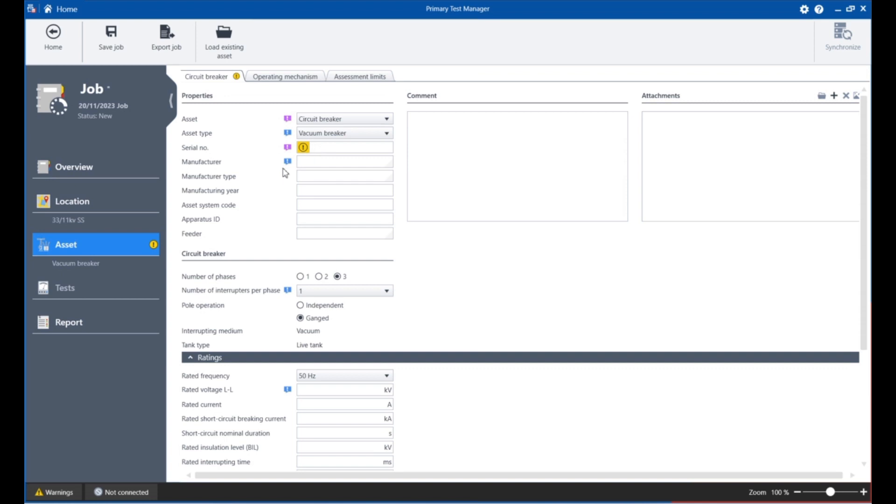
mouse_move(296, 183)
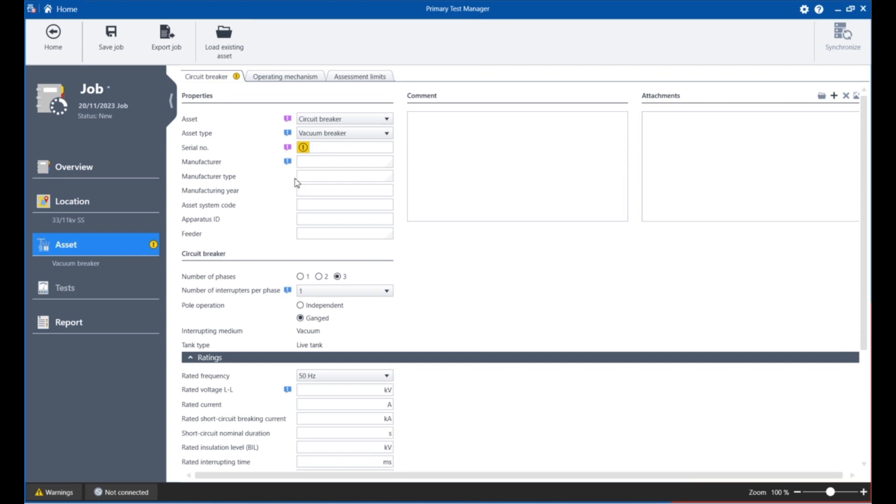
type("12")
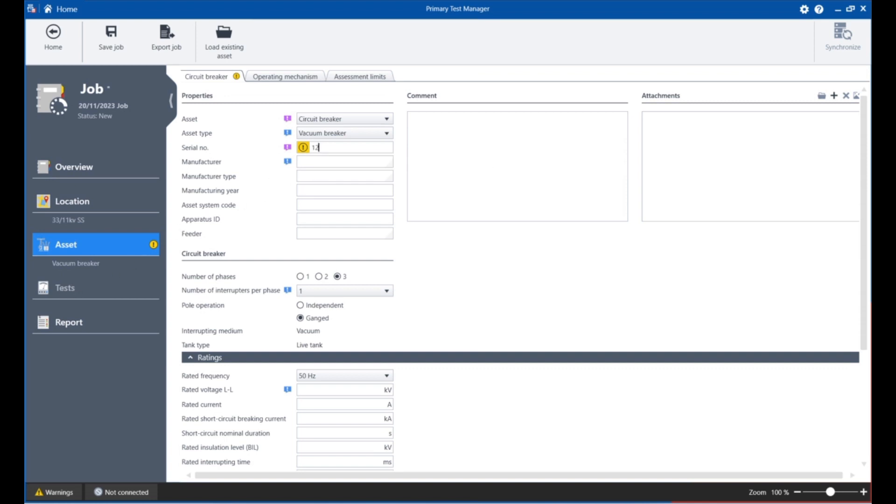
type("34")
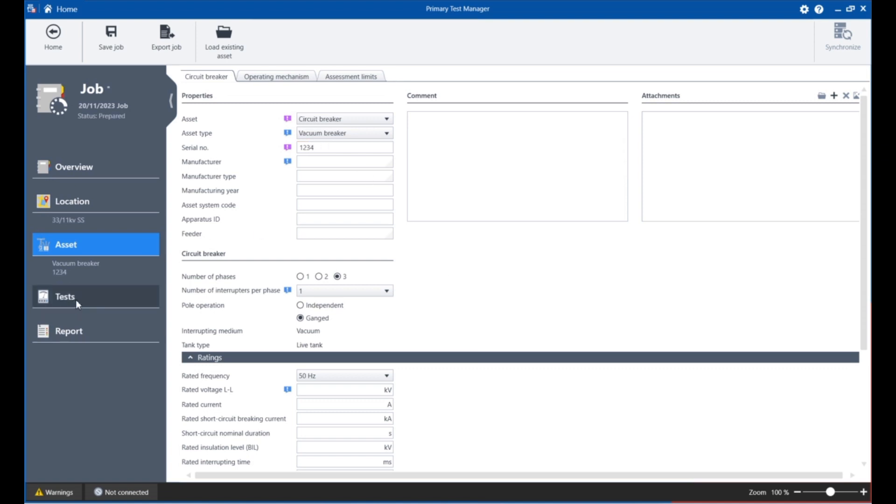
mouse_move(228, 222)
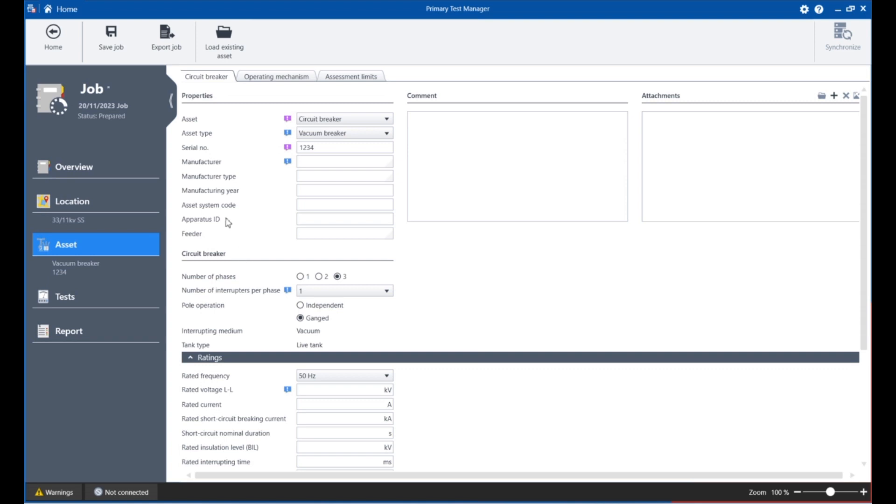
mouse_move(288, 286)
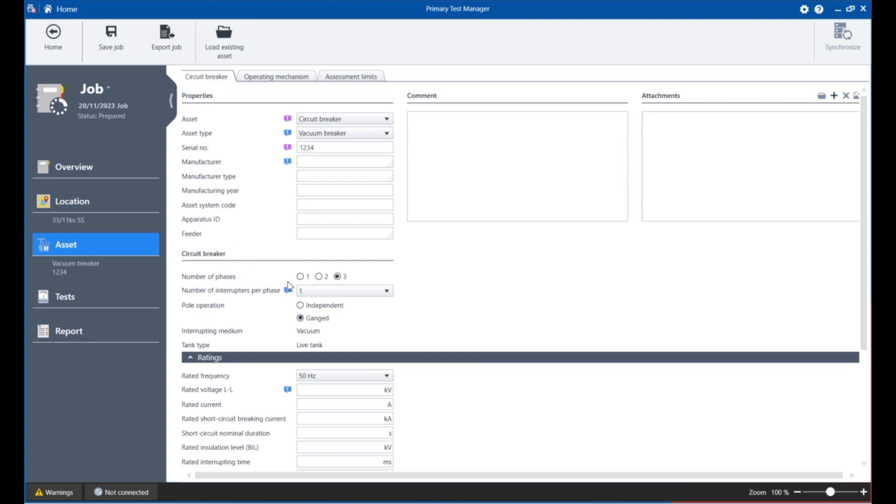
mouse_move(307, 311)
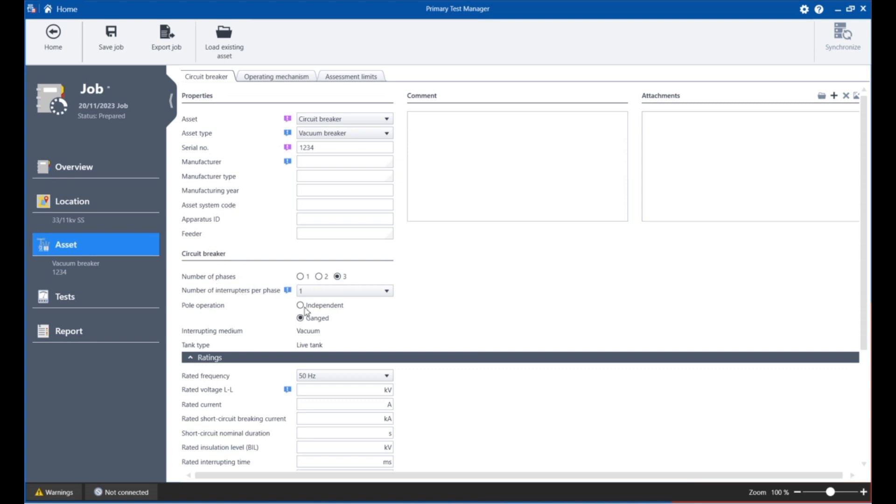
mouse_move(437, 309)
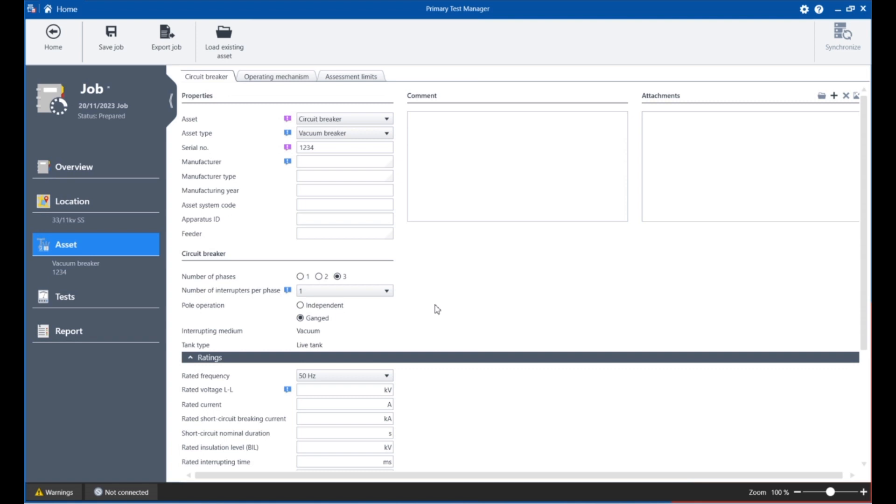
Step: Review the circuit breaker ratings and show the blank operating mechanism details
scroll("down", 3)
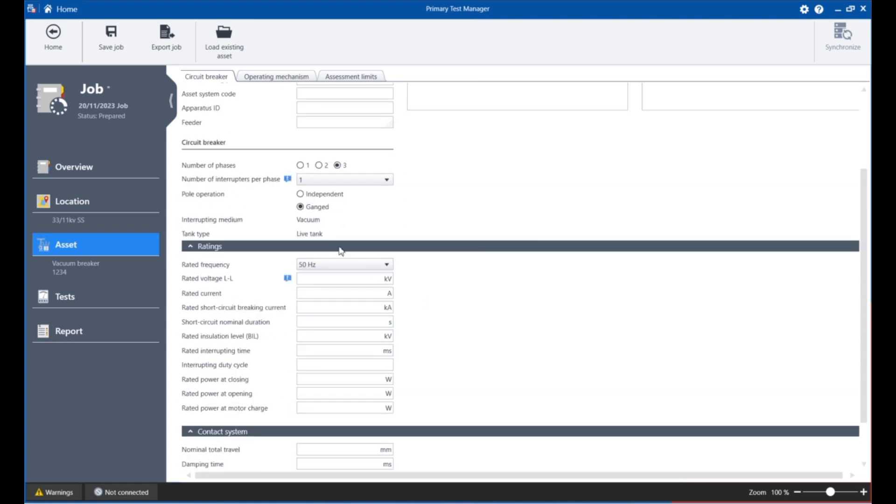
mouse_move(258, 237)
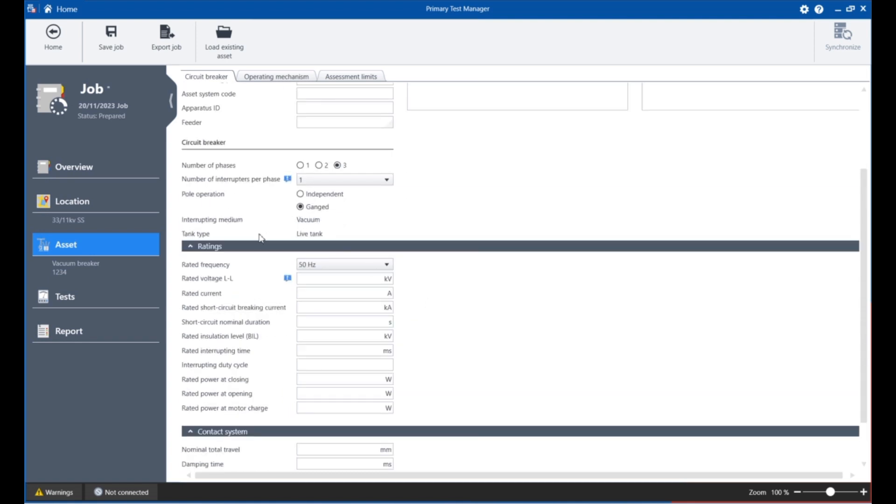
mouse_move(220, 290)
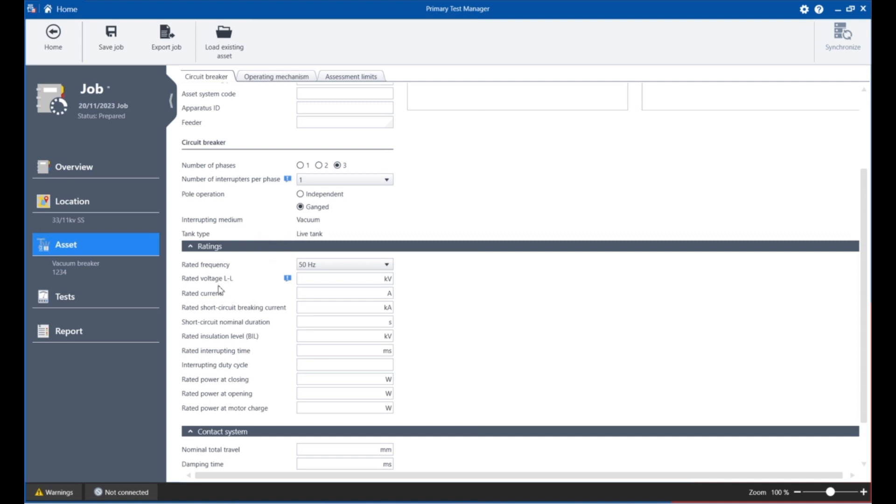
mouse_move(220, 288)
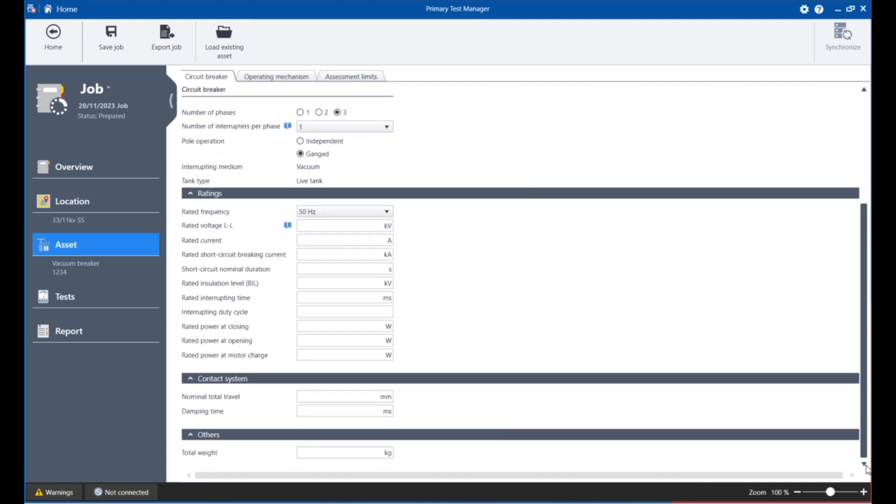
mouse_move(499, 366)
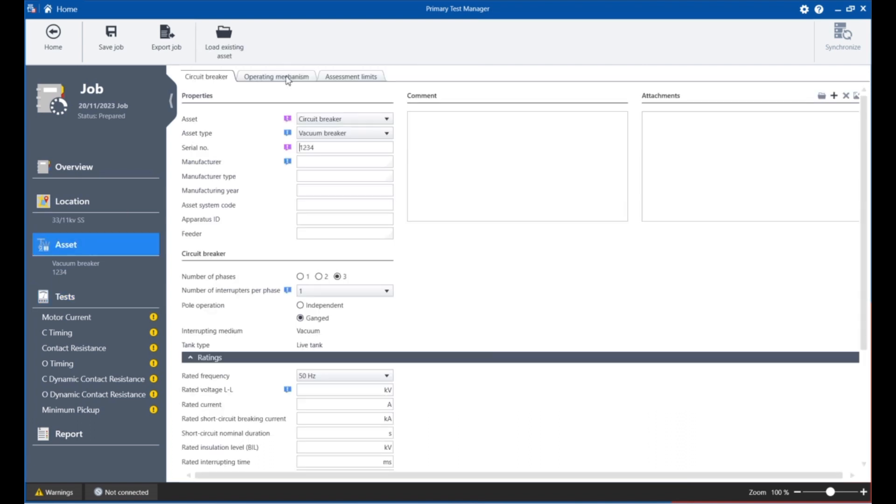
left_click(276, 75)
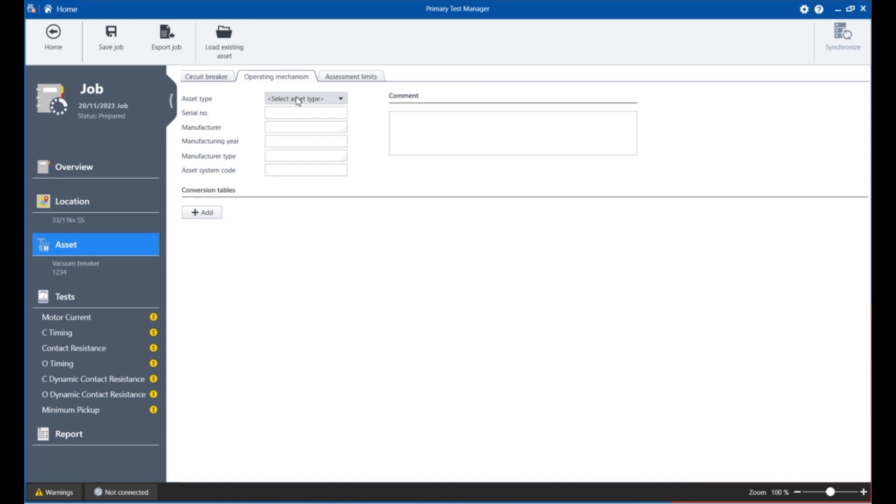
mouse_move(244, 166)
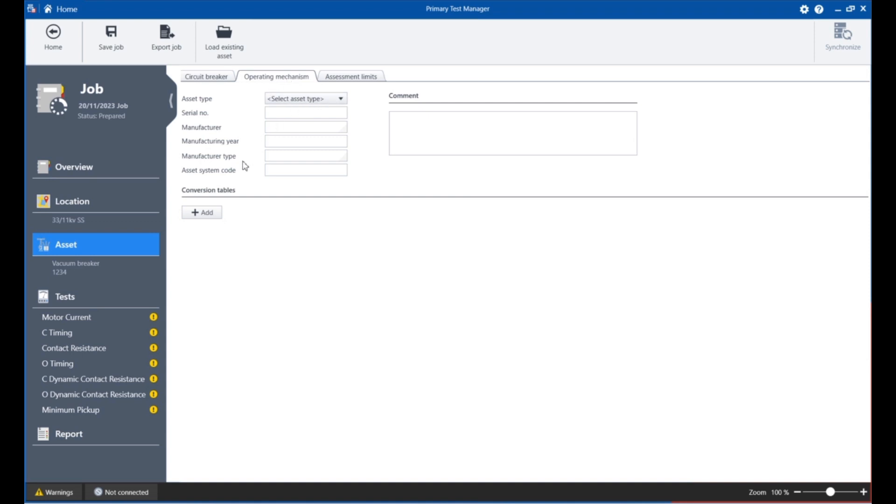
mouse_move(356, 79)
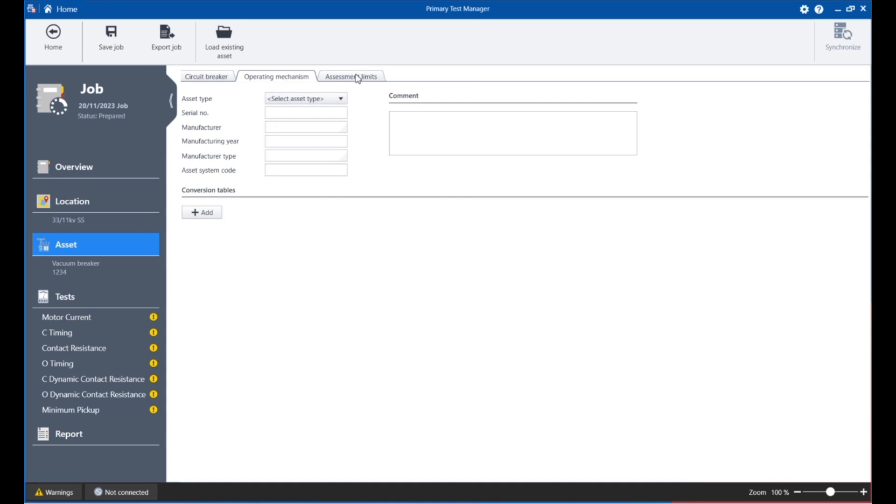
Step: Review the breaker's blank assessment limits down to the overcurrent release section
left_click(350, 75)
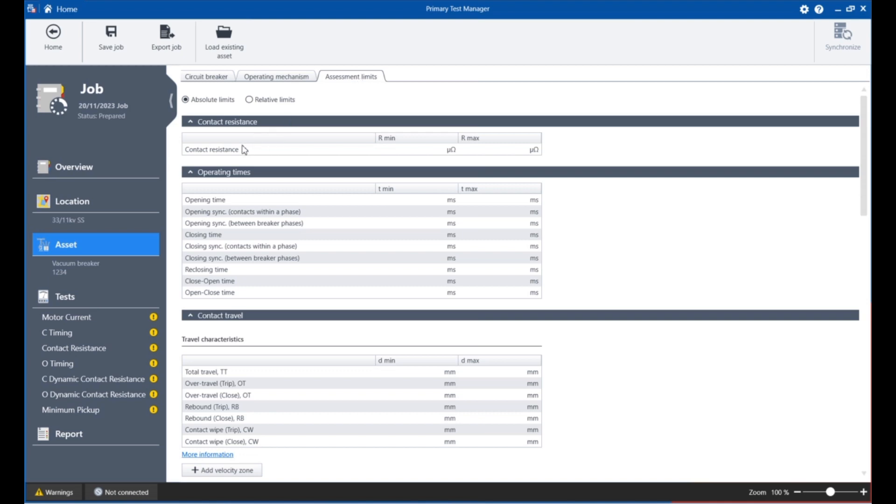
mouse_move(405, 173)
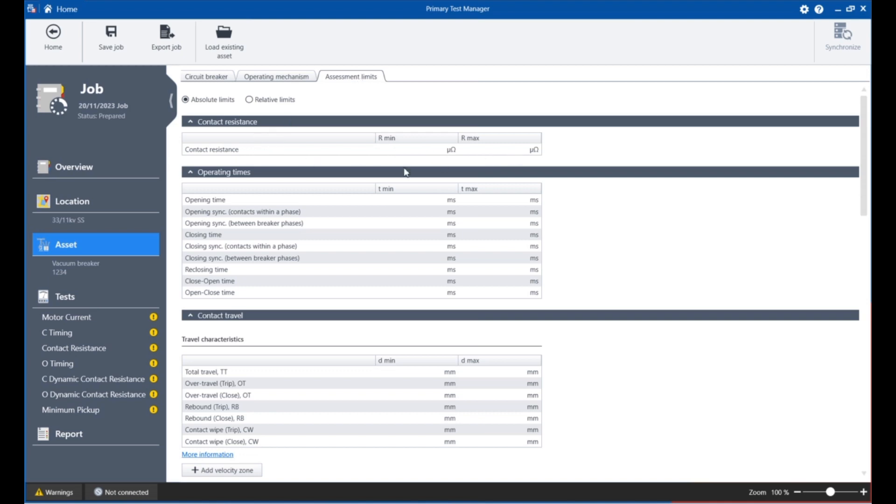
mouse_move(490, 293)
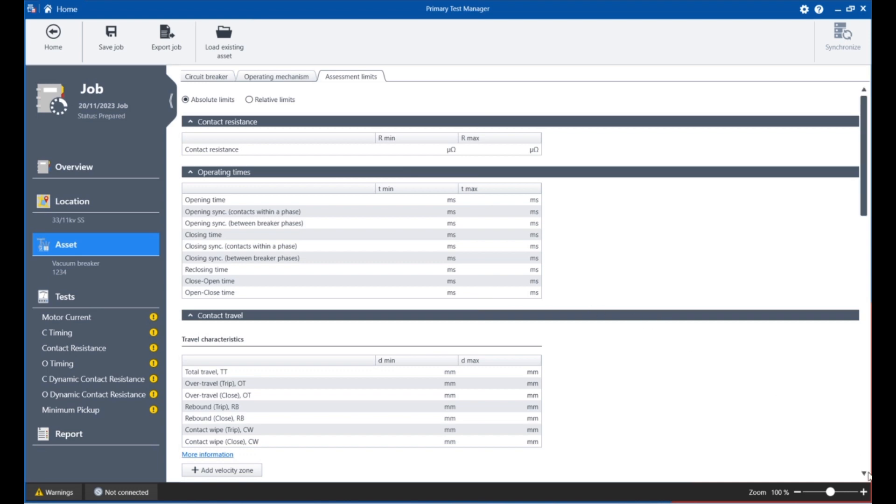
scroll("down", 3)
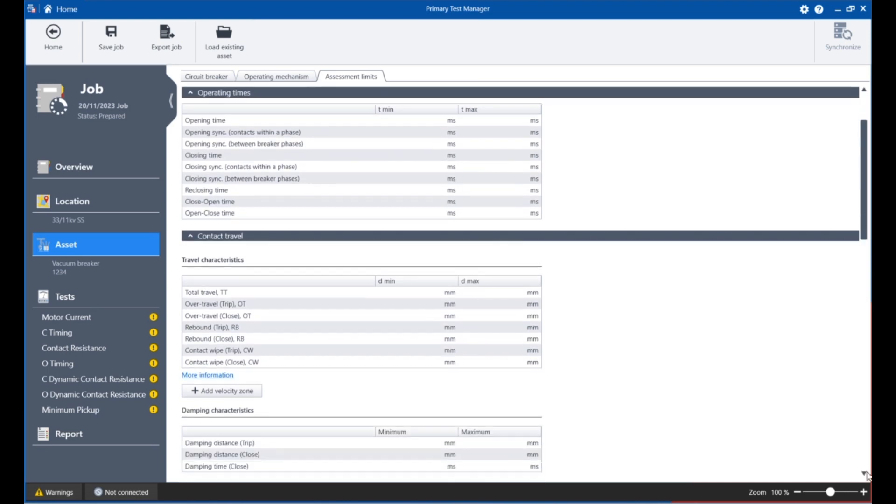
scroll("down", 3)
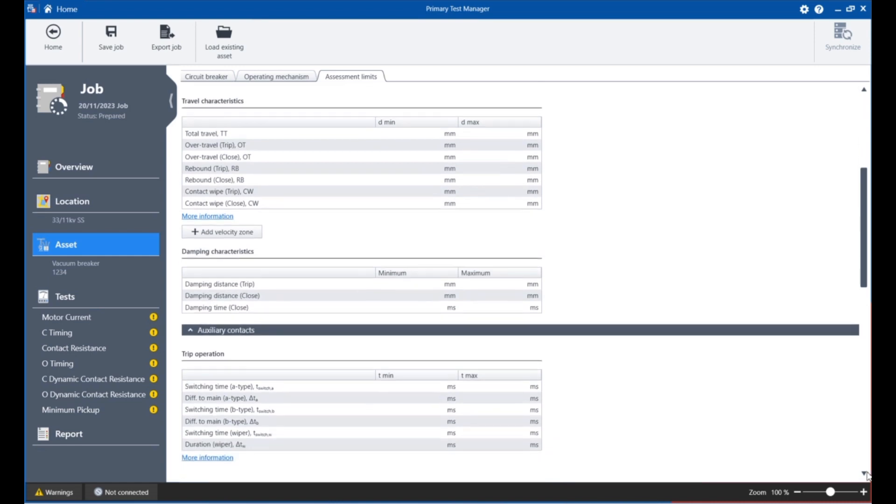
scroll("down", 3)
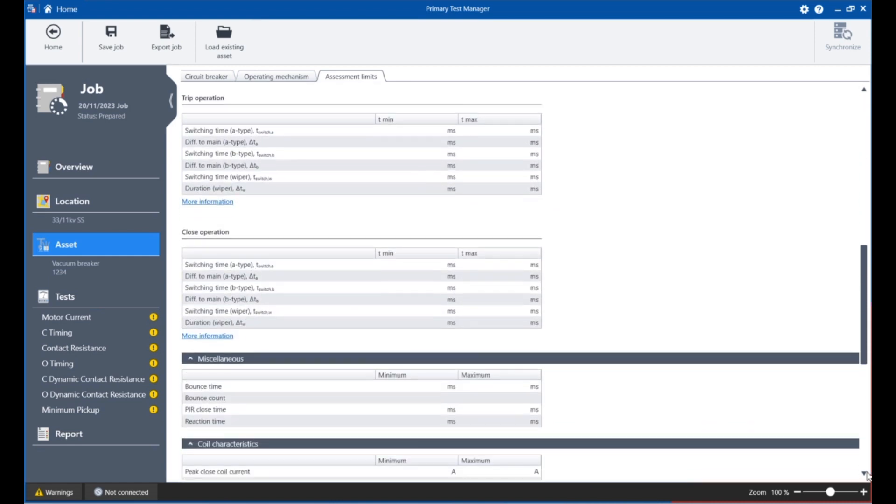
scroll("down", 3)
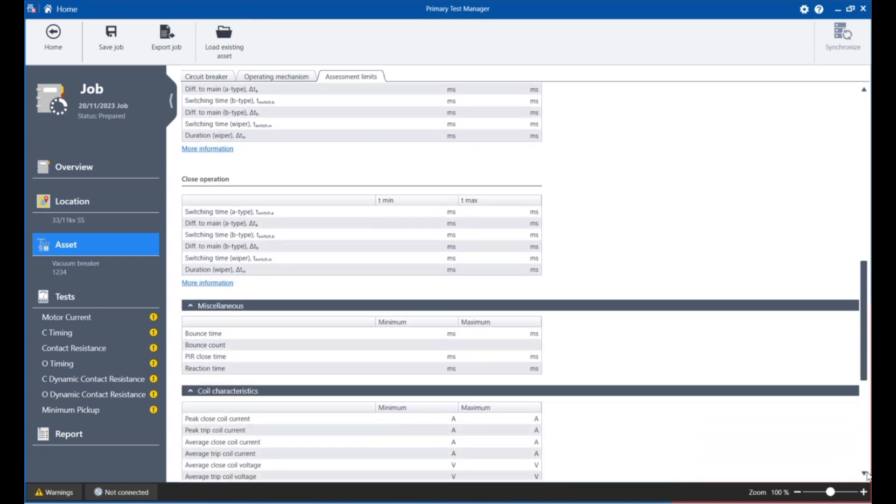
scroll("down", 3)
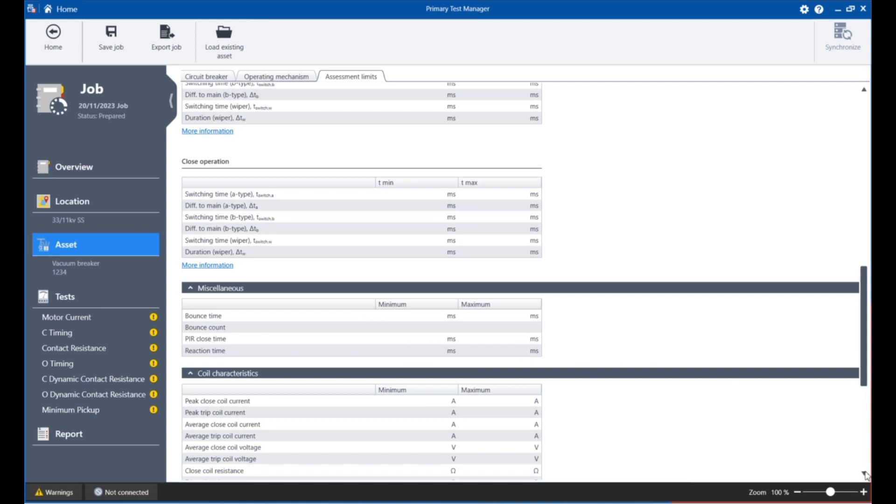
scroll("down", 3)
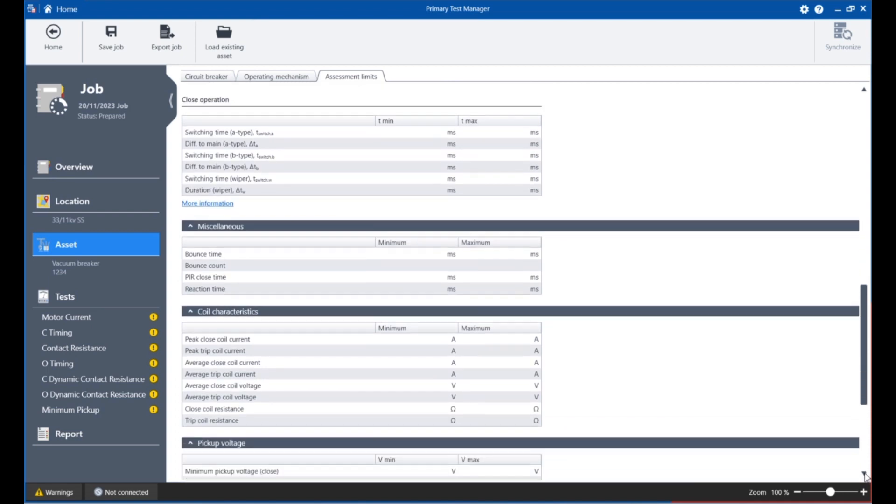
scroll("down", 3)
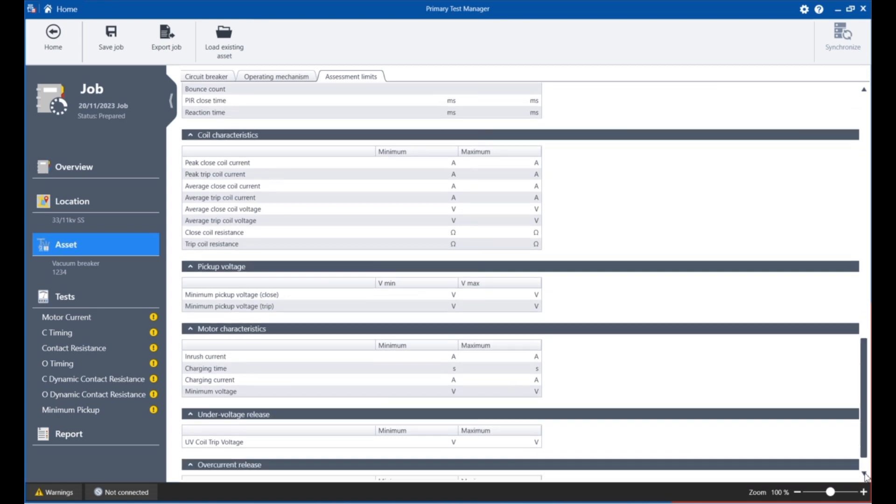
scroll("down", 3)
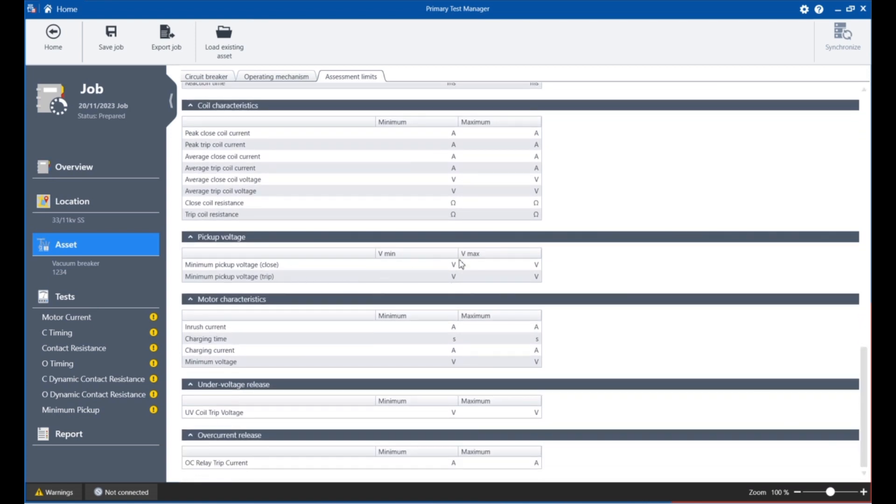
mouse_move(441, 215)
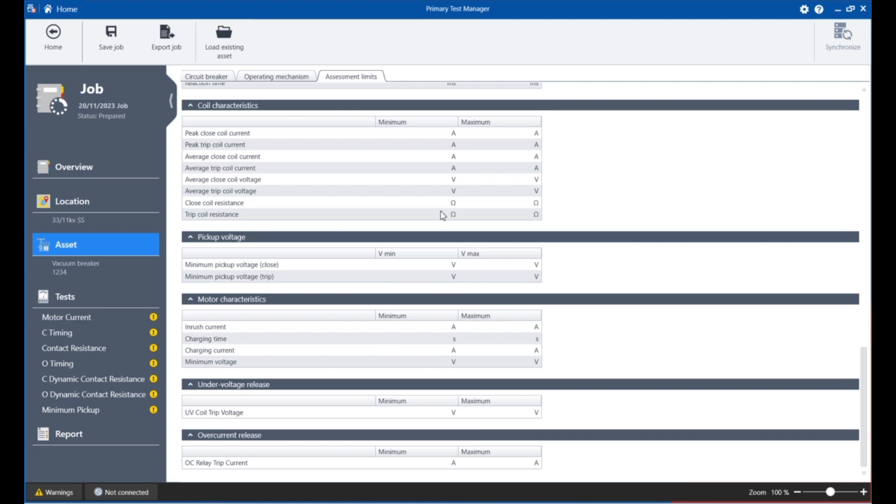
Step: Return to the circuit breaker properties and show the job's tests page with seven CIBANO 500 tests
left_click(206, 76)
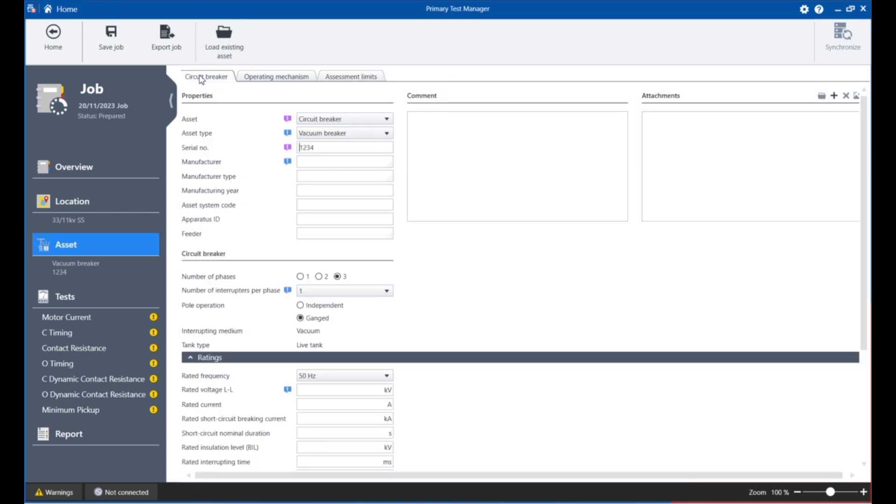
mouse_move(88, 309)
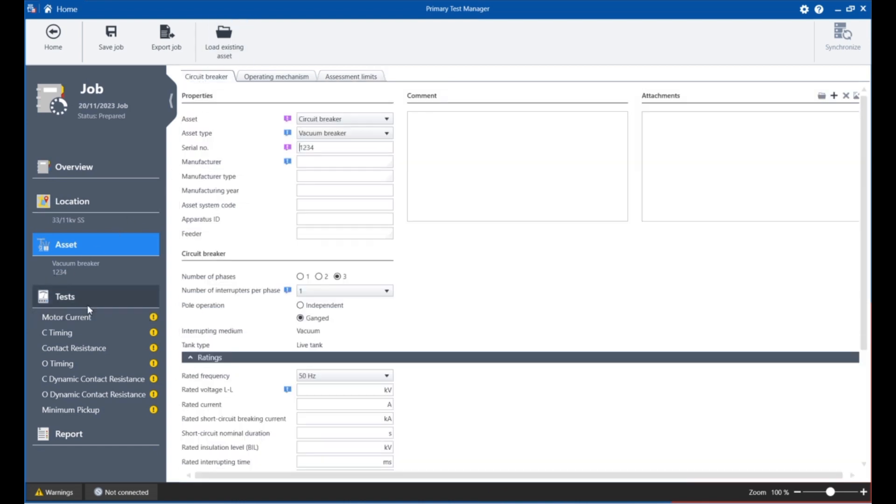
left_click(64, 297)
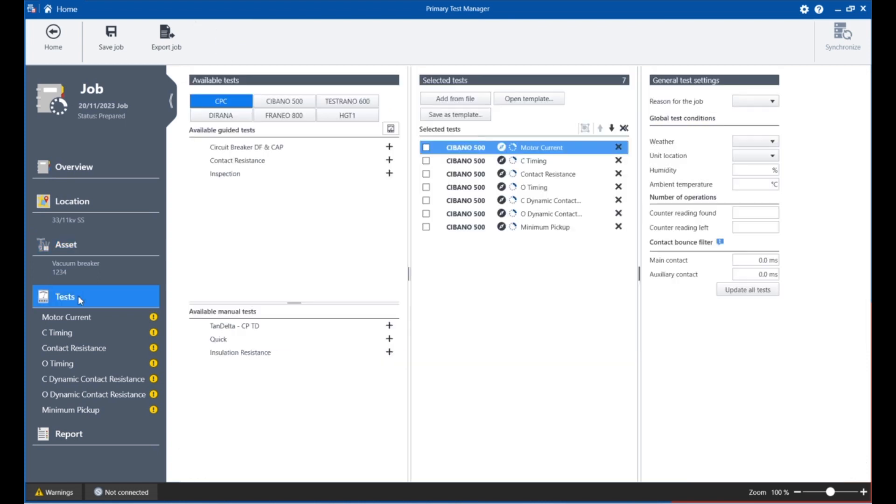
mouse_move(258, 236)
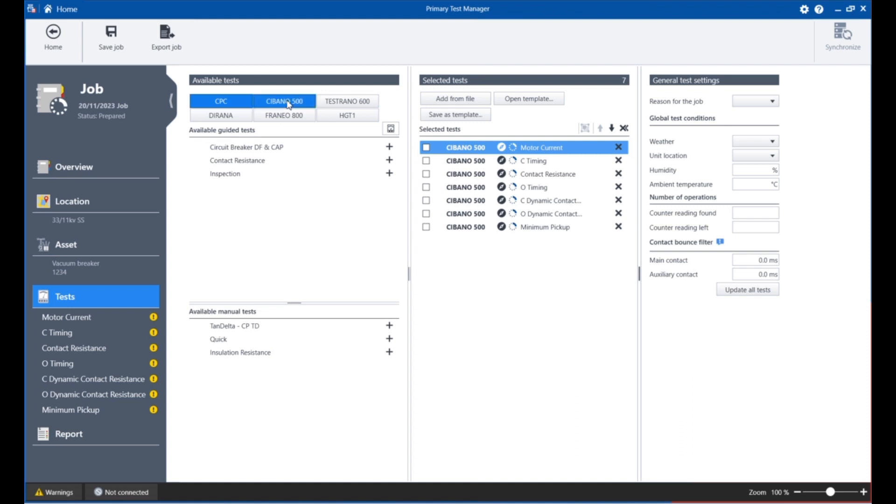
Step: Add a second Motor Current test from the CIBANO 500 list, then delete the duplicate (2) Motor Current
left_click(390, 128)
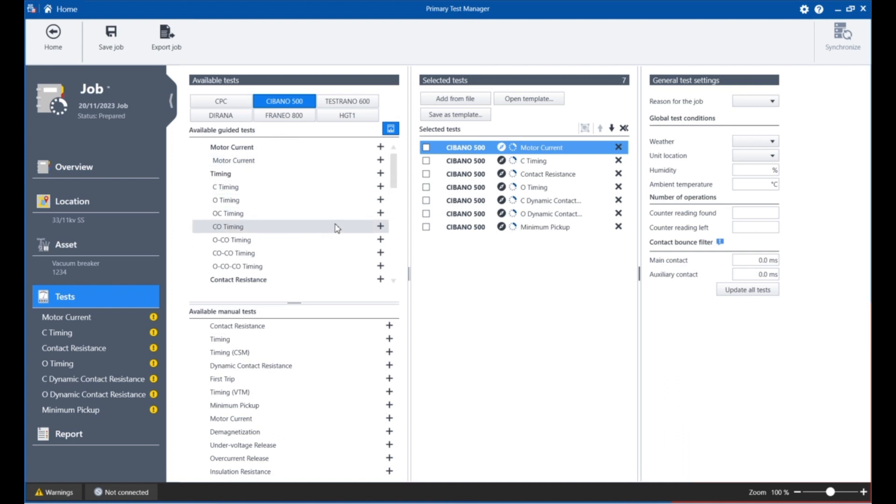
mouse_move(366, 154)
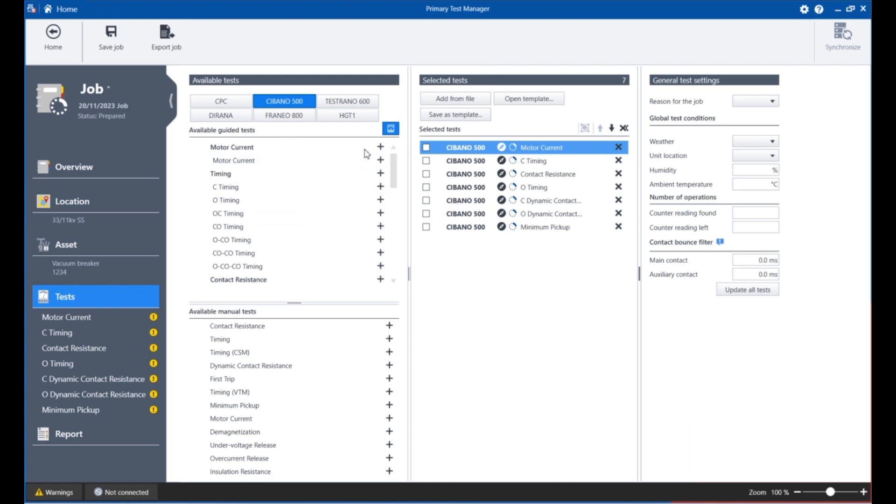
left_click(380, 146)
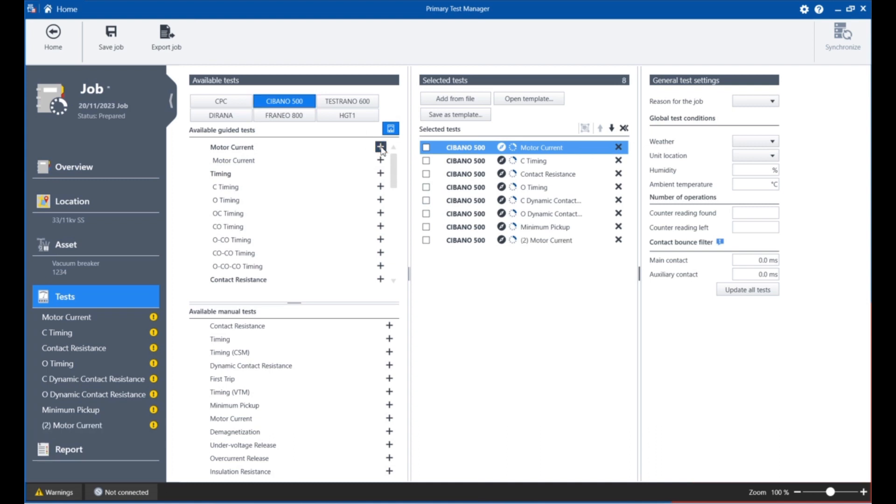
mouse_move(626, 258)
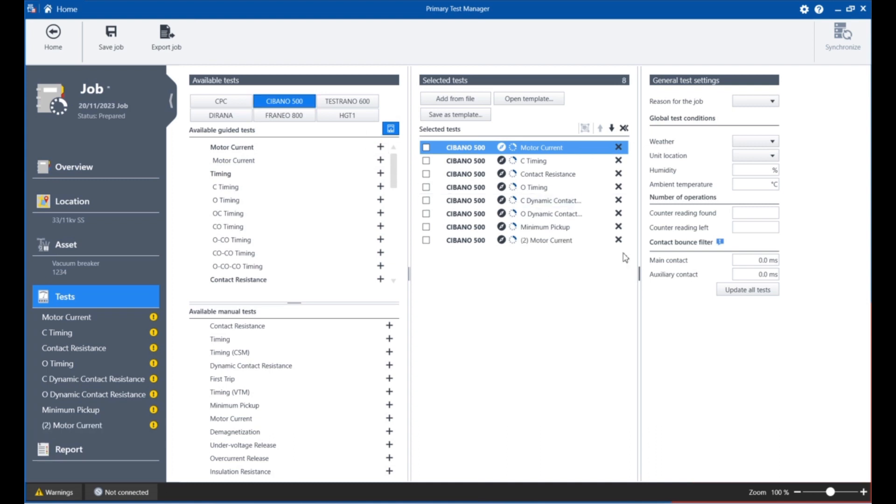
left_click(617, 239)
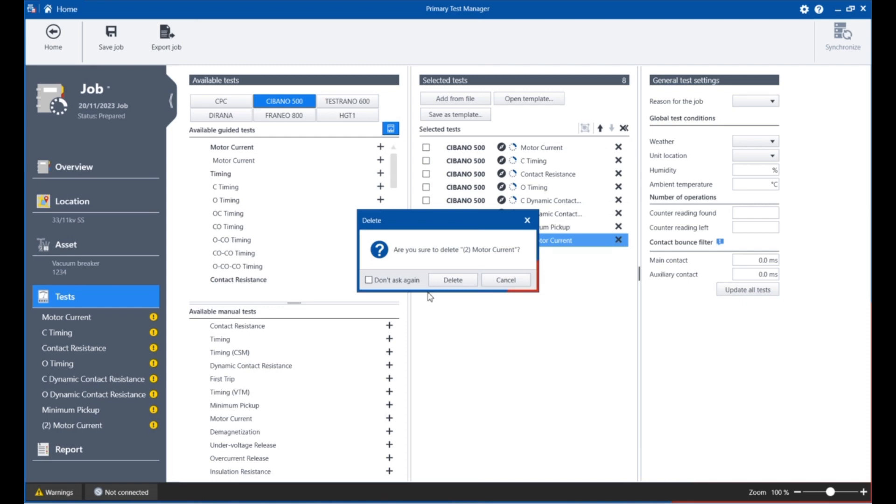
left_click(451, 279)
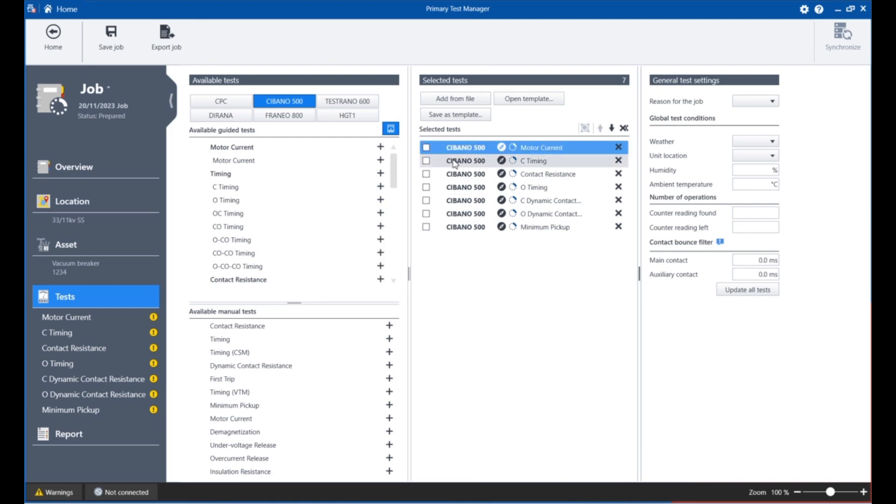
Step: Tick Motor Current, C Timing, Contact Resistance, O Timing and Minimum Pickup to run
left_click(426, 148)
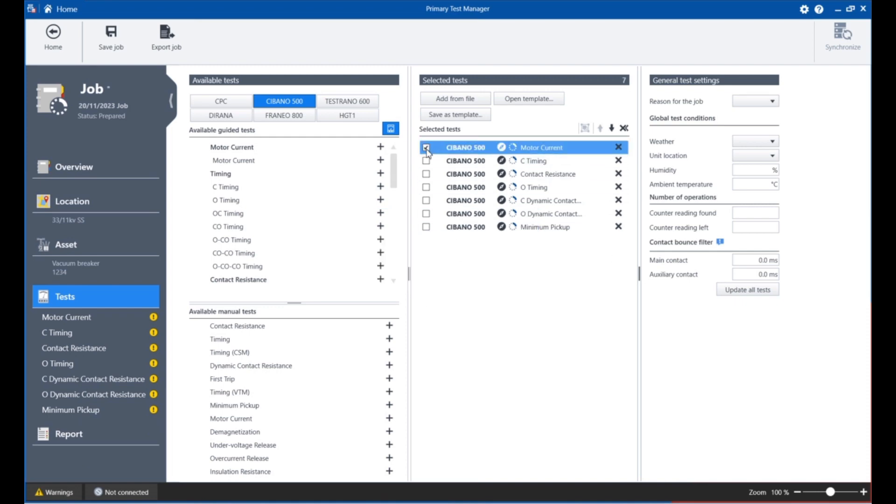
left_click(425, 161)
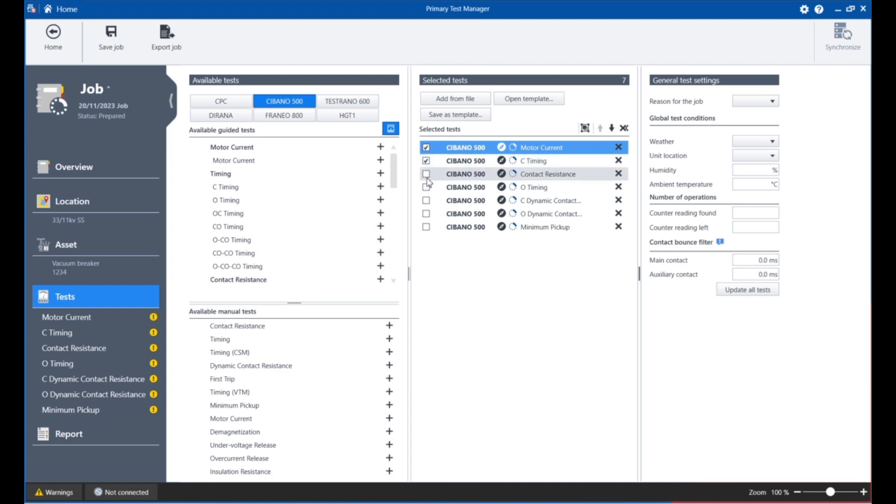
left_click(426, 173)
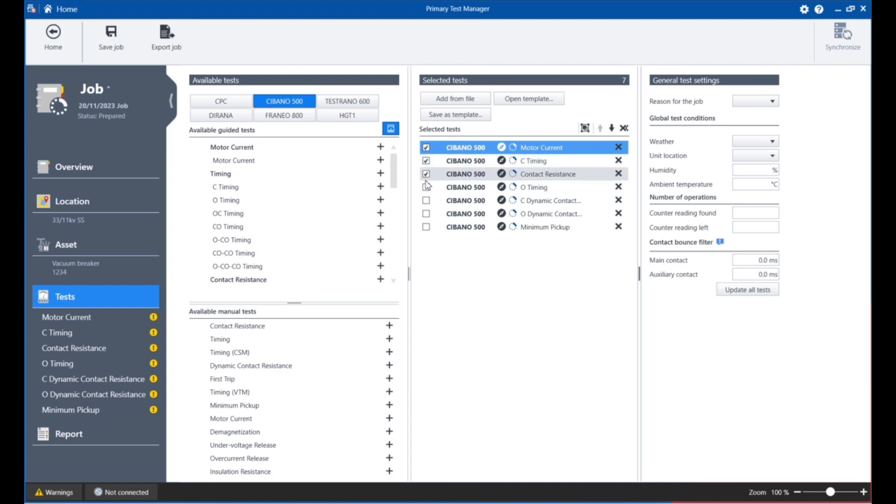
left_click(425, 186)
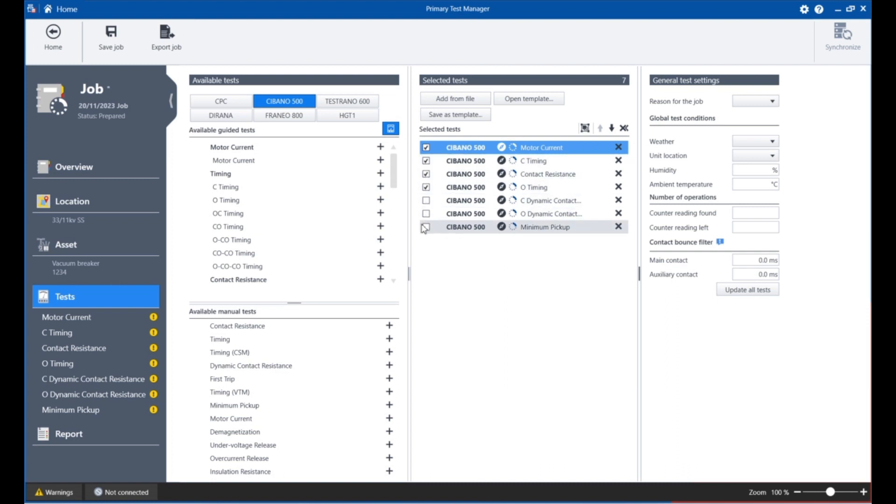
left_click(425, 229)
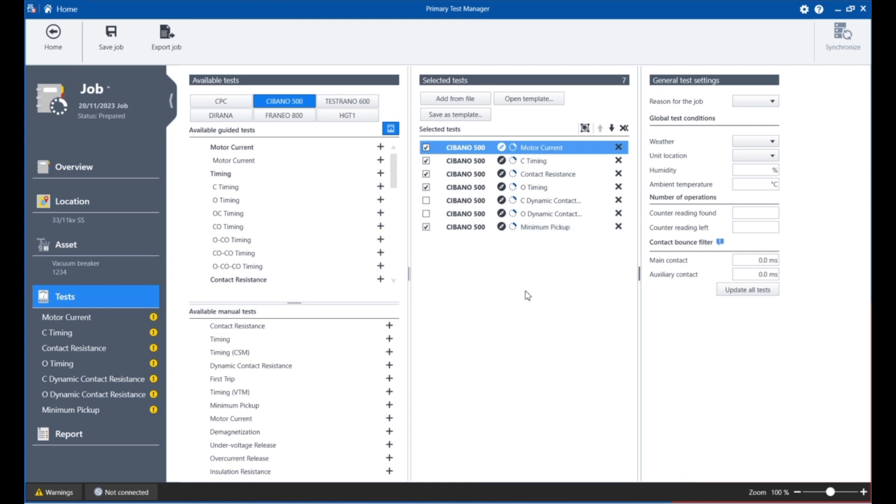
mouse_move(595, 299)
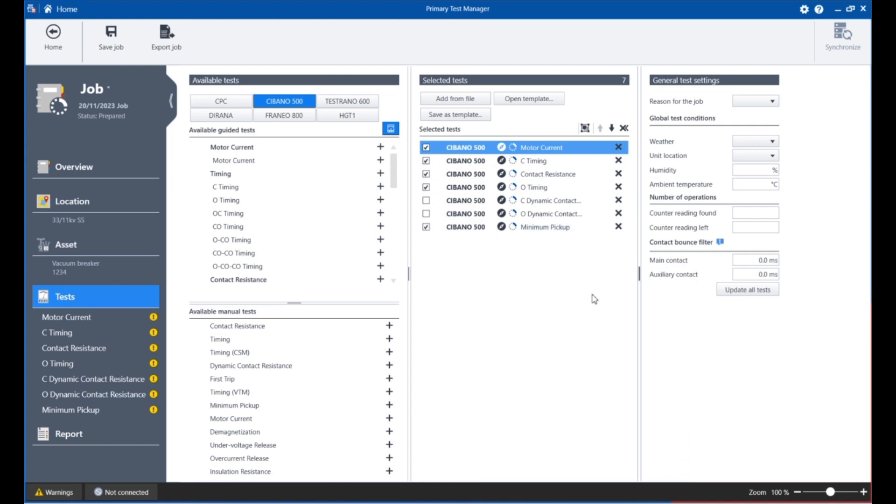
mouse_move(620, 272)
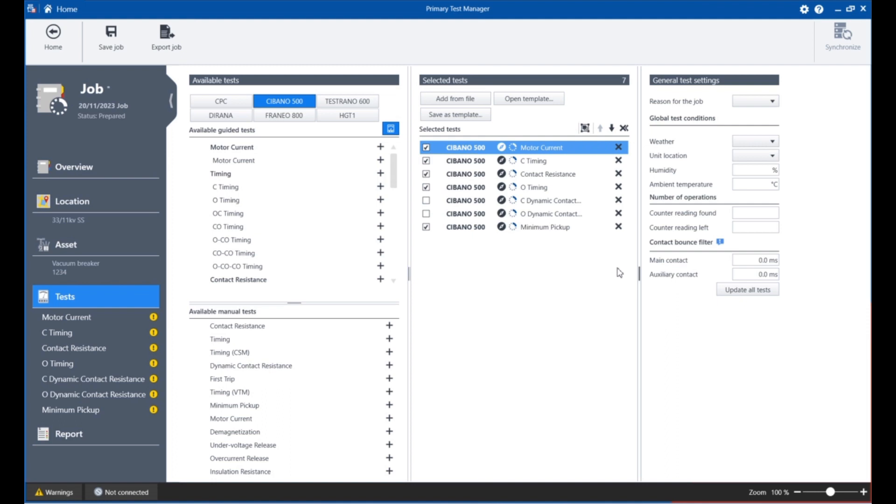
Step: Set general test settings to Commission, Cloudy, Enclosed with counter reading found 34
left_click(772, 101)
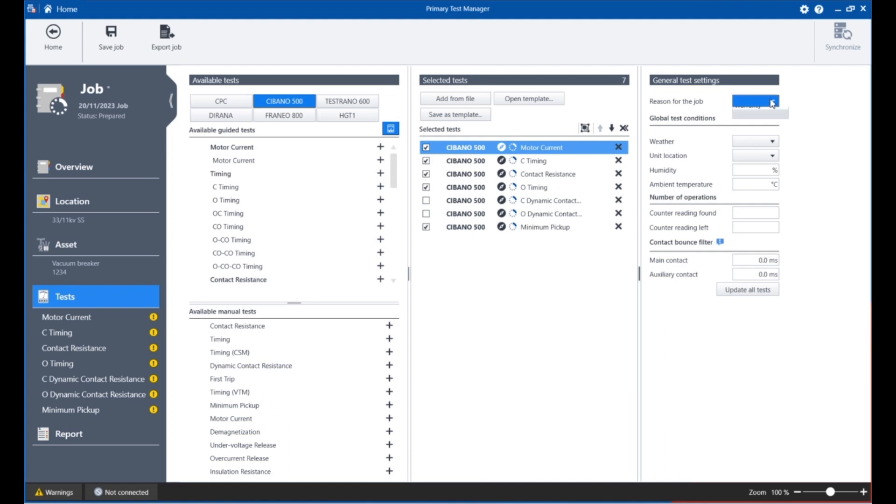
left_click(772, 100)
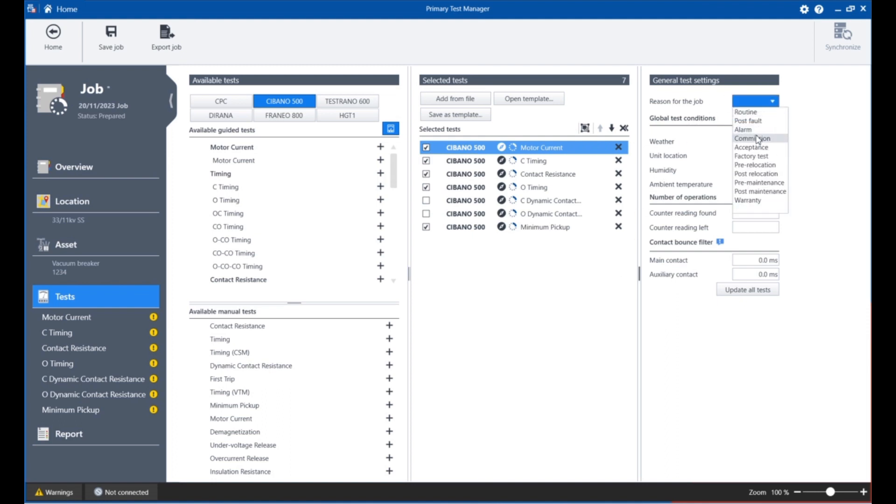
mouse_move(756, 146)
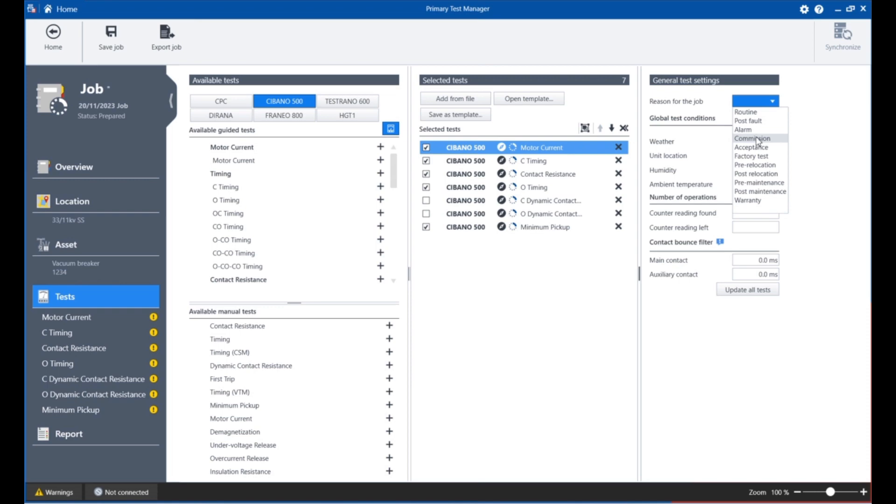
left_click(753, 138)
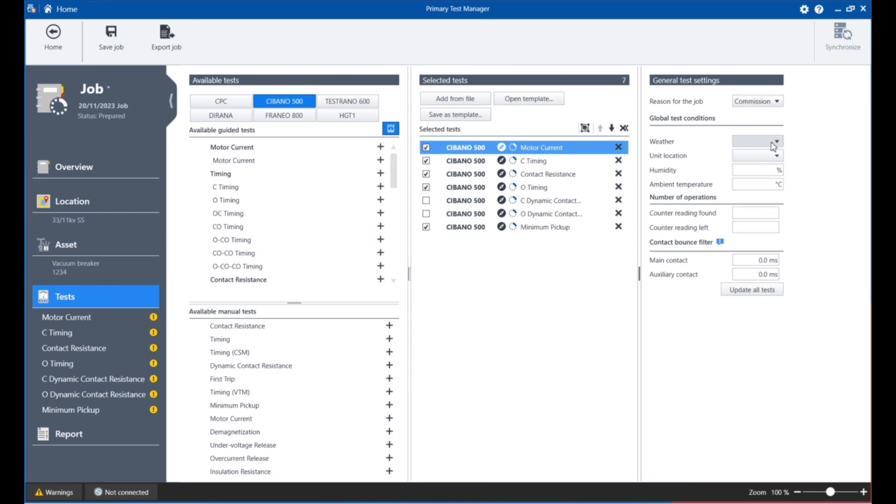
left_click(771, 141)
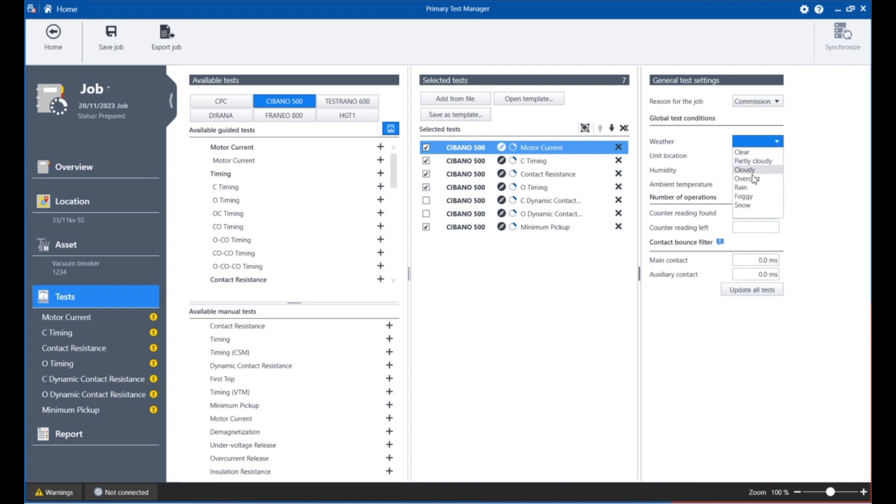
left_click(744, 169)
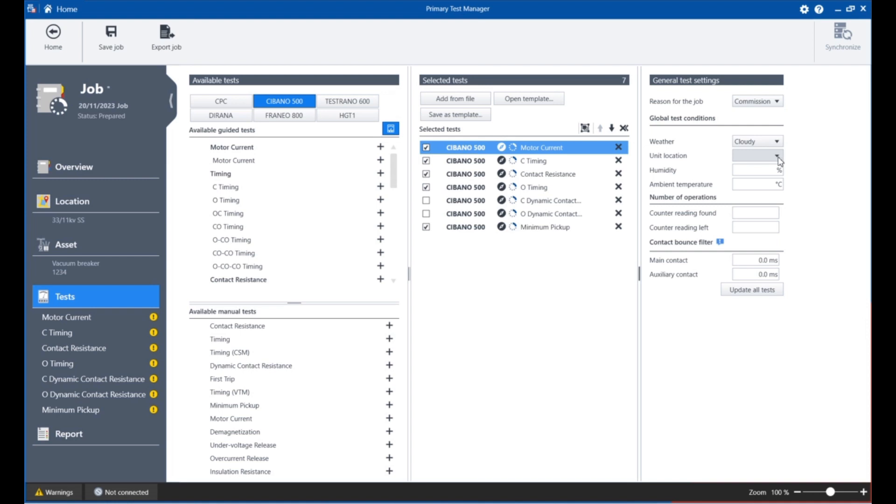
left_click(774, 155)
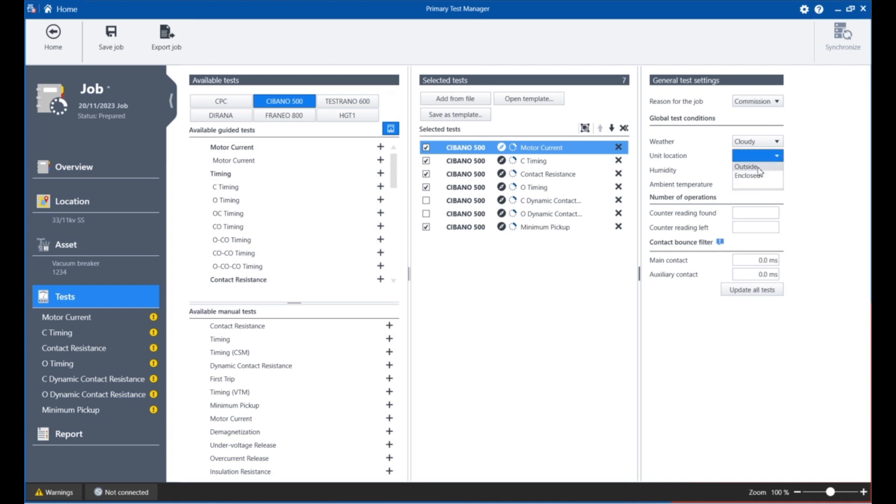
mouse_move(749, 176)
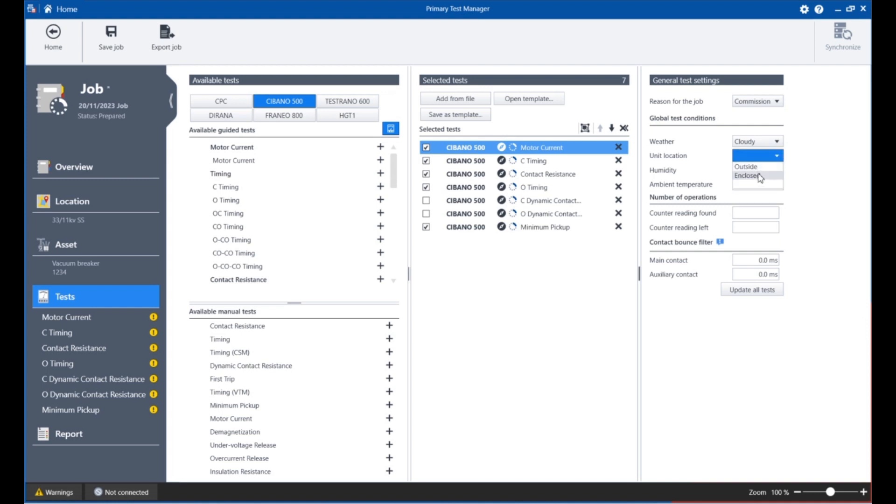
left_click(746, 176)
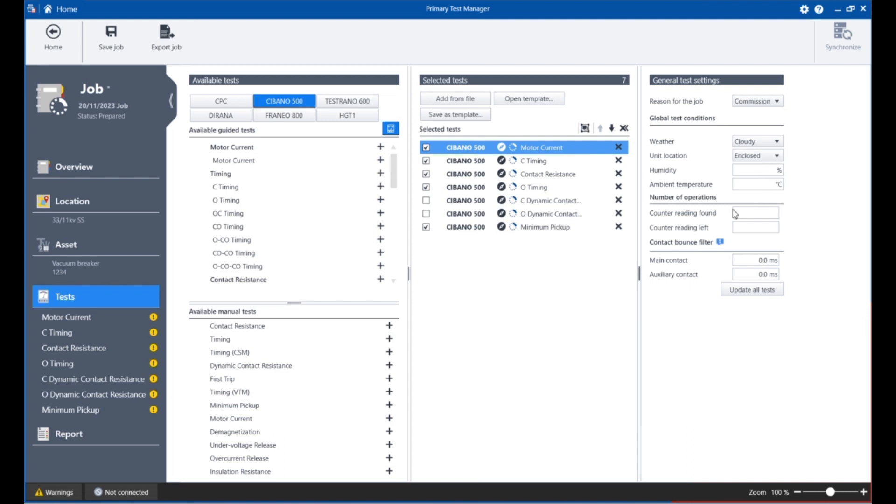
mouse_move(716, 208)
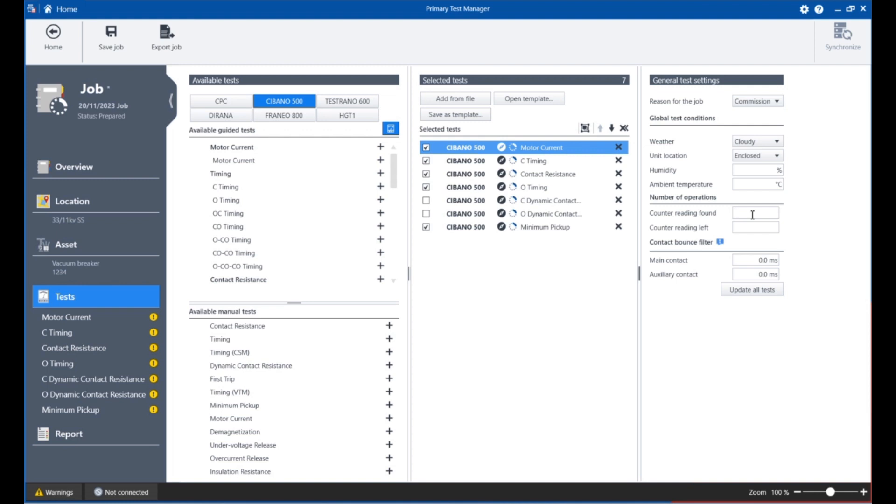
type("3")
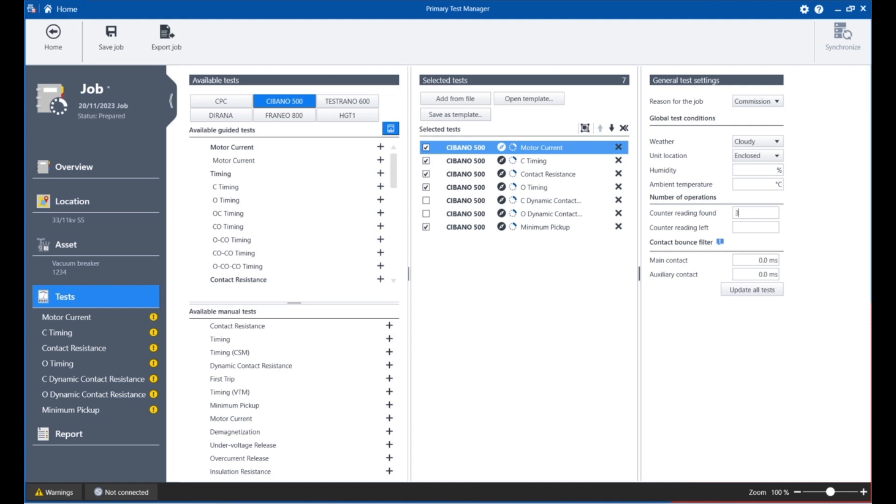
type("4")
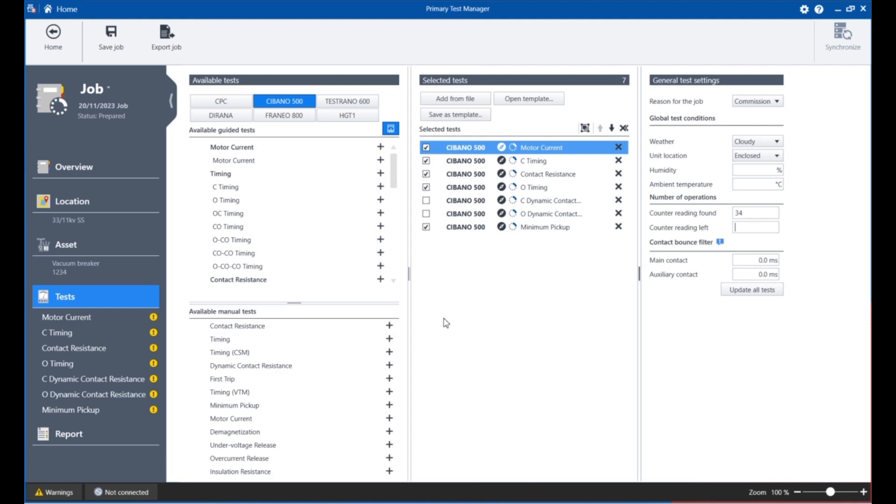
mouse_move(111, 316)
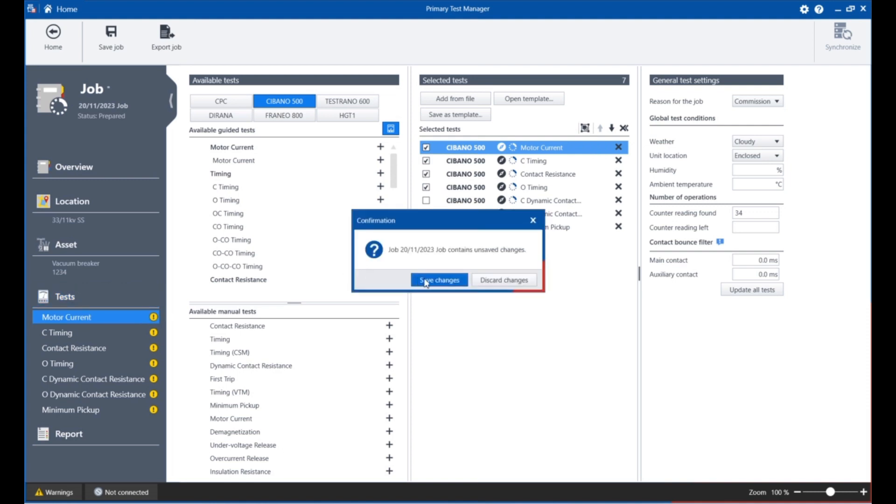
Step: Keep the job's unsaved changes and switch to the Motor Current test
left_click(438, 279)
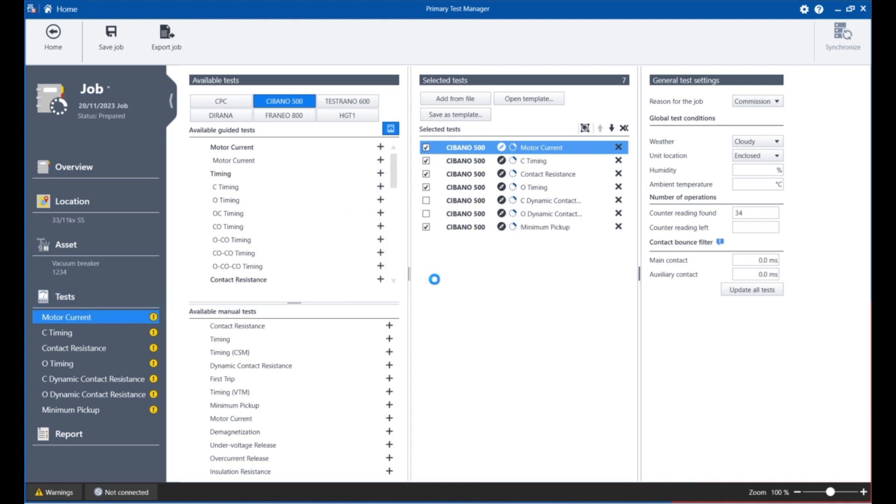
left_click(65, 316)
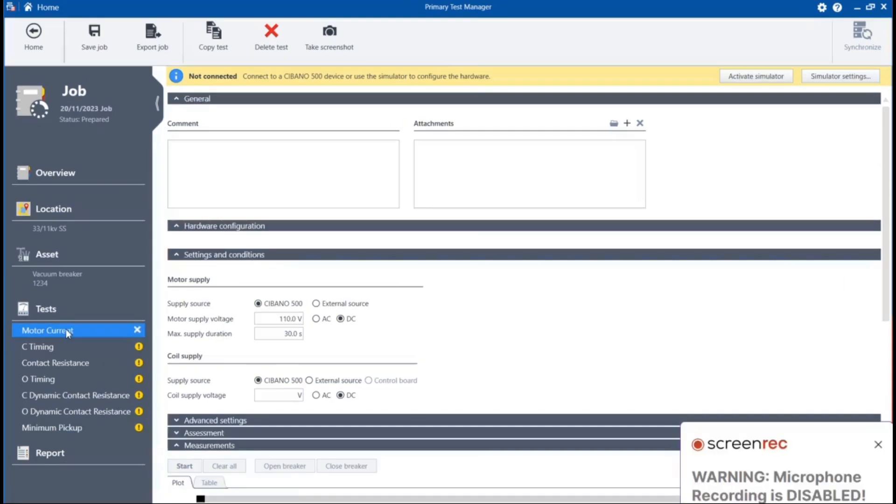
mouse_move(878, 445)
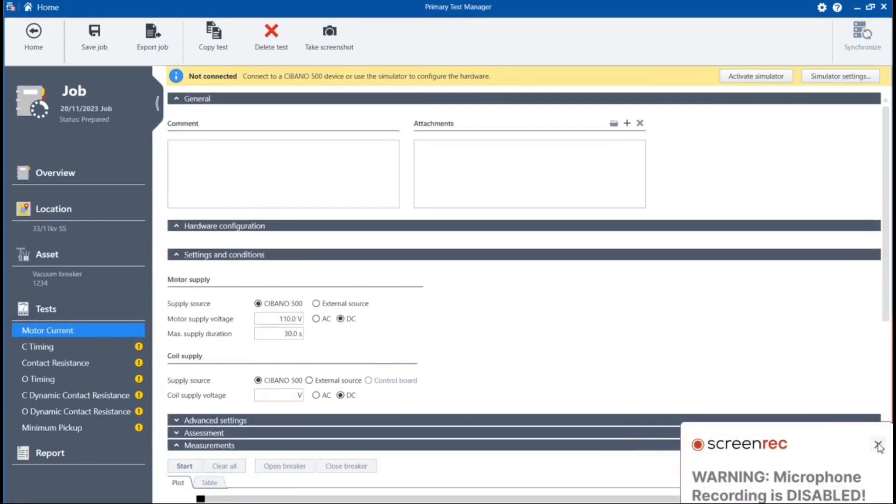
left_click(879, 445)
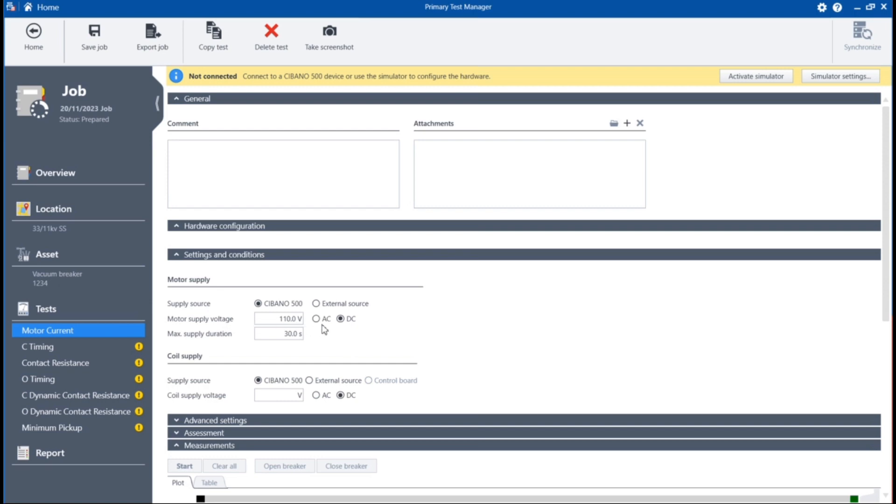
mouse_move(660, 380)
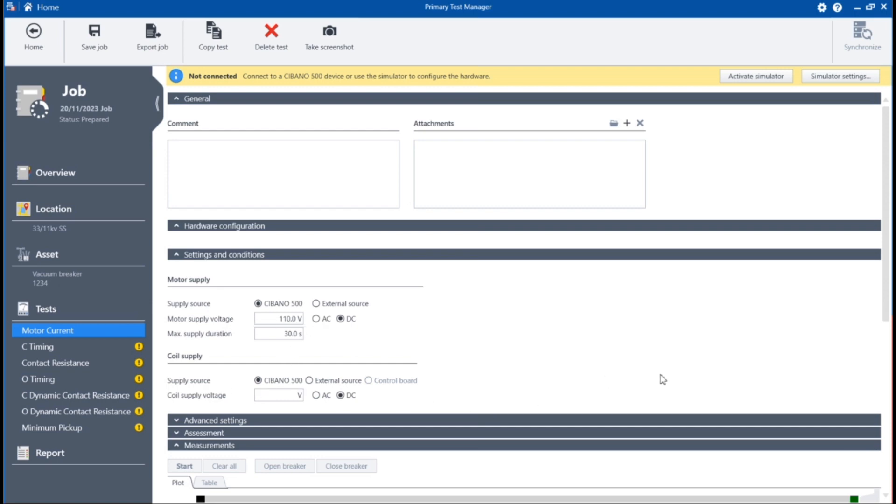
mouse_move(212, 431)
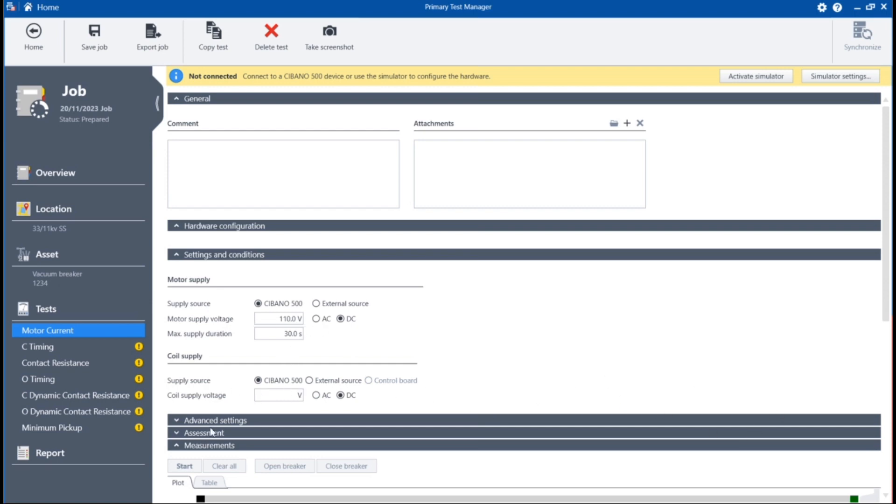
Step: Expand the Motor Current advanced settings and its blank assessment limits down to the measurement plot
left_click(216, 419)
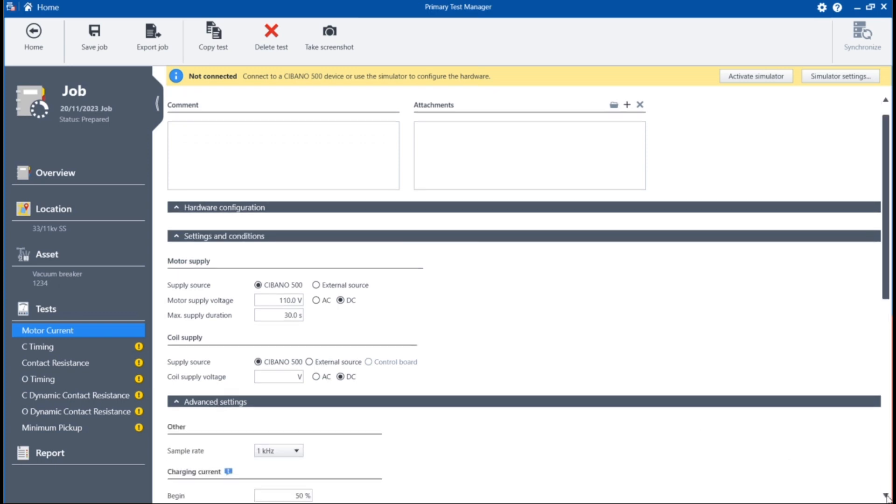
scroll("down", 3)
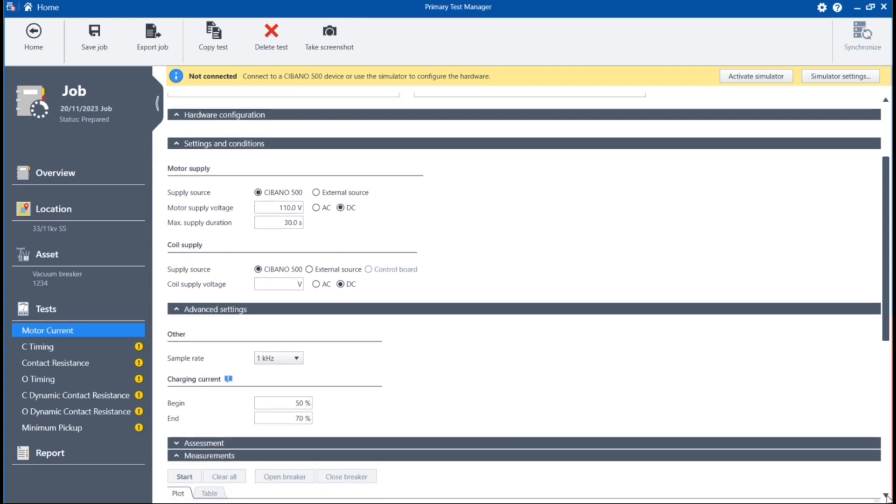
scroll("down", 3)
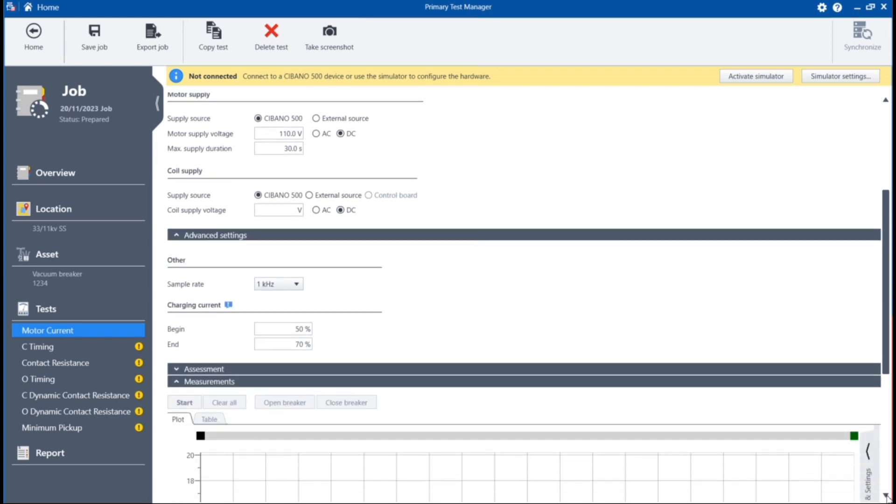
scroll("down", 3)
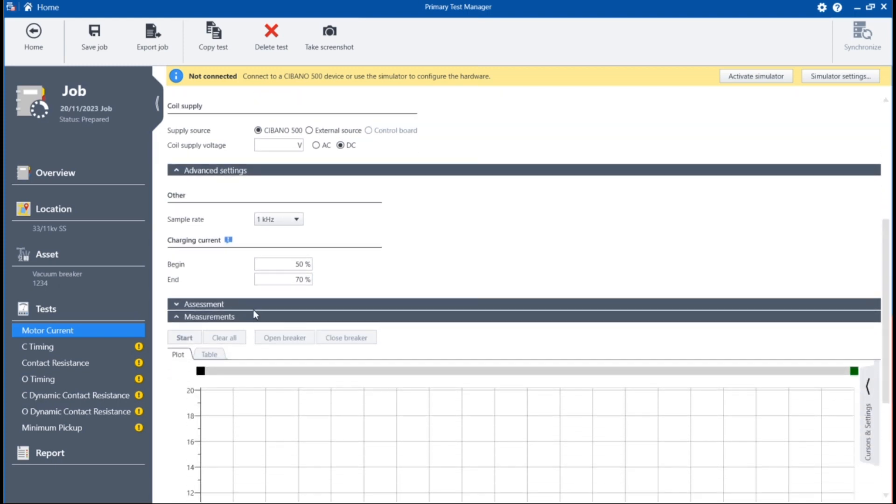
left_click(204, 303)
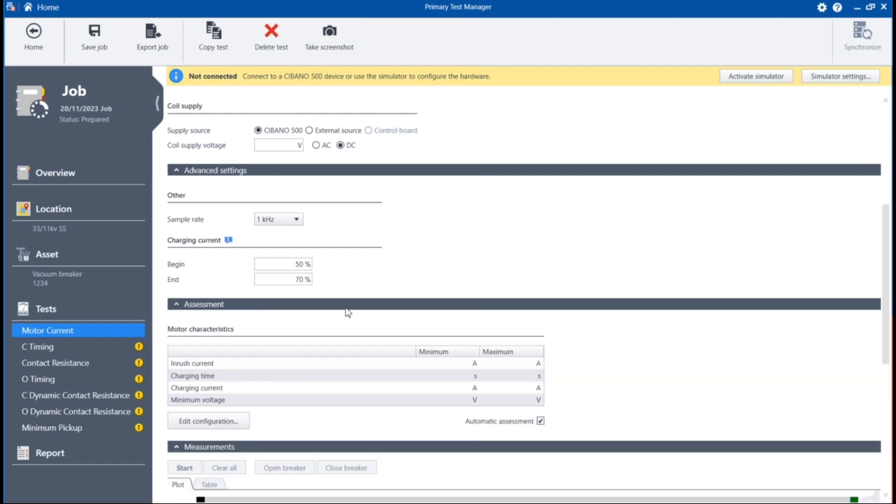
mouse_move(500, 392)
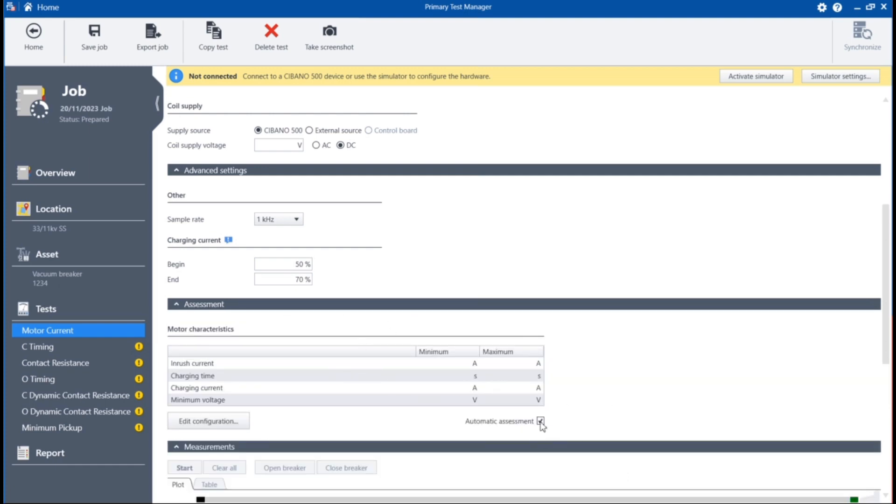
left_click(540, 421)
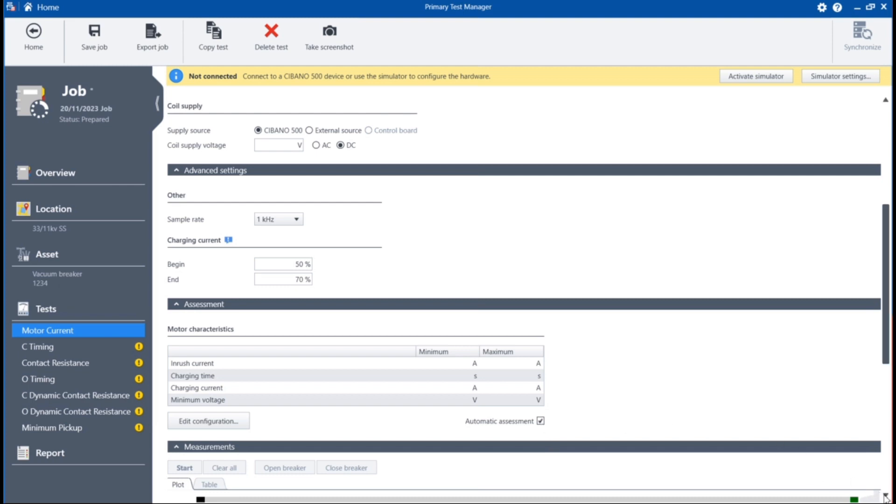
scroll("down", 3)
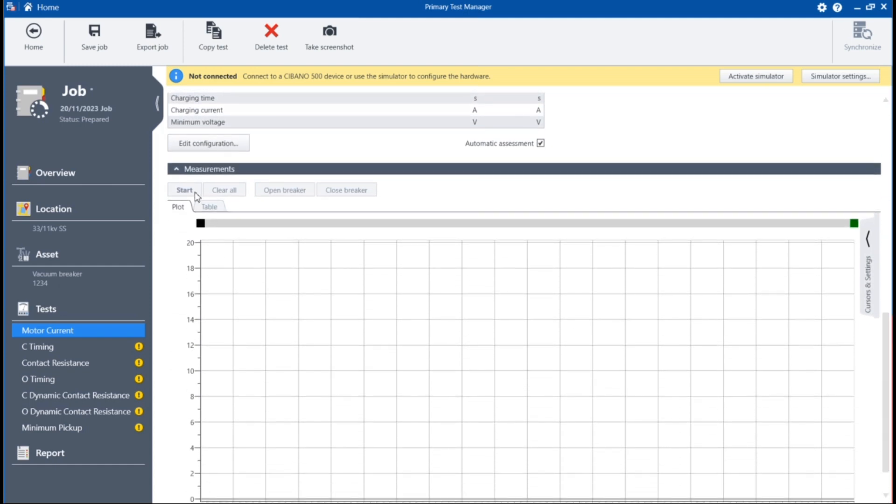
mouse_move(883, 137)
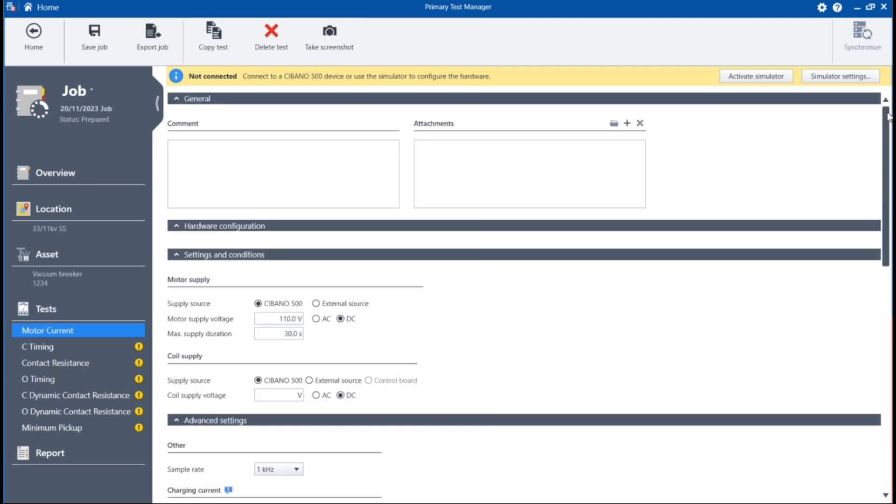
Step: Activate the simulated CIBANO 500 and review the test's wiring diagram
left_click(754, 76)
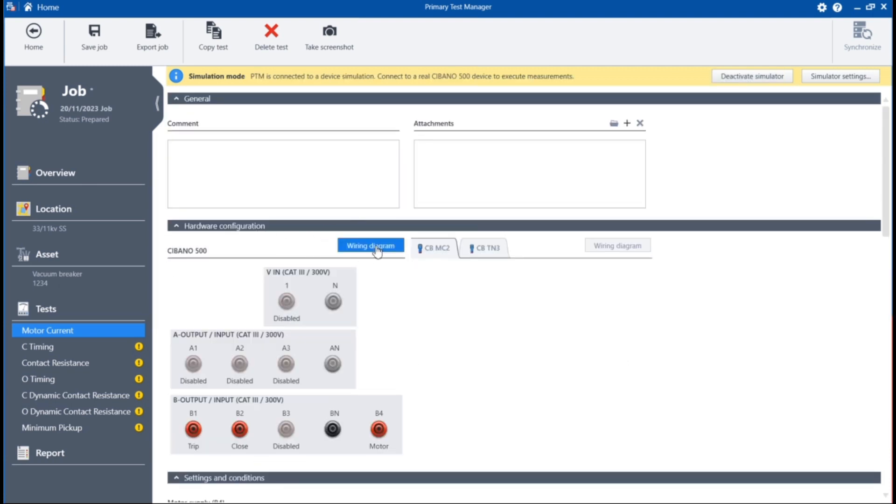
left_click(369, 245)
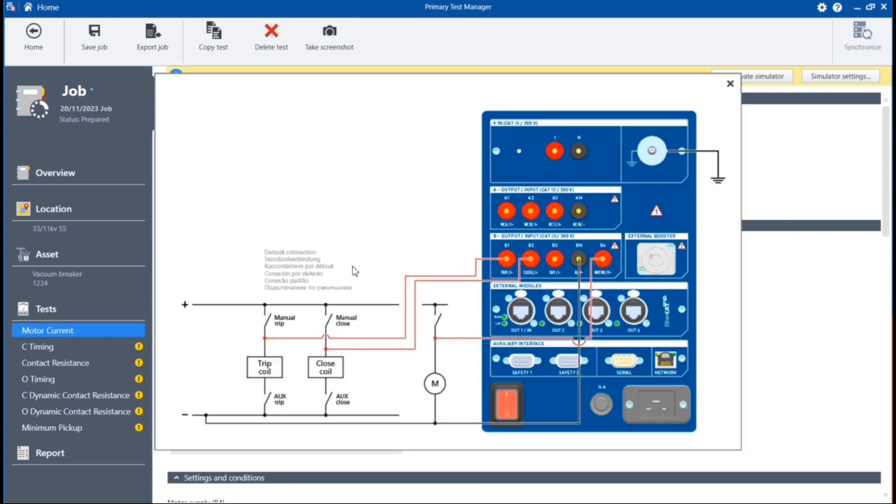
mouse_move(729, 84)
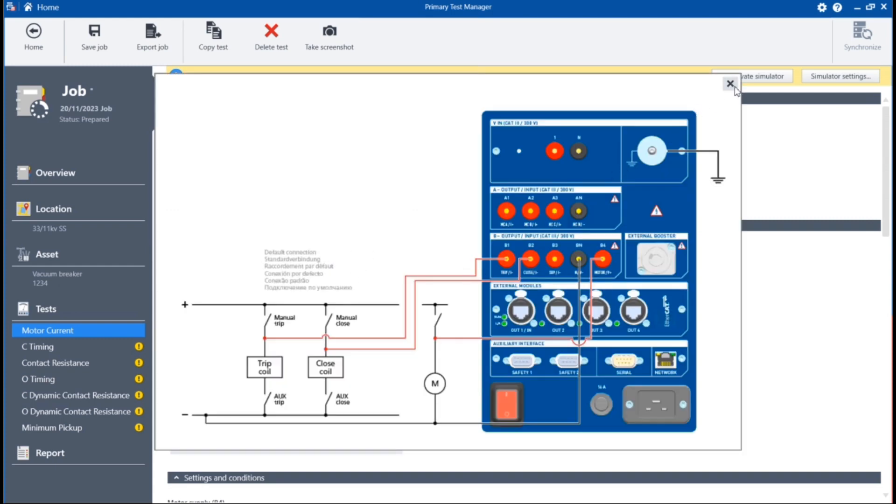
left_click(730, 83)
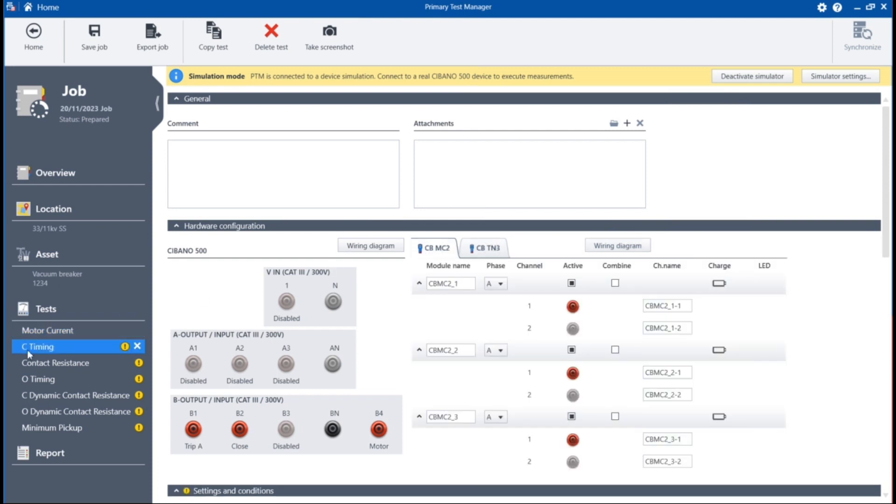
Step: Check the C Timing wiring diagram and set the coil and motor supply voltages to 110 V
left_click(370, 245)
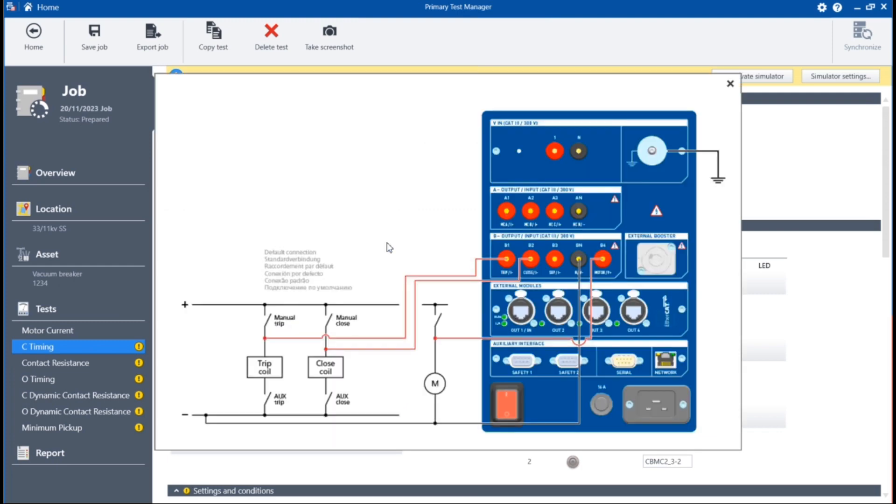
left_click(730, 83)
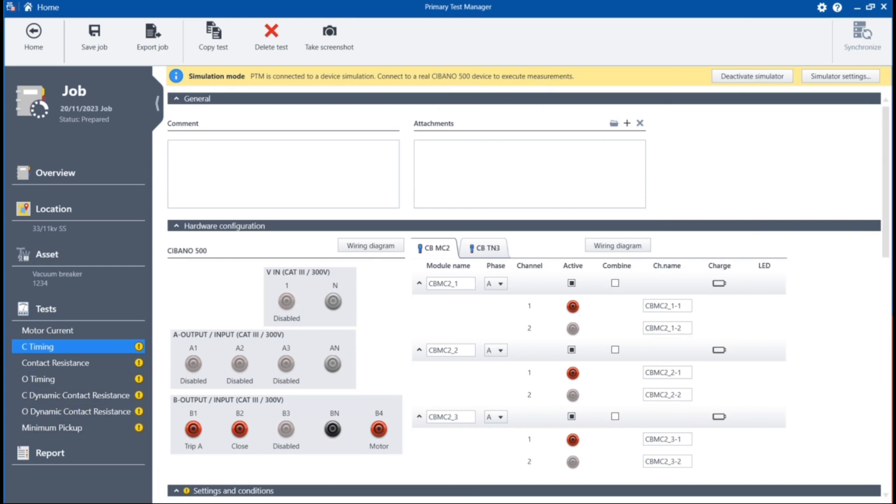
scroll("down", 3)
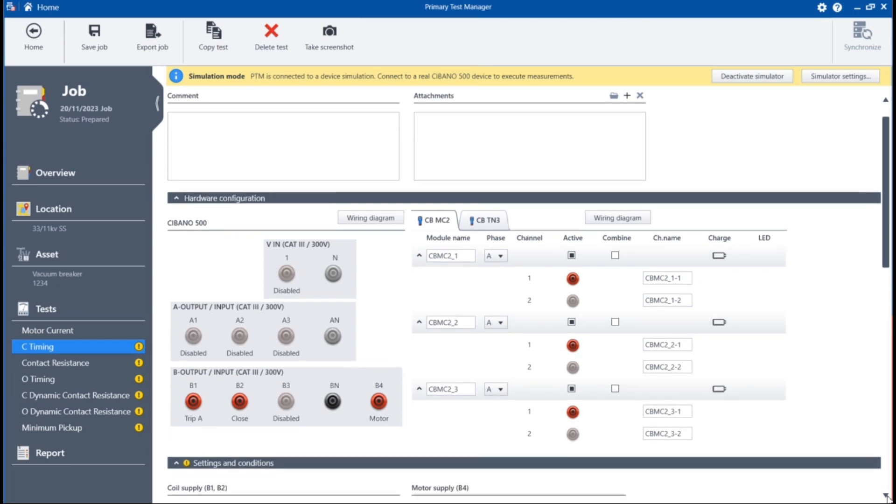
scroll("down", 3)
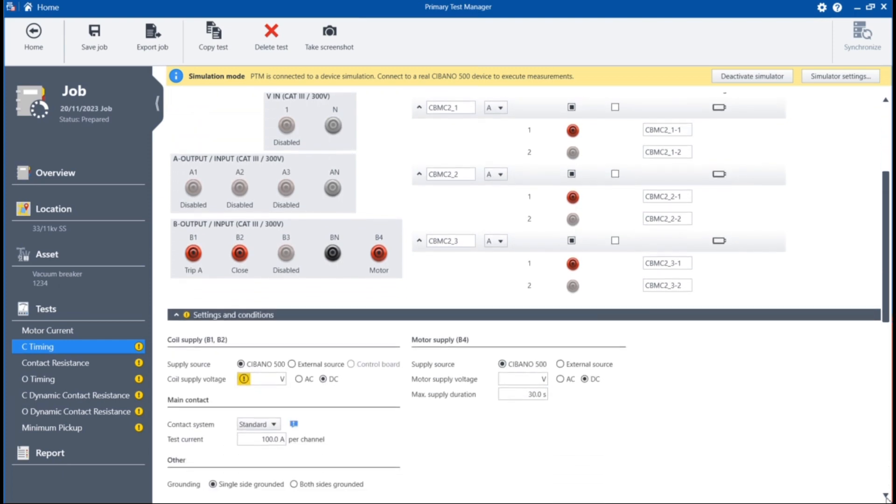
scroll("down", 3)
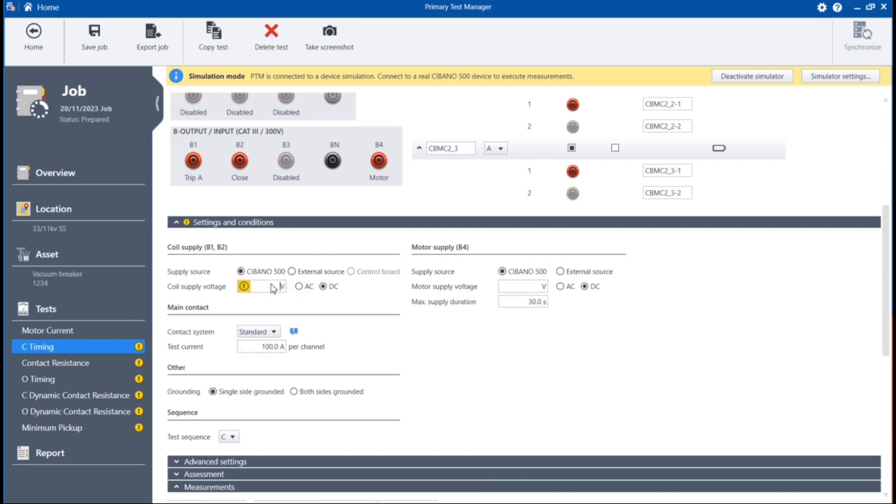
type("110.0")
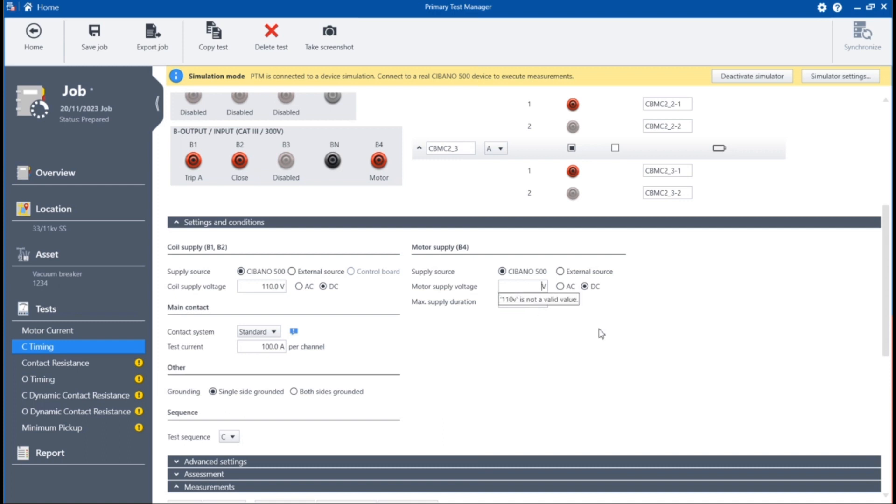
mouse_move(564, 312)
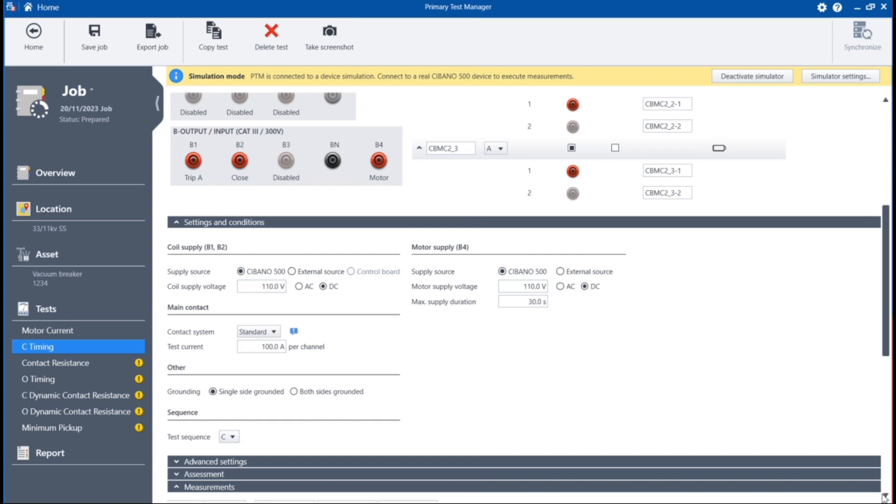
scroll("down", 3)
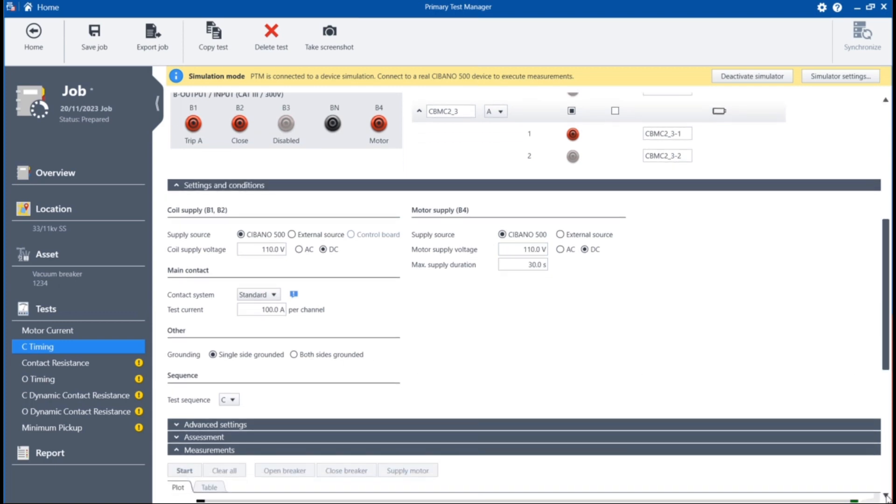
Step: Keep C as the test sequence and expand the C Timing advanced settings to the sequence diagram
scroll("down", 3)
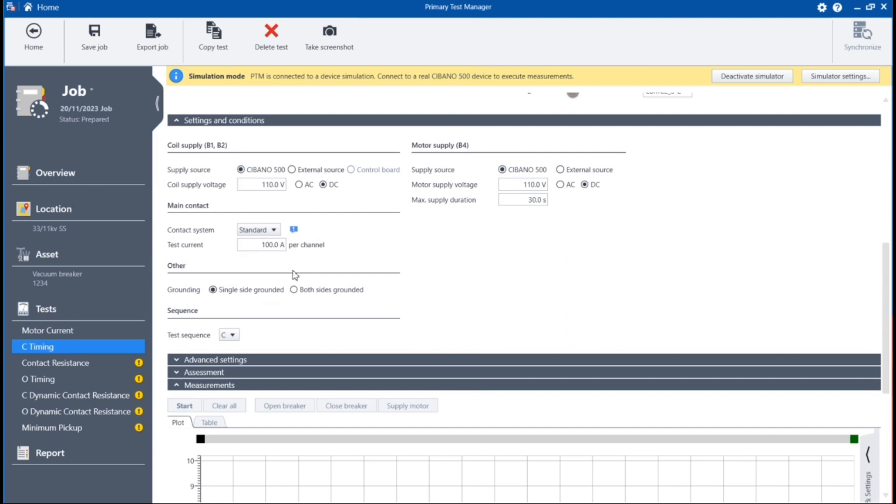
left_click(228, 334)
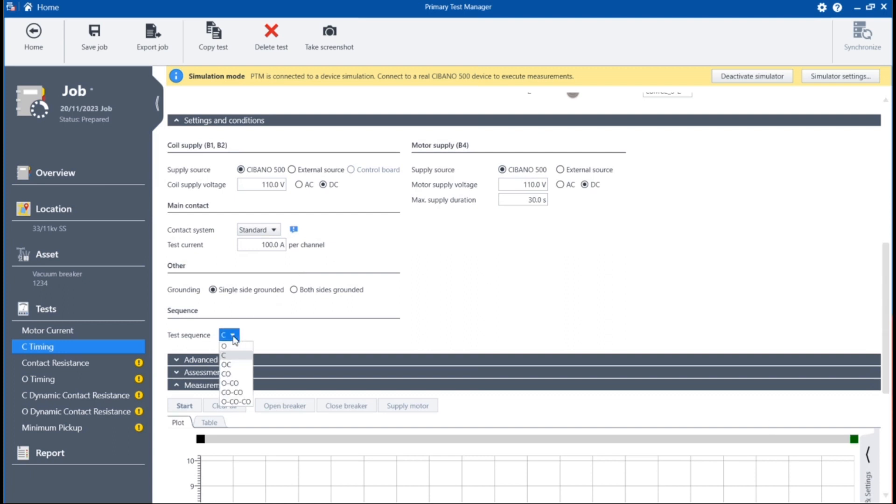
mouse_move(226, 364)
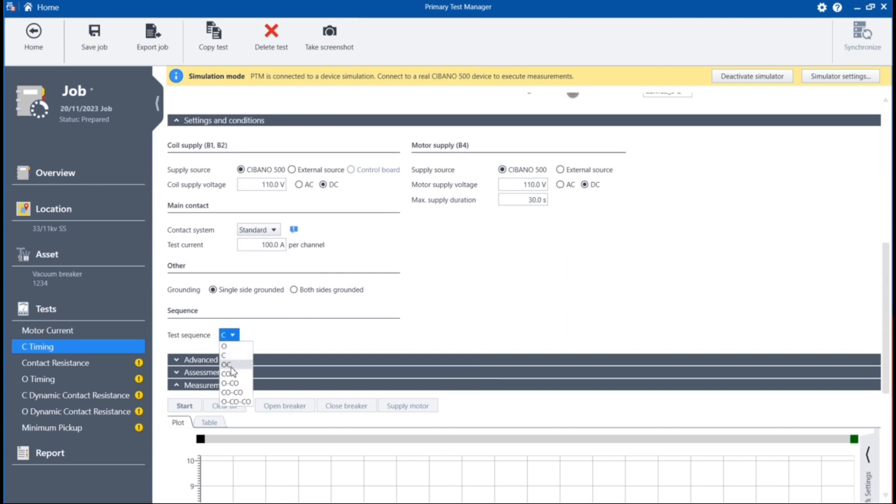
mouse_move(224, 345)
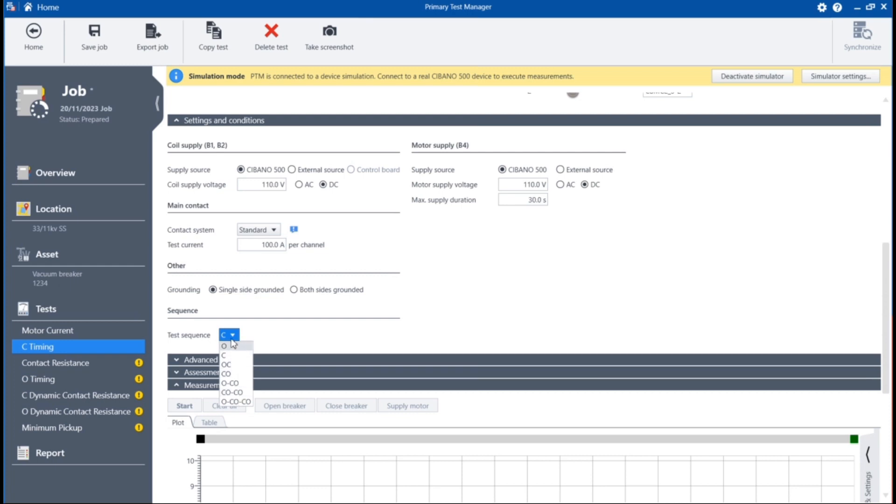
left_click(223, 355)
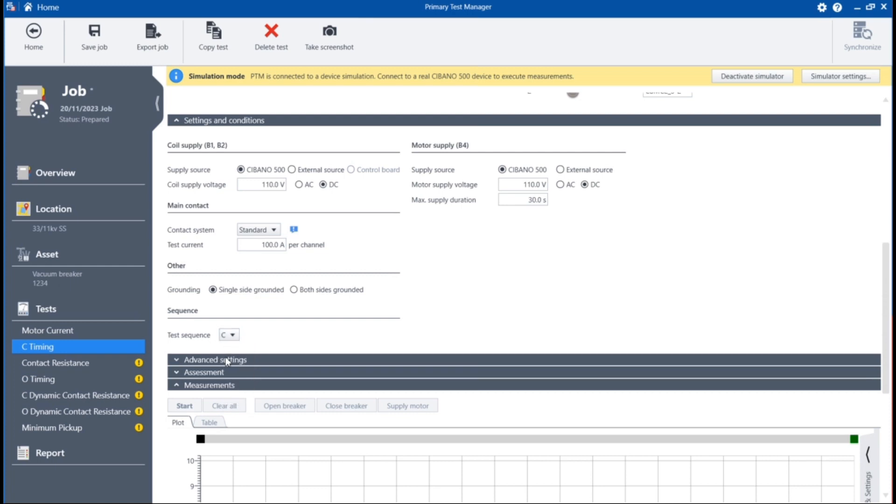
left_click(215, 359)
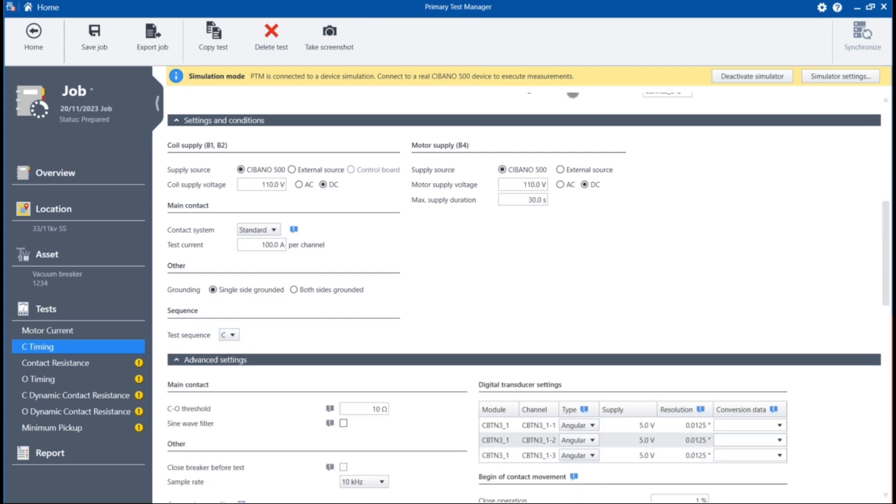
scroll("down", 3)
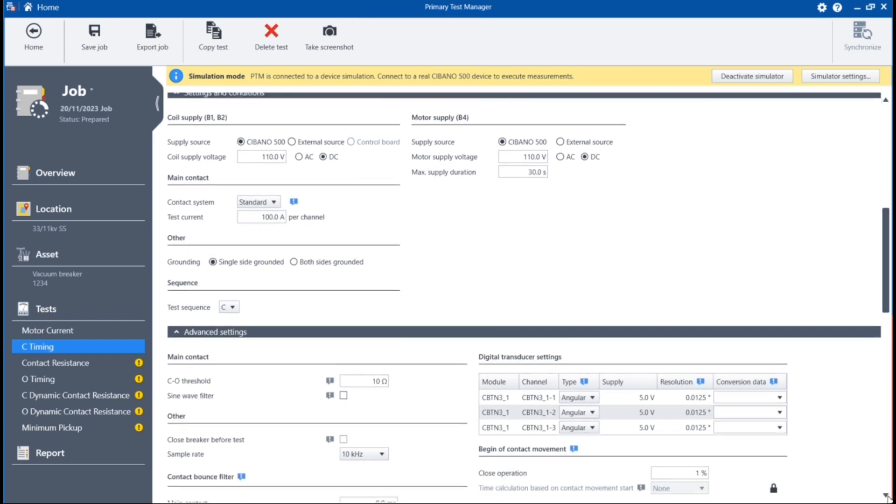
scroll("down", 3)
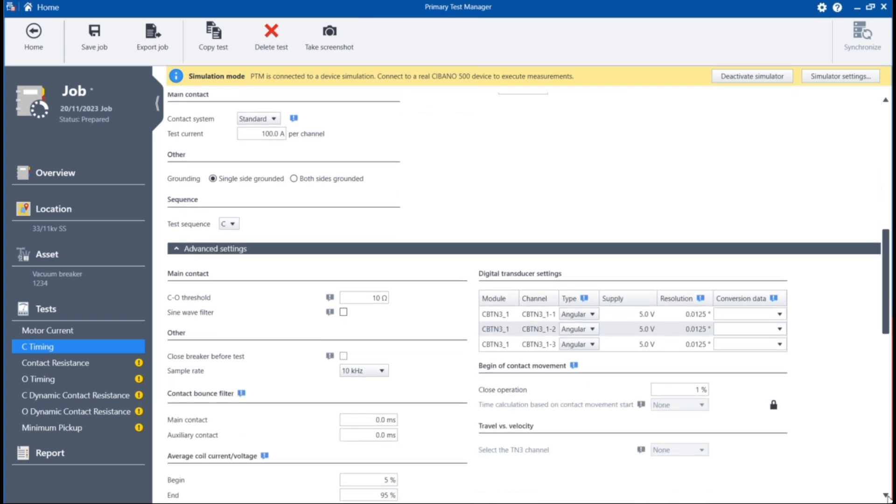
scroll("down", 3)
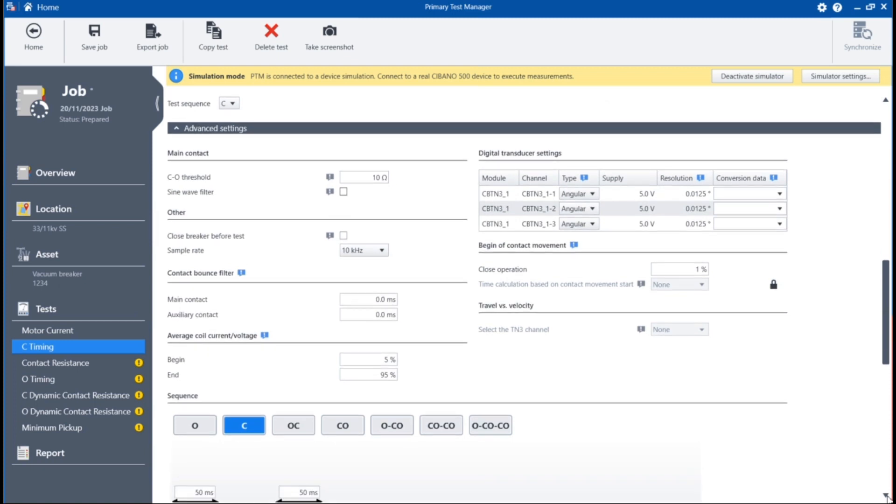
scroll("down", 3)
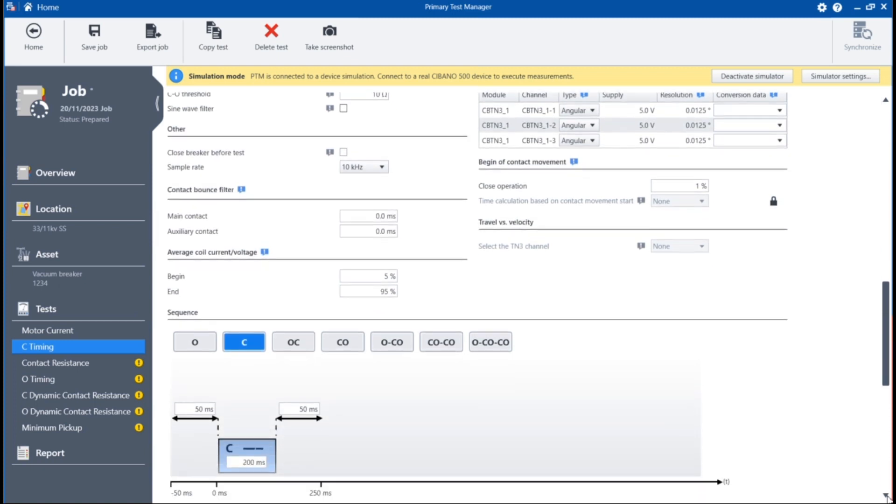
scroll("down", 3)
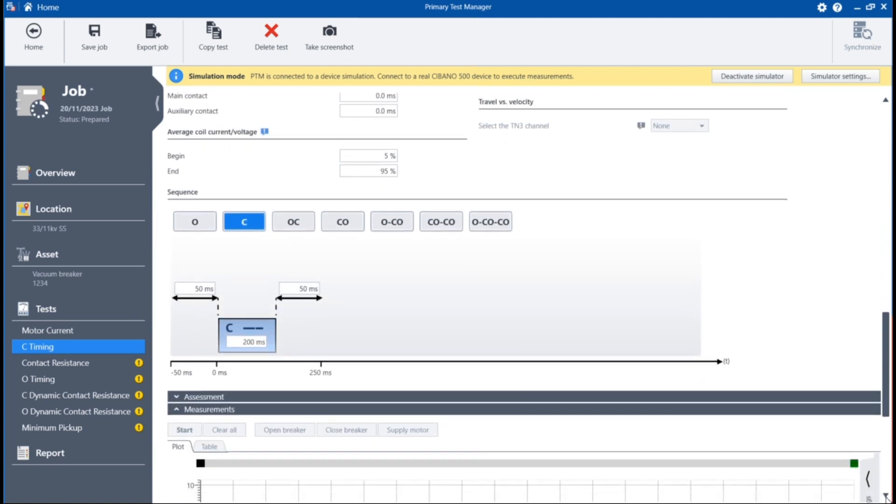
Step: Expand the C Timing assessment tables and scroll through them to the empty measurement plot
scroll("down", 3)
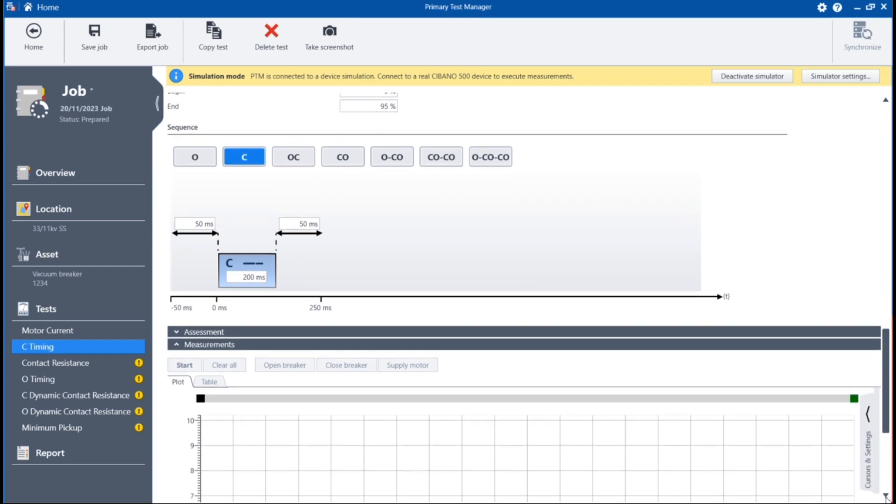
scroll("down", 3)
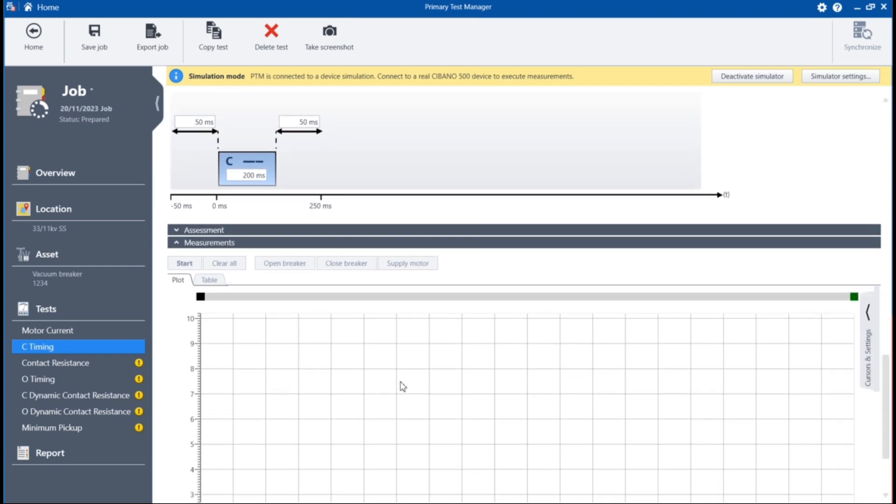
left_click(205, 230)
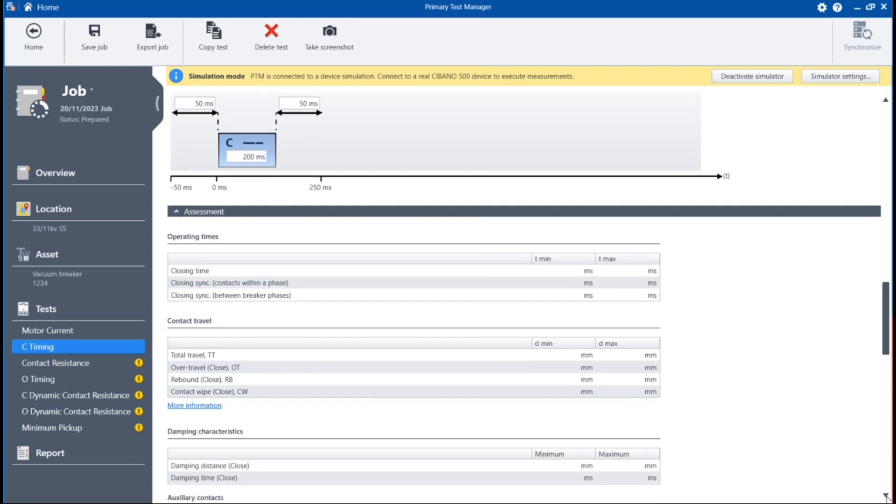
scroll("down", 3)
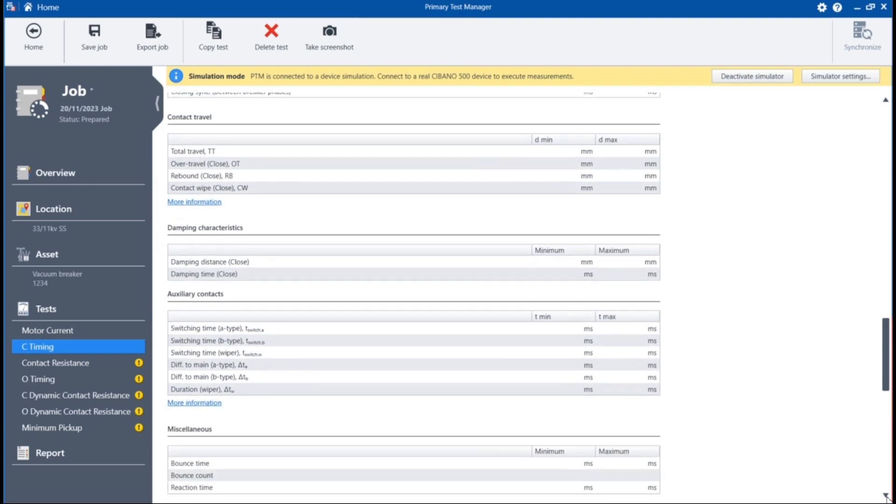
scroll("down", 3)
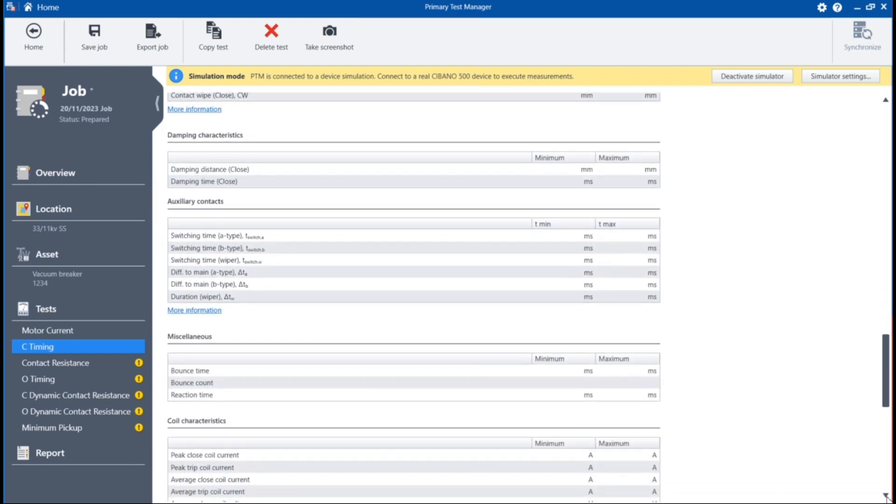
scroll("down", 3)
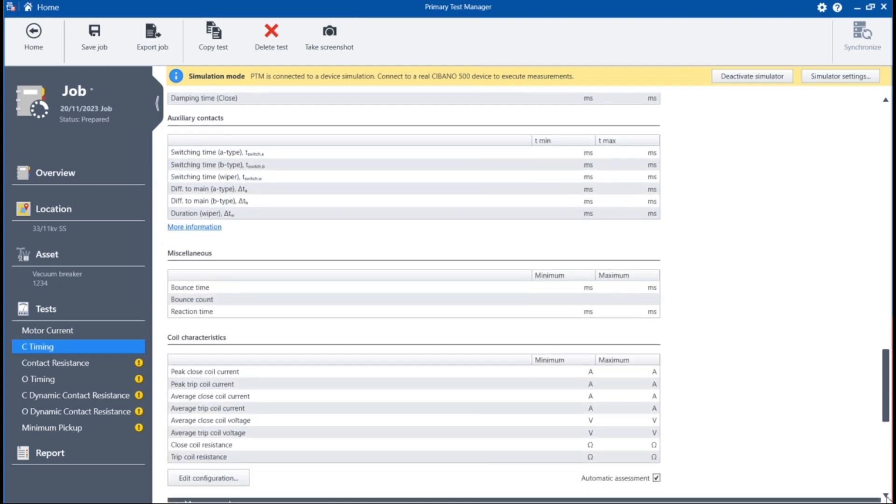
scroll("down", 3)
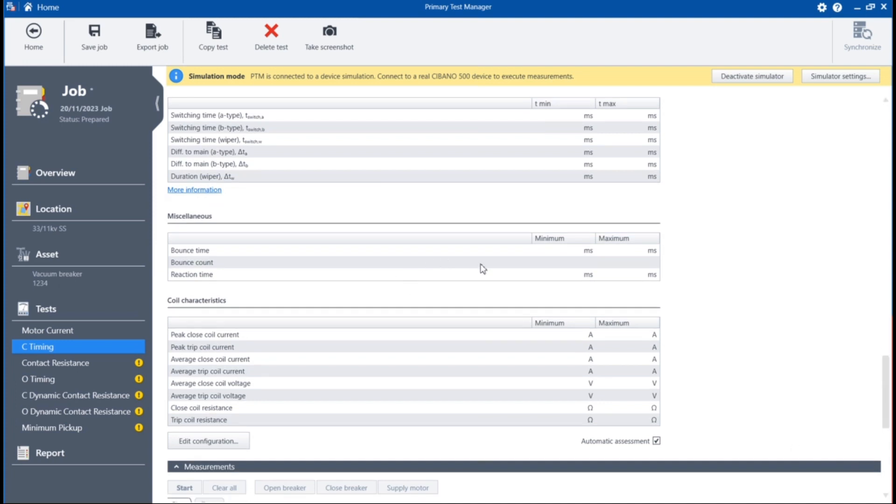
mouse_move(872, 494)
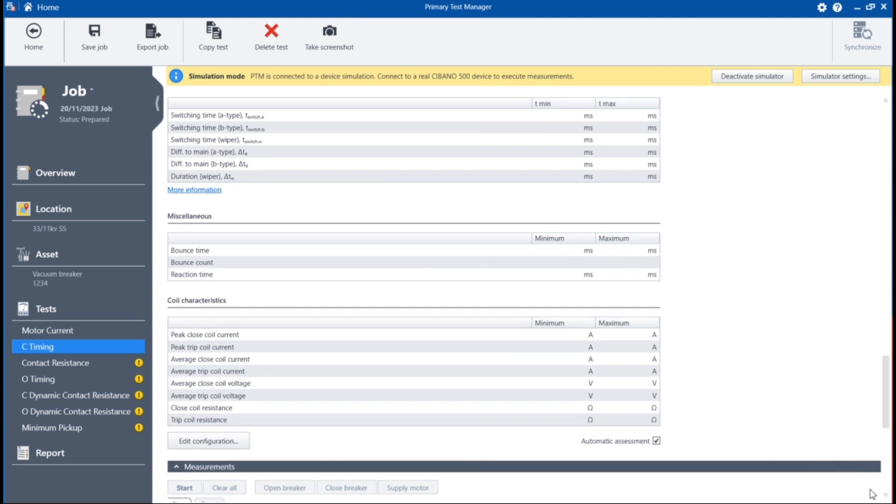
scroll("down", 3)
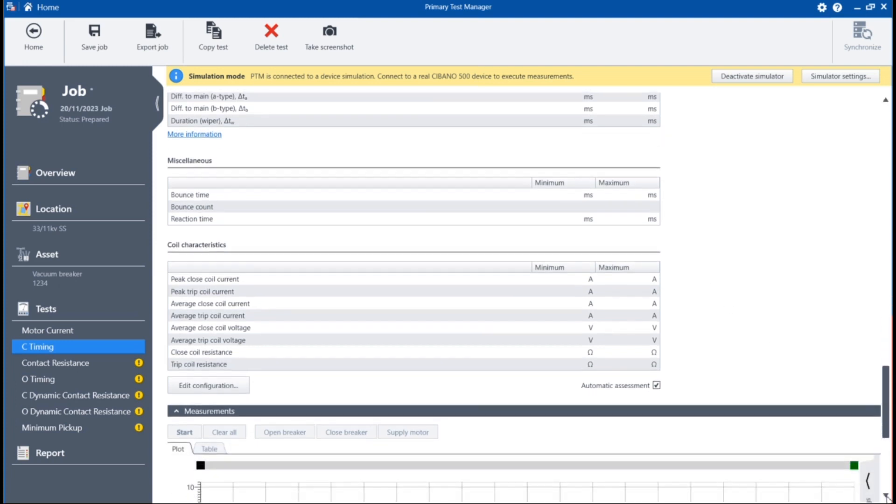
scroll("down", 3)
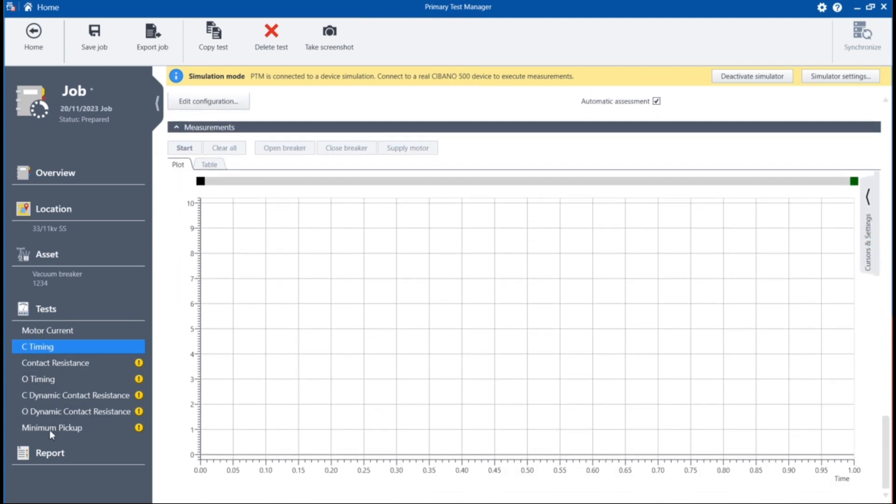
left_click(49, 452)
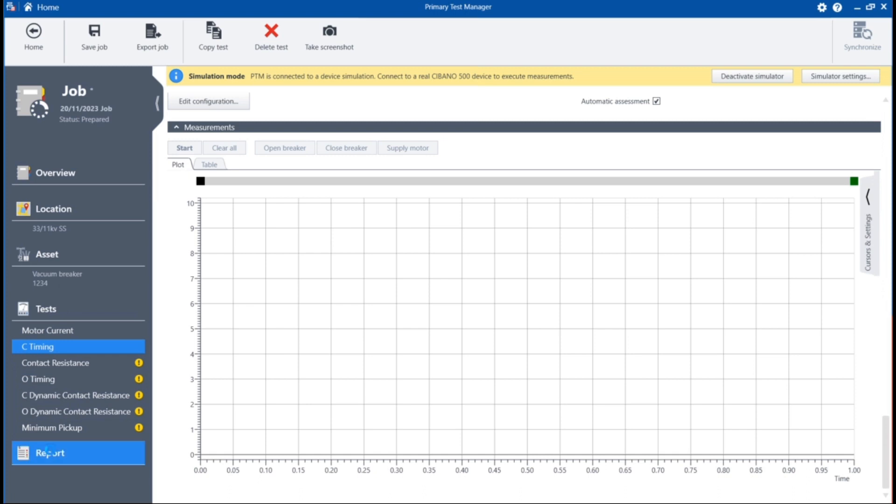
Step: Go to the job's report page showing the new 20/11/2023 – Report (1234)
left_click(50, 452)
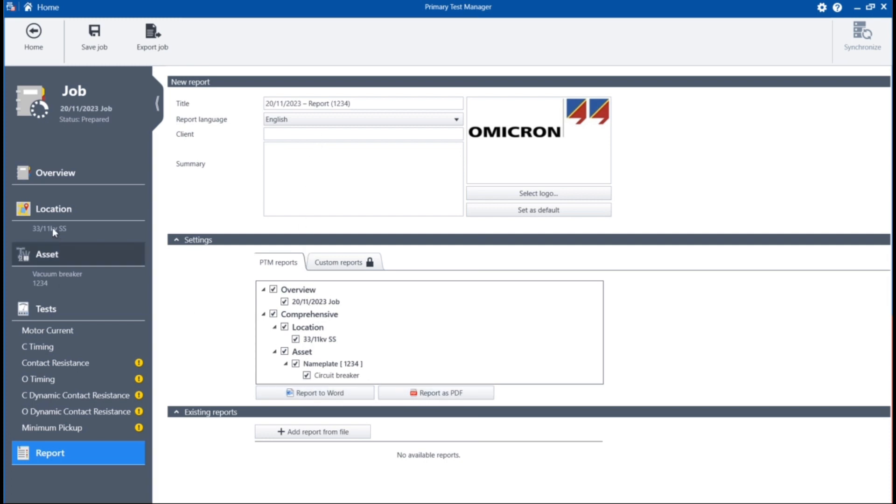
Step: Show the job overview and keep its overall assessment at No faults
left_click(55, 172)
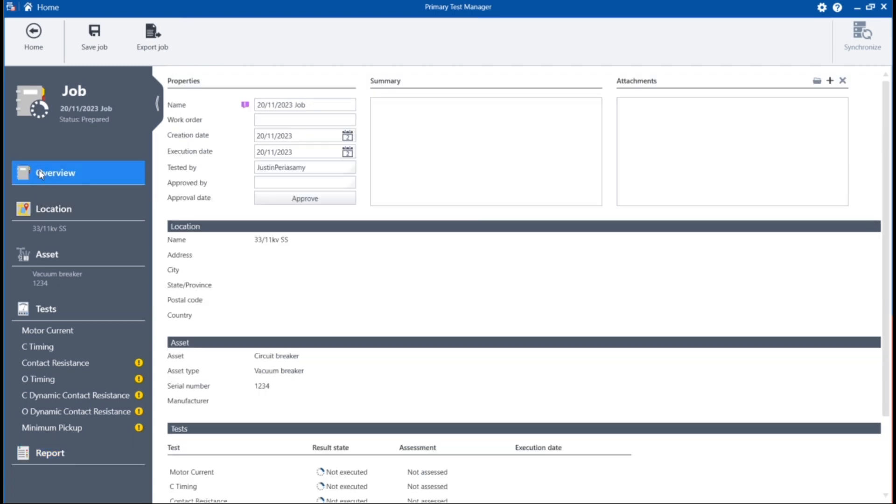
scroll("down", 3)
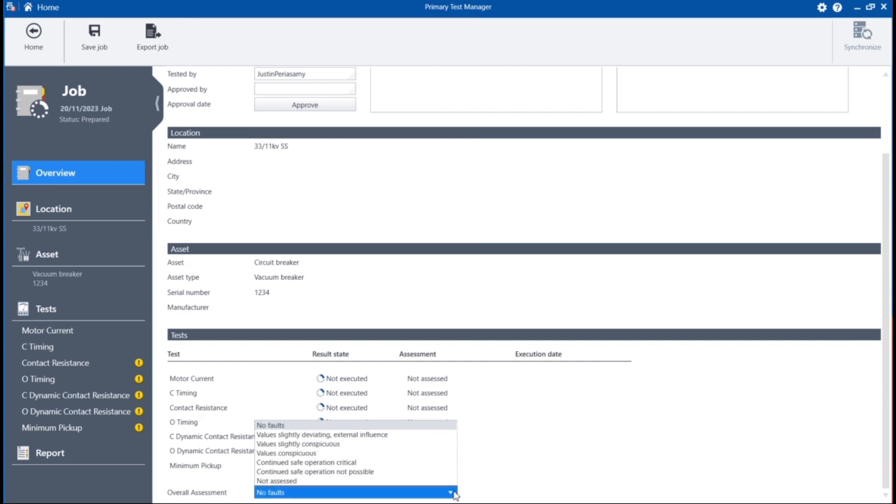
mouse_move(339, 429)
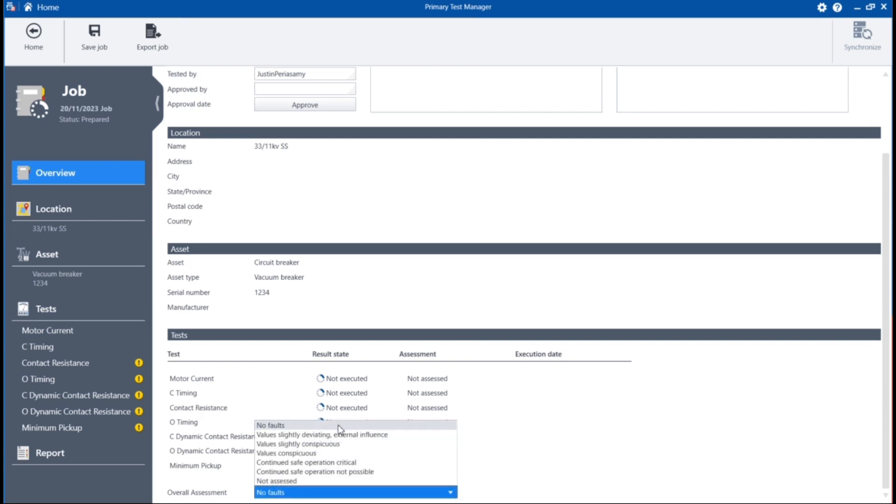
left_click(270, 426)
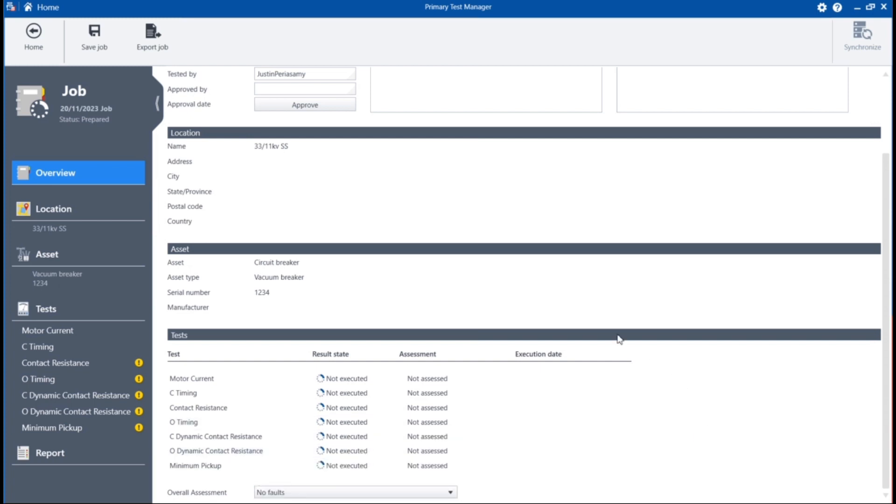
mouse_move(57, 148)
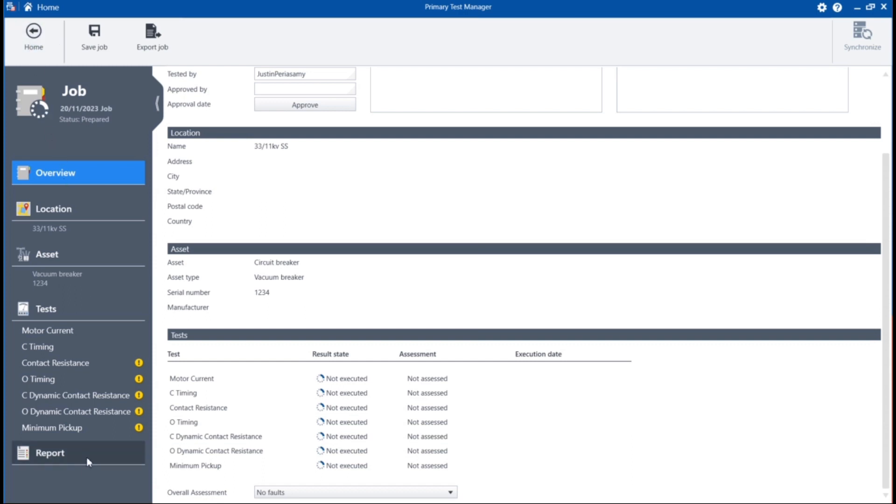
Step: Return to the job's report page with its Word and PDF output options
left_click(50, 452)
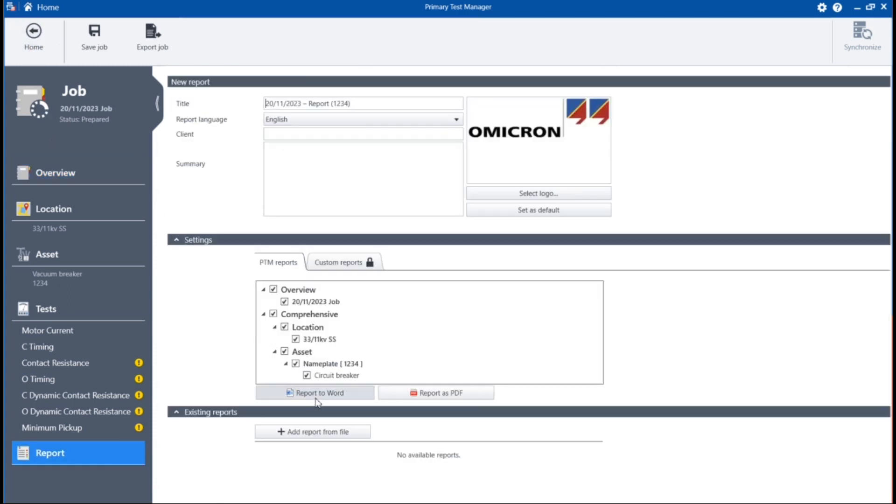
mouse_move(366, 411)
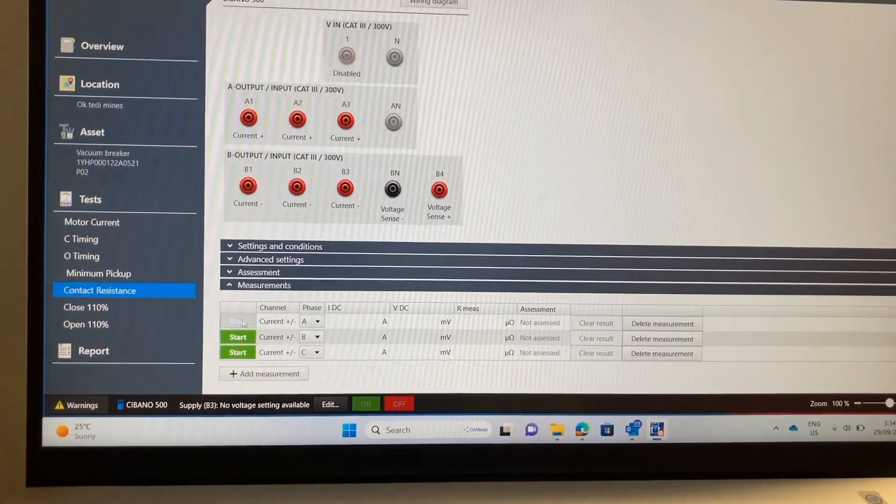
Step: Start and then stop the phase A contact resistance measurement
left_click(238, 324)
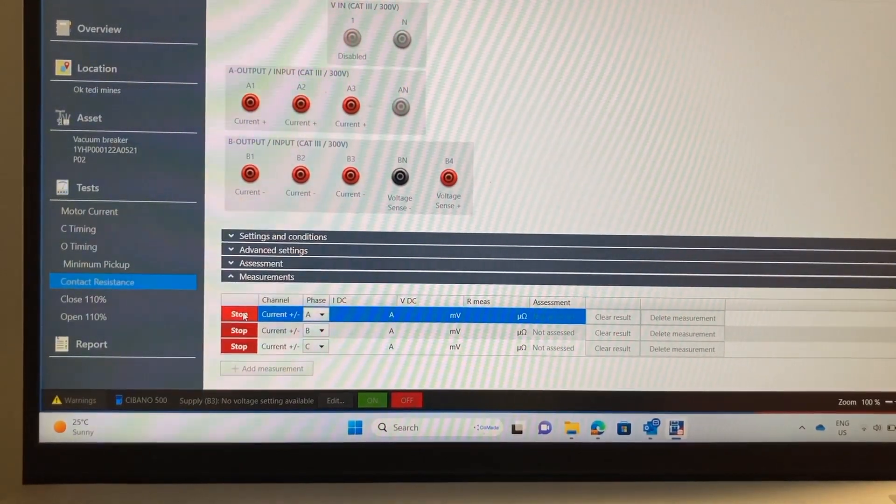
left_click(238, 315)
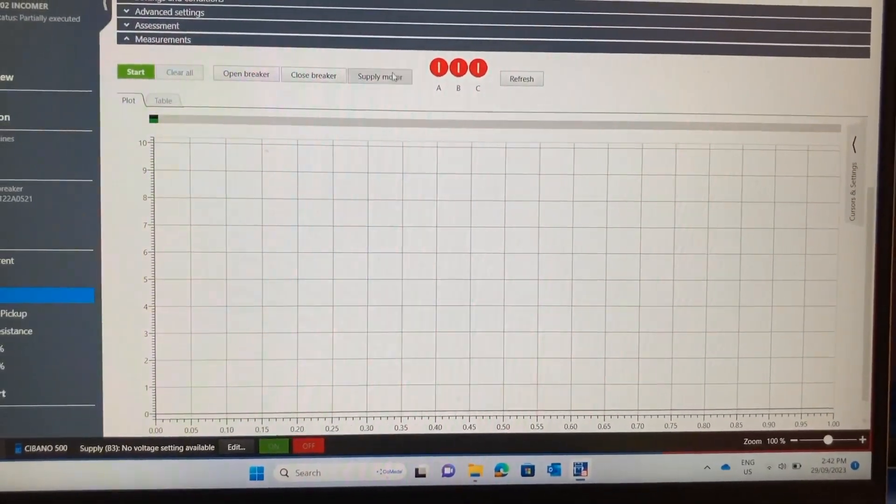
Step: Energise the breaker motor supply and review the C Timing hardware and supply settings
left_click(135, 72)
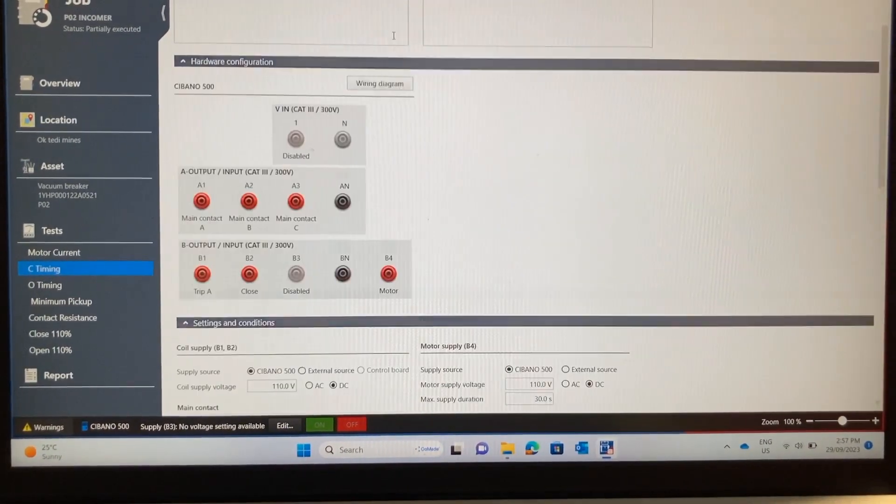
scroll("down", 3)
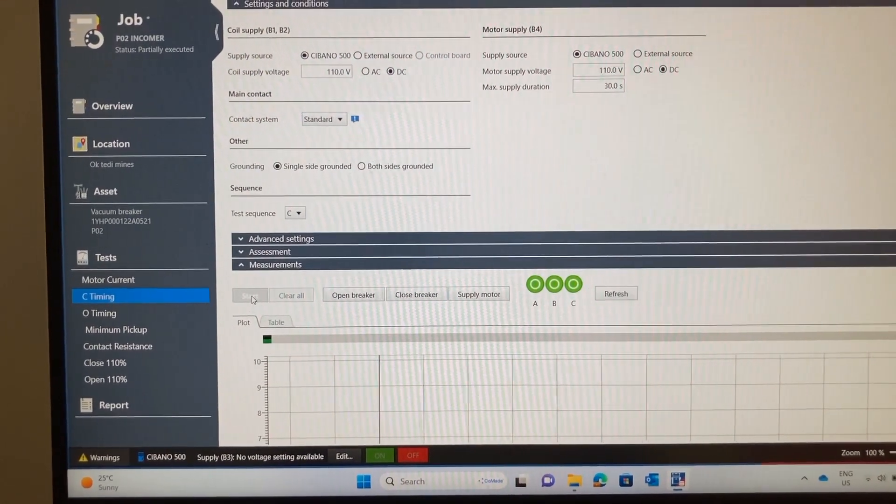
Step: Start the C Timing measurement and confirm the Calculation failed banner once it finishes
left_click(250, 294)
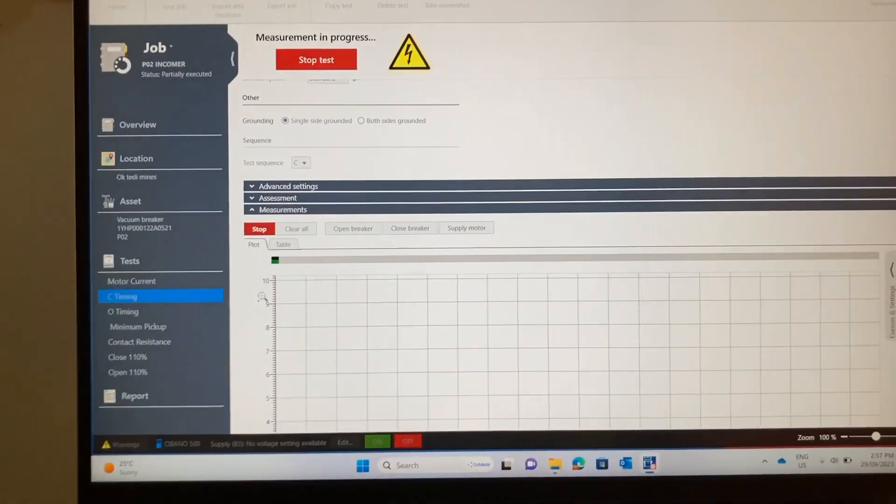
left_click(316, 60)
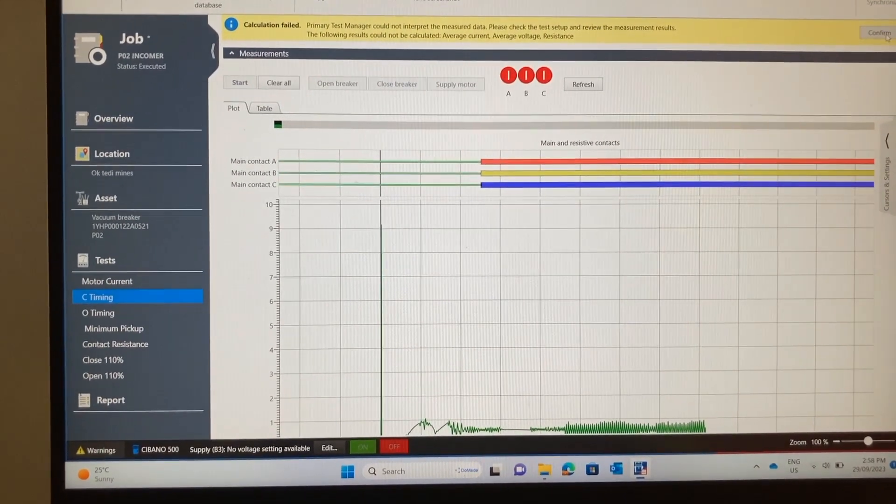
left_click(879, 32)
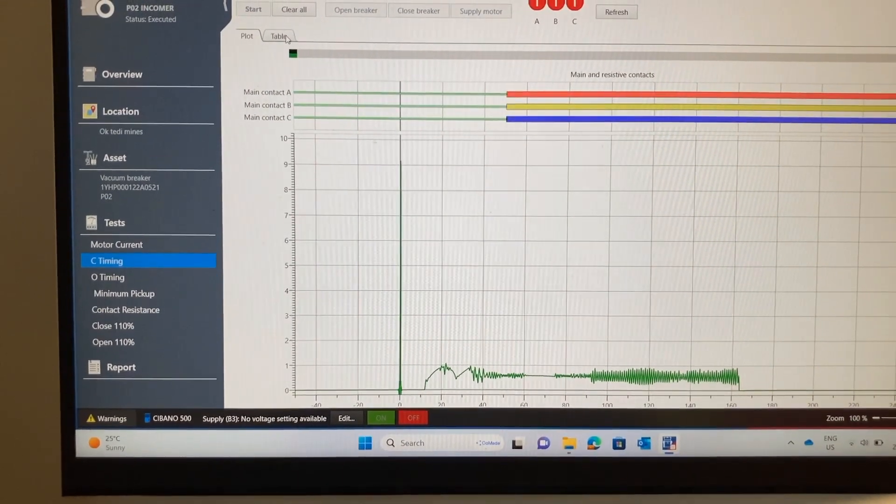
Step: Switch the C Timing results to the table of roughly 50.3 ms closing times, all Pass
left_click(279, 36)
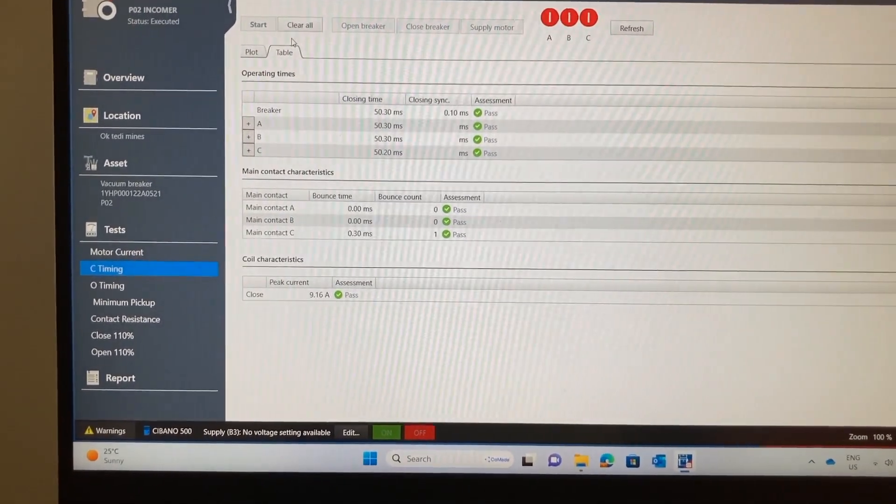
left_click(103, 93)
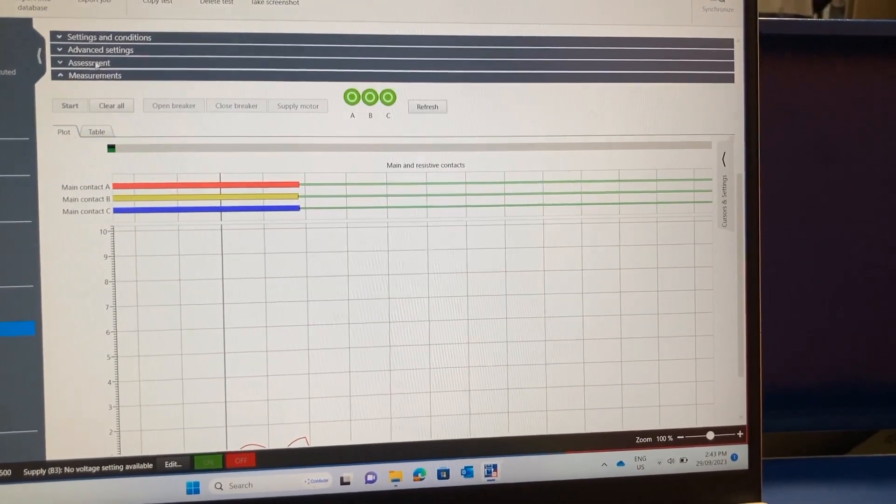
Step: Review the O Timing assessment limits and show its ~37 ms opening times as a table, all Pass
left_click(96, 63)
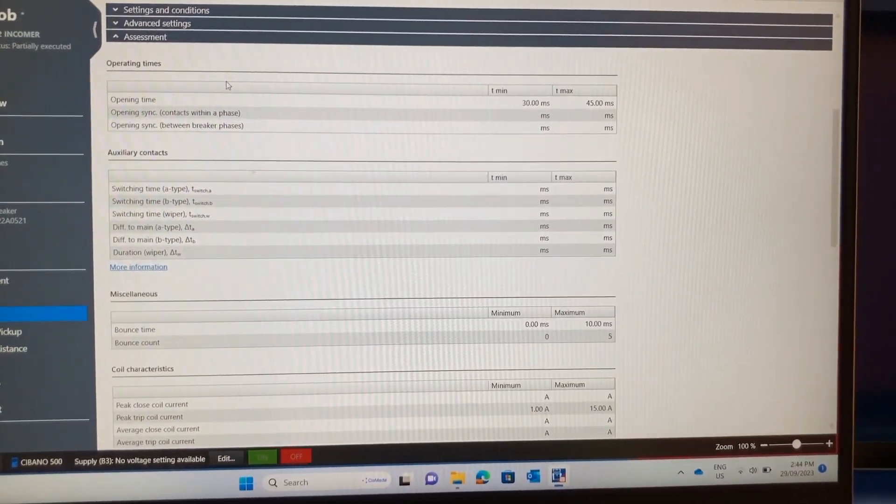
scroll("down", 3)
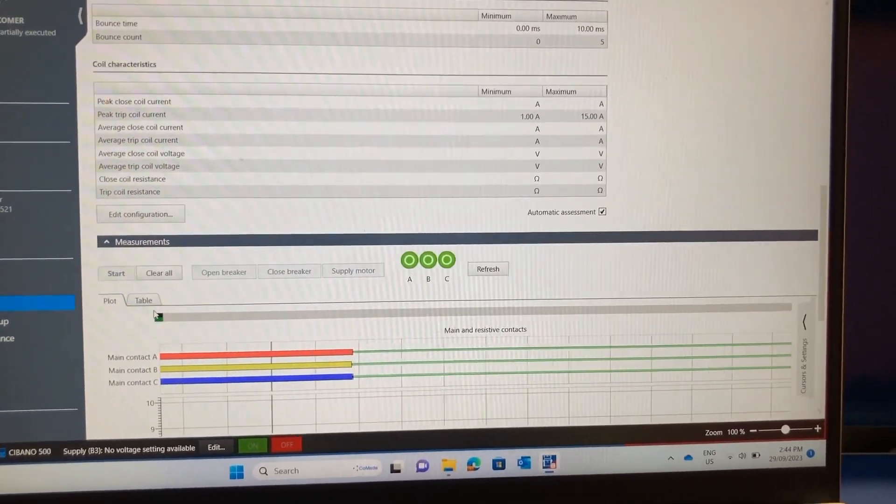
left_click(141, 299)
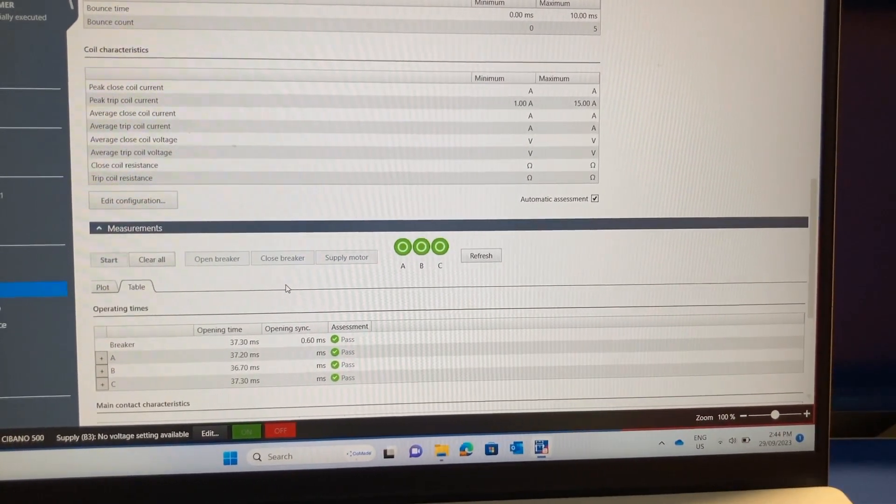
scroll("down", 3)
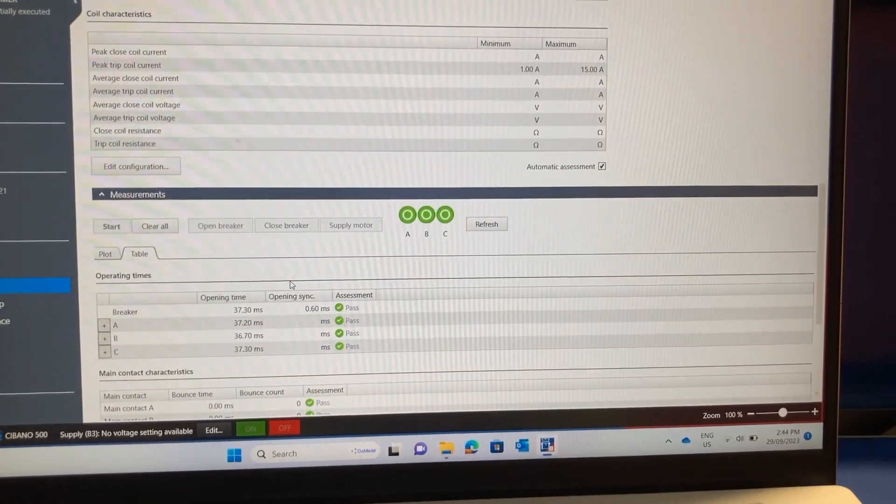
scroll("down", 3)
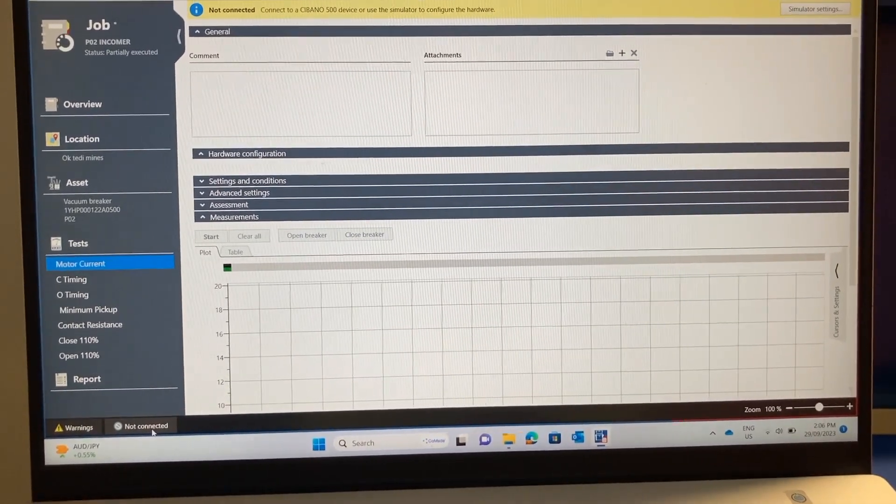
Step: Connect to the CH455F test set from the status bar, acknowledging the grounding safety warning
left_click(144, 427)
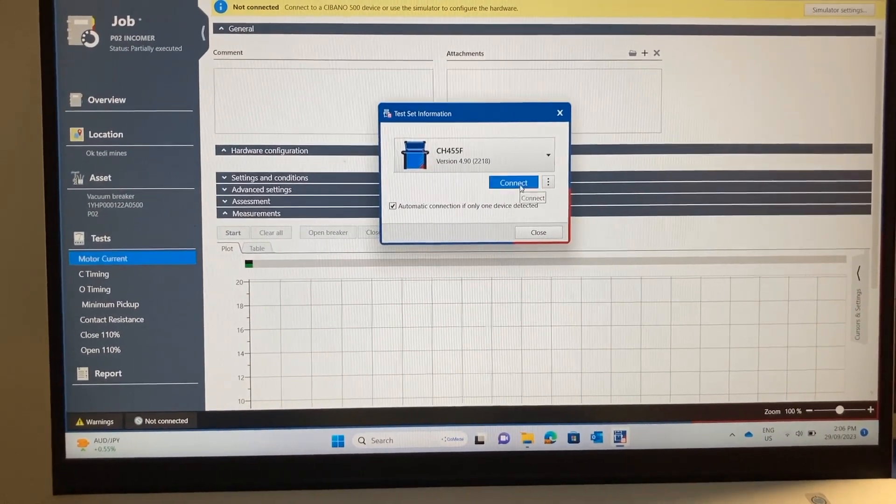
left_click(512, 182)
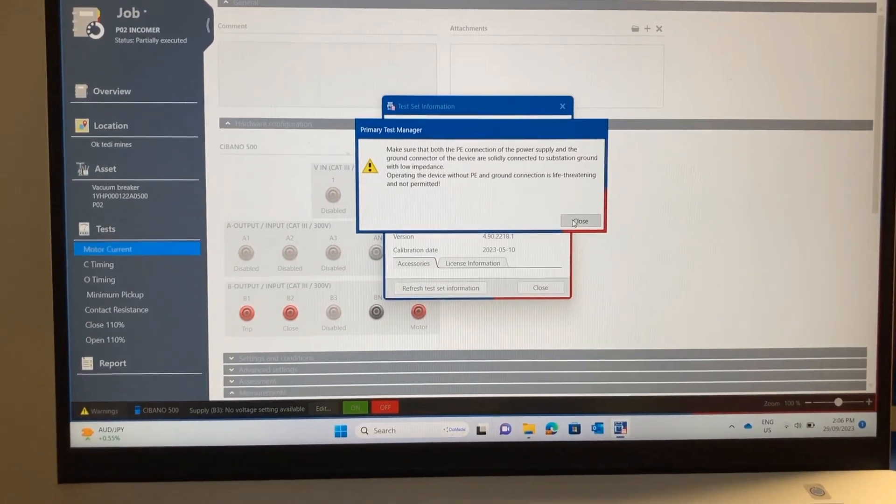
left_click(580, 222)
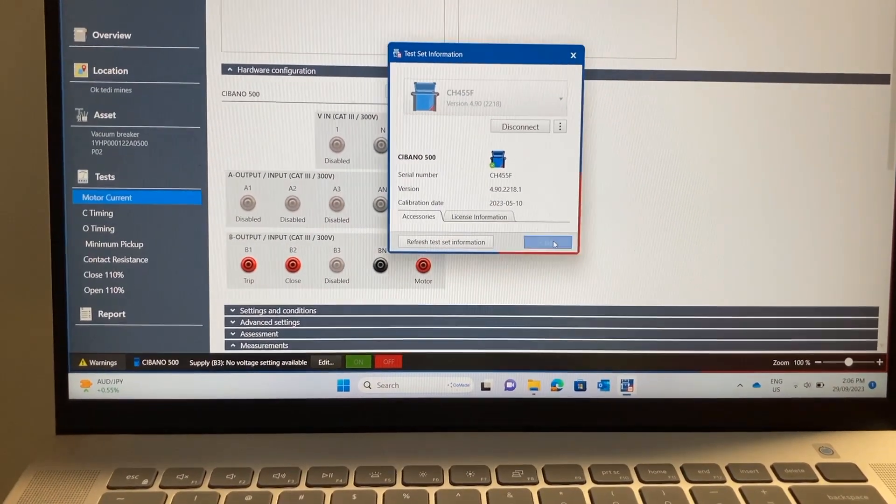
left_click(546, 242)
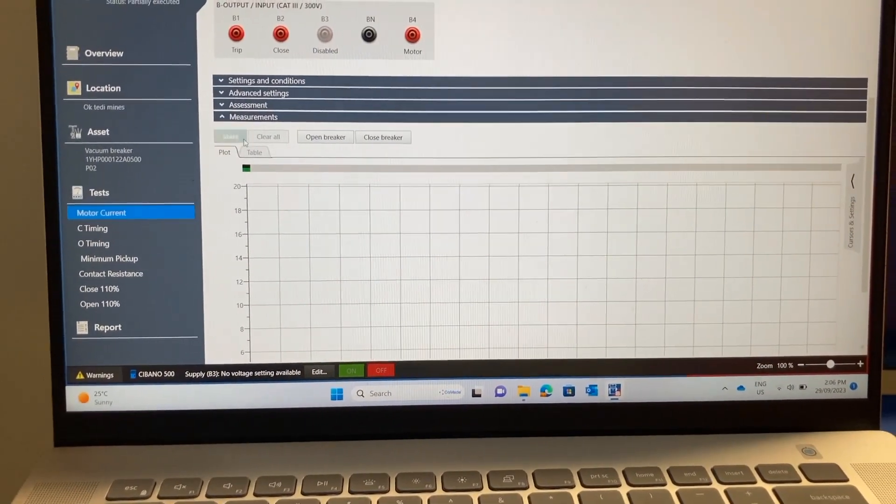
Step: Start the Motor Current test, dismissing the test-set-not-ready warning and starting again
left_click(230, 136)
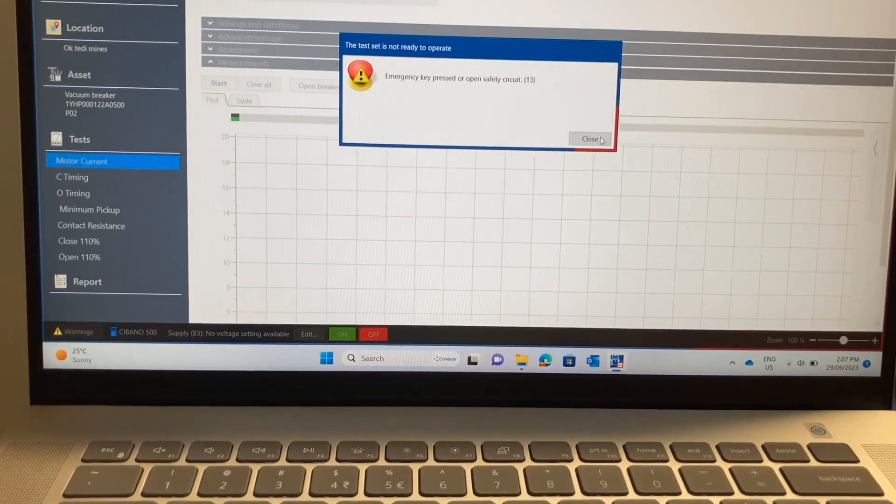
left_click(589, 139)
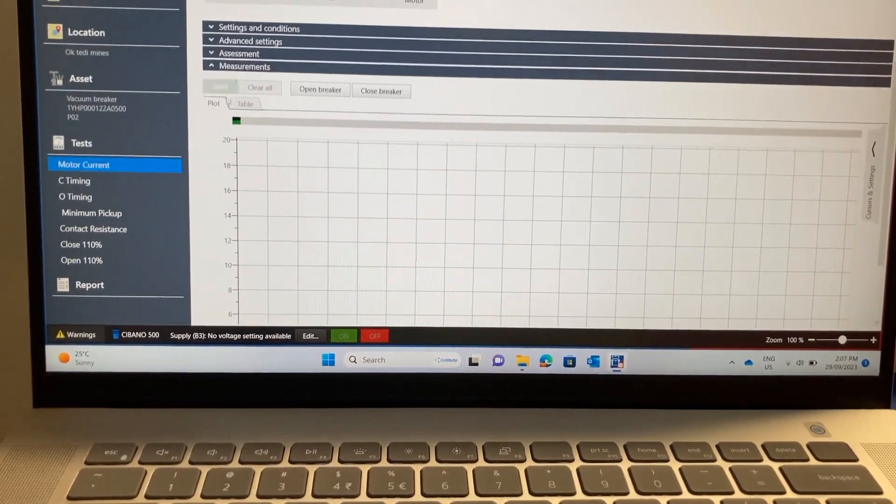
left_click(219, 87)
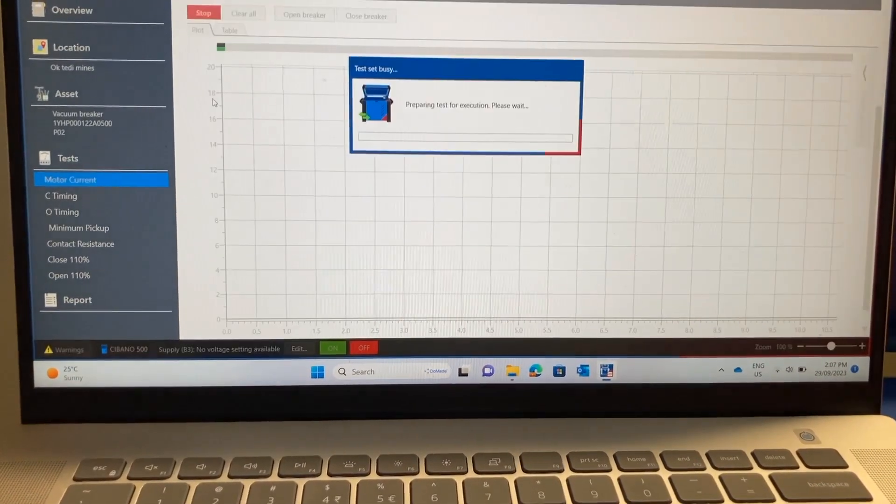